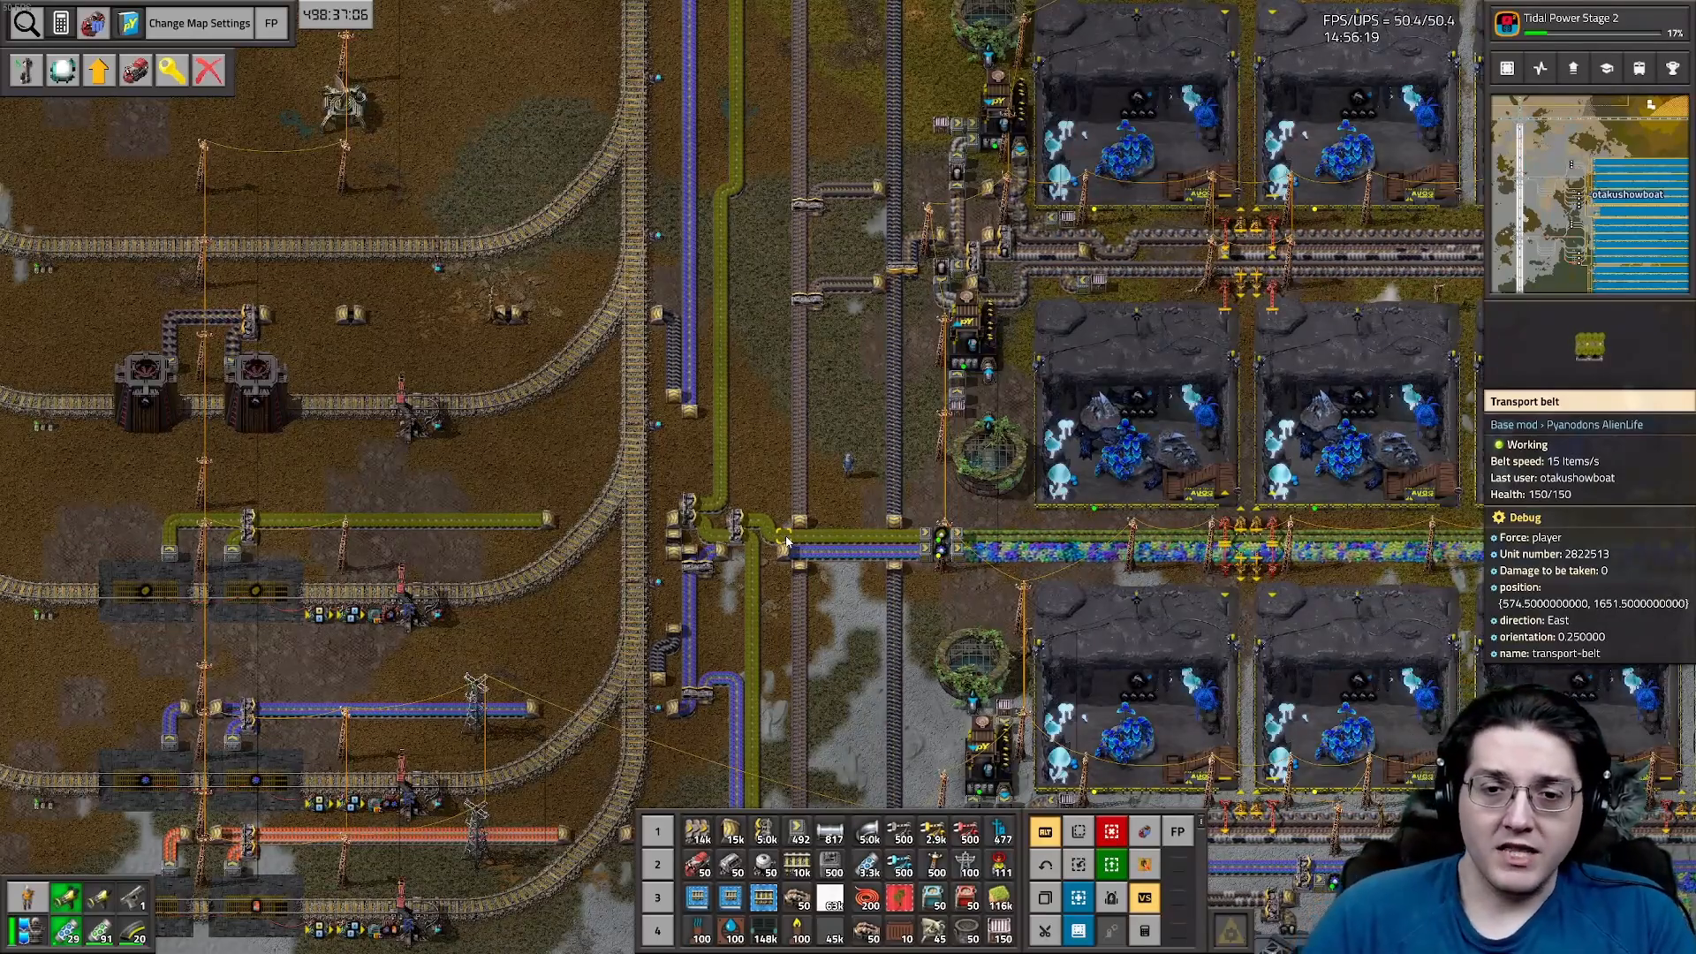
# Open the character inventory showing the Logistics requests and Crafting recipe panels
pyautogui.press('e')
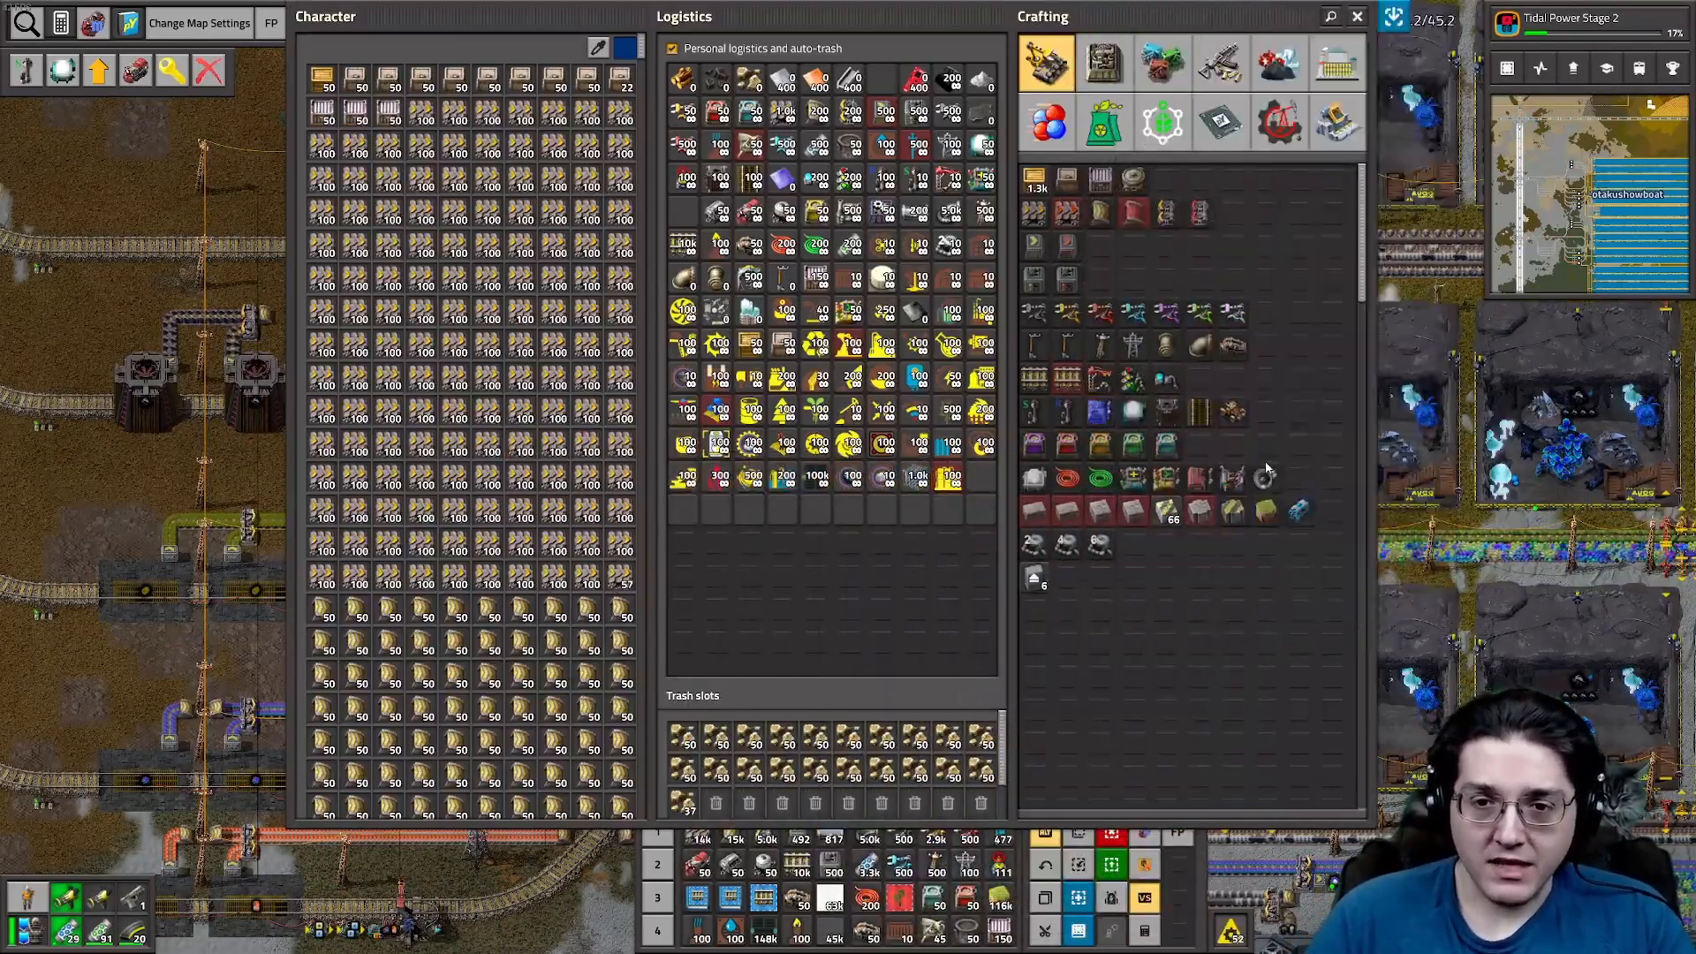
# Show the intermediate products recipe category in the Crafting panel
pyautogui.click(1221, 122)
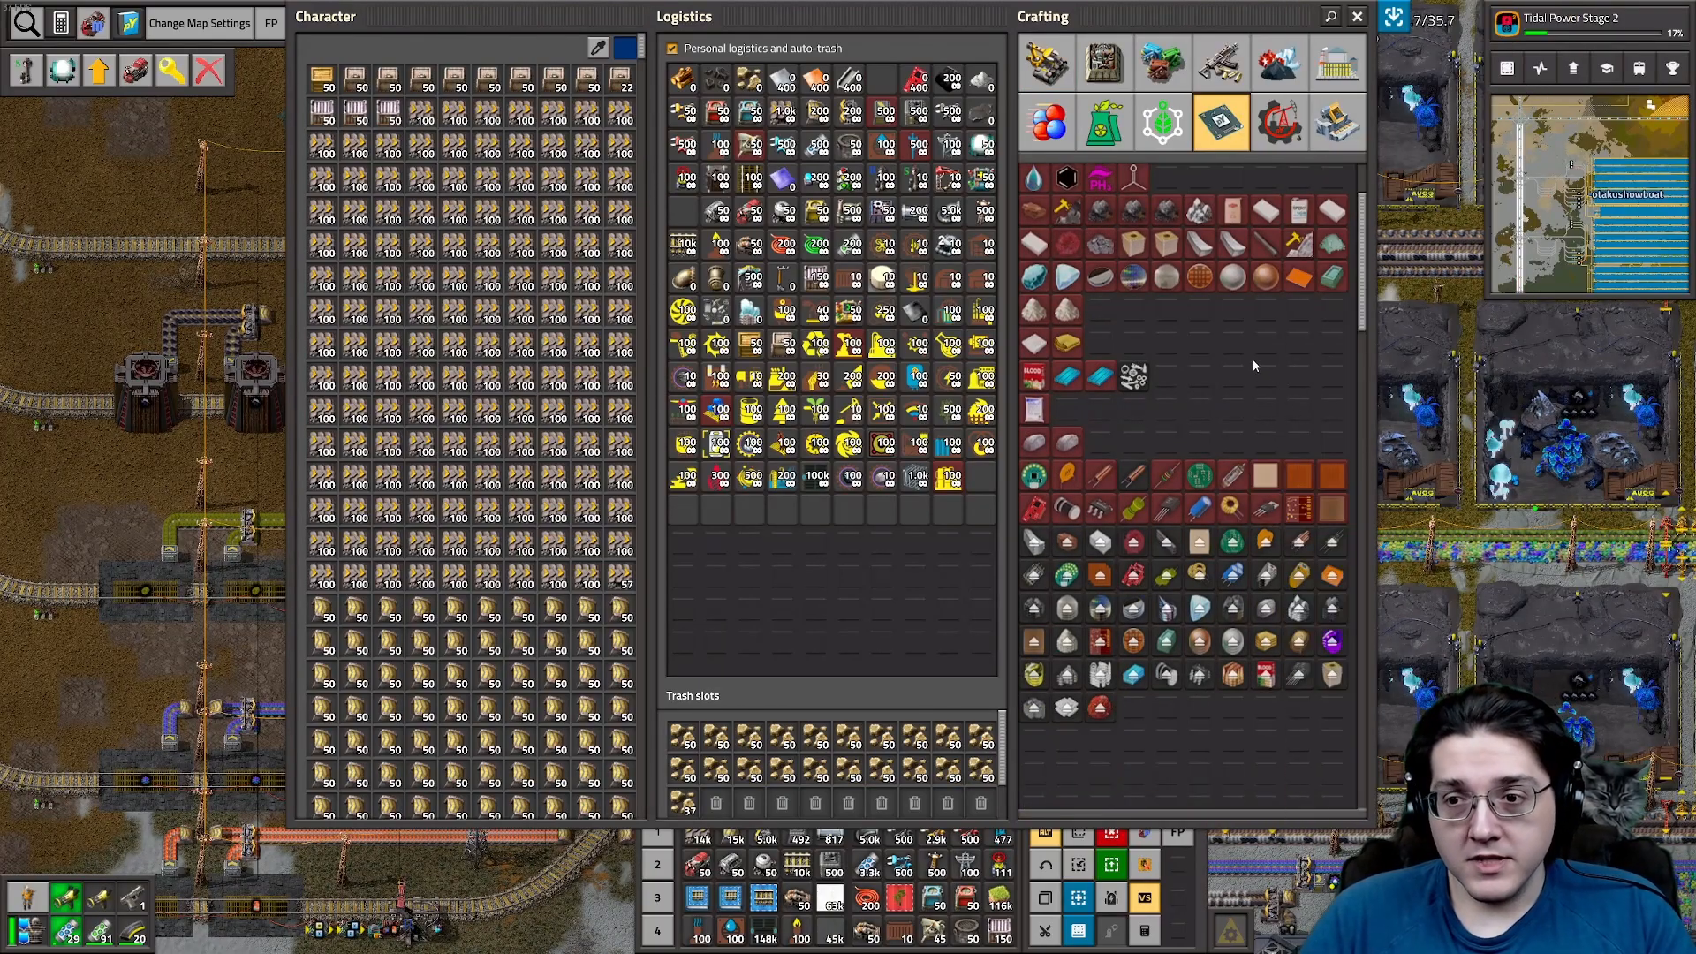
pyautogui.moveTo(1214, 408)
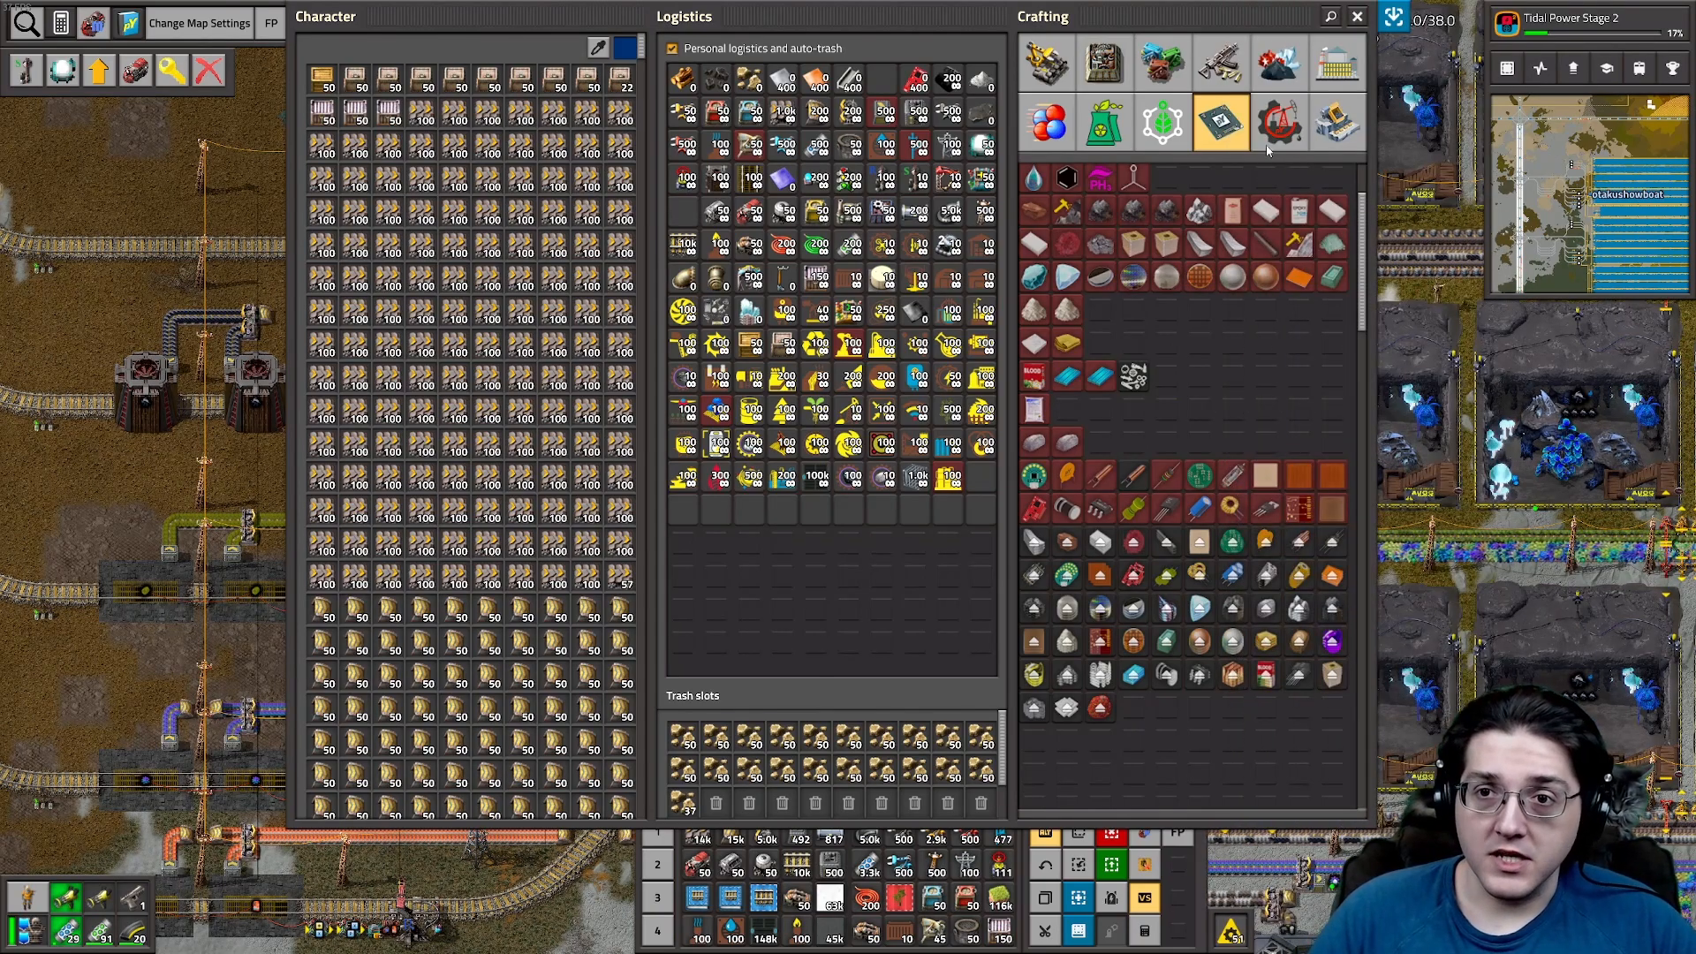
# Show the AlienLife crafting category and scroll to the Bhoddos codex recipe
pyautogui.click(1164, 122)
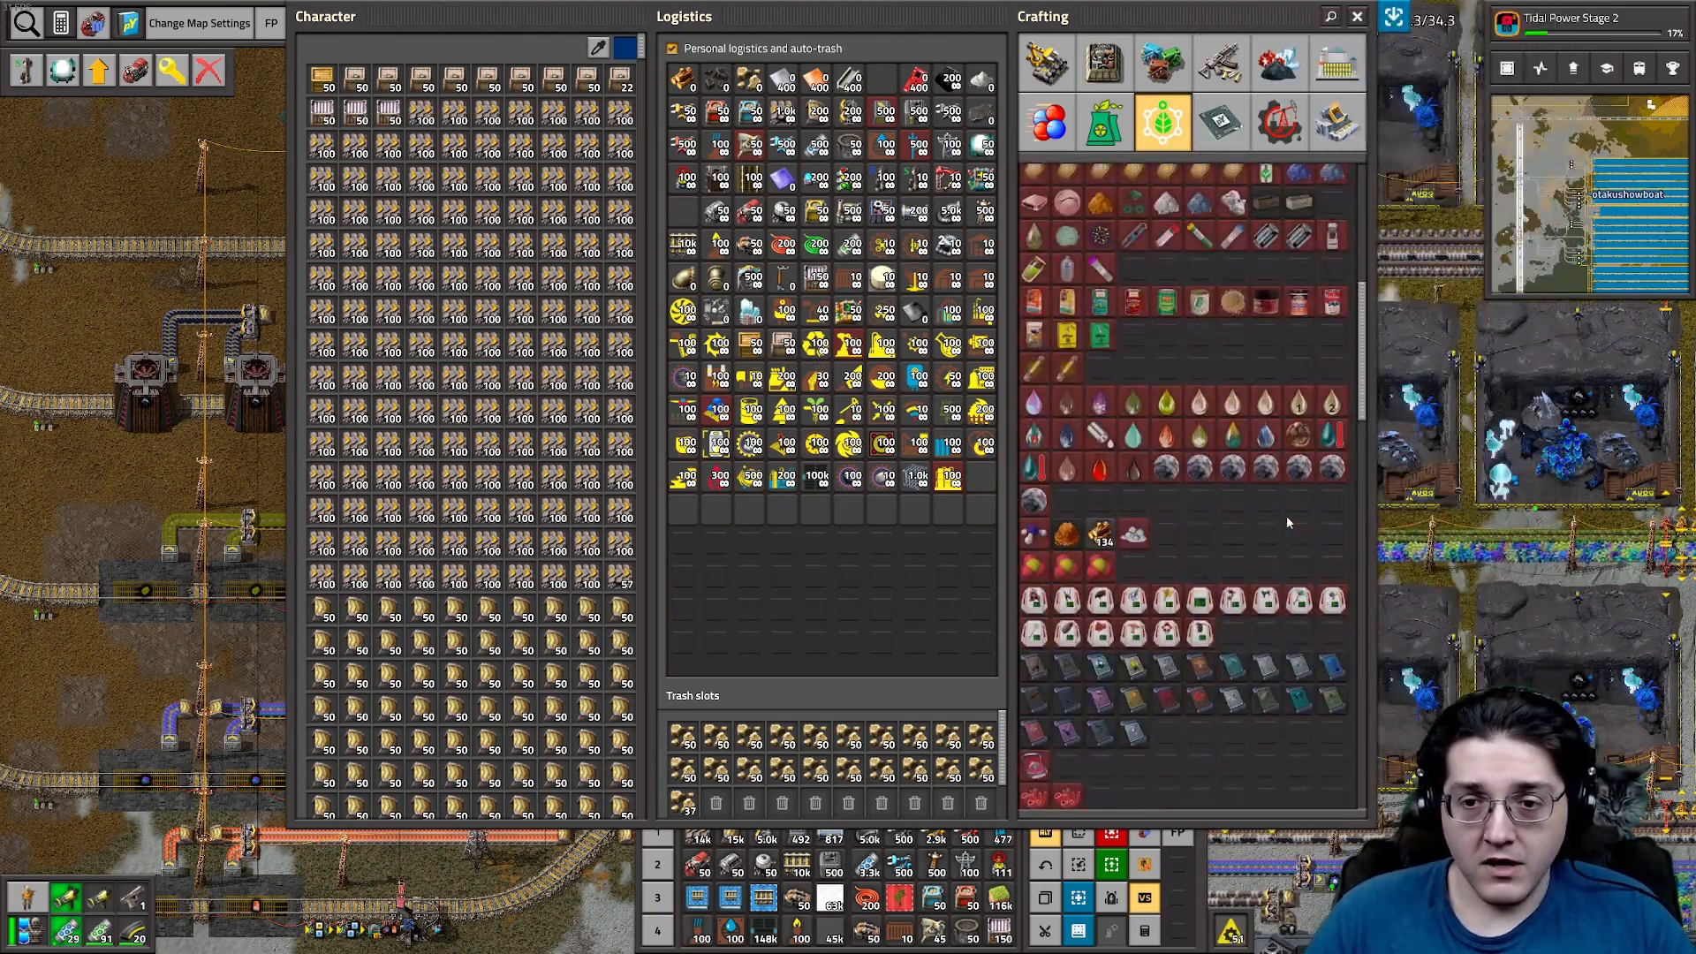
pyautogui.scroll(-3)
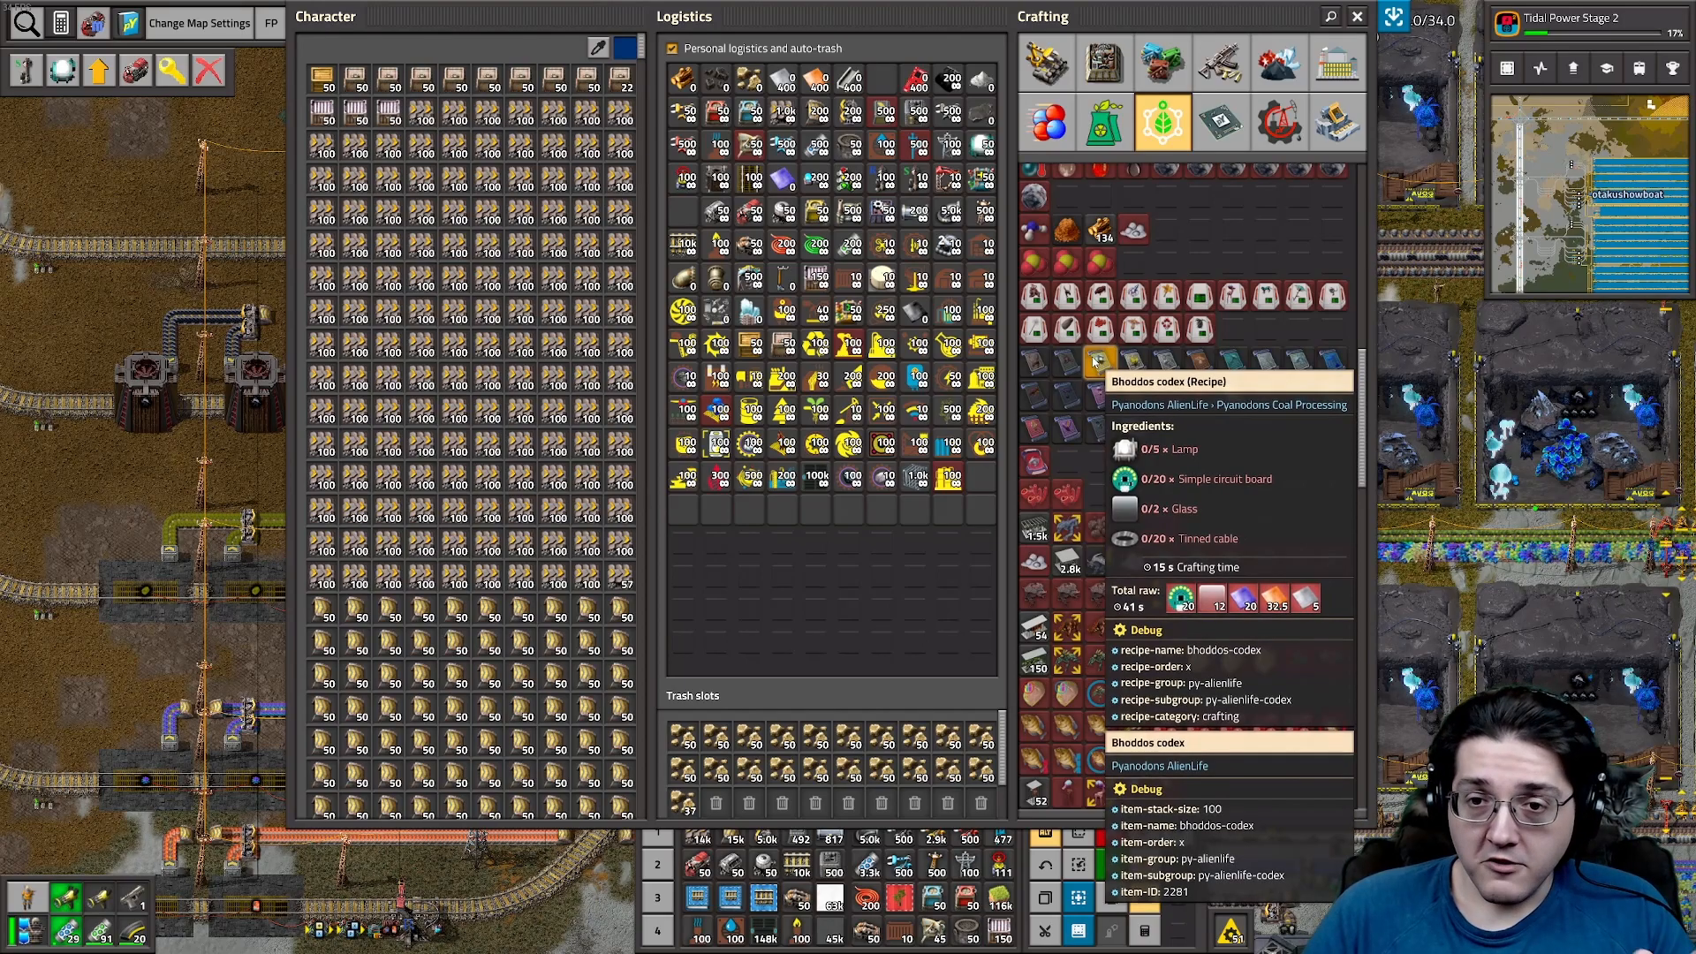
pyautogui.moveTo(1166, 293)
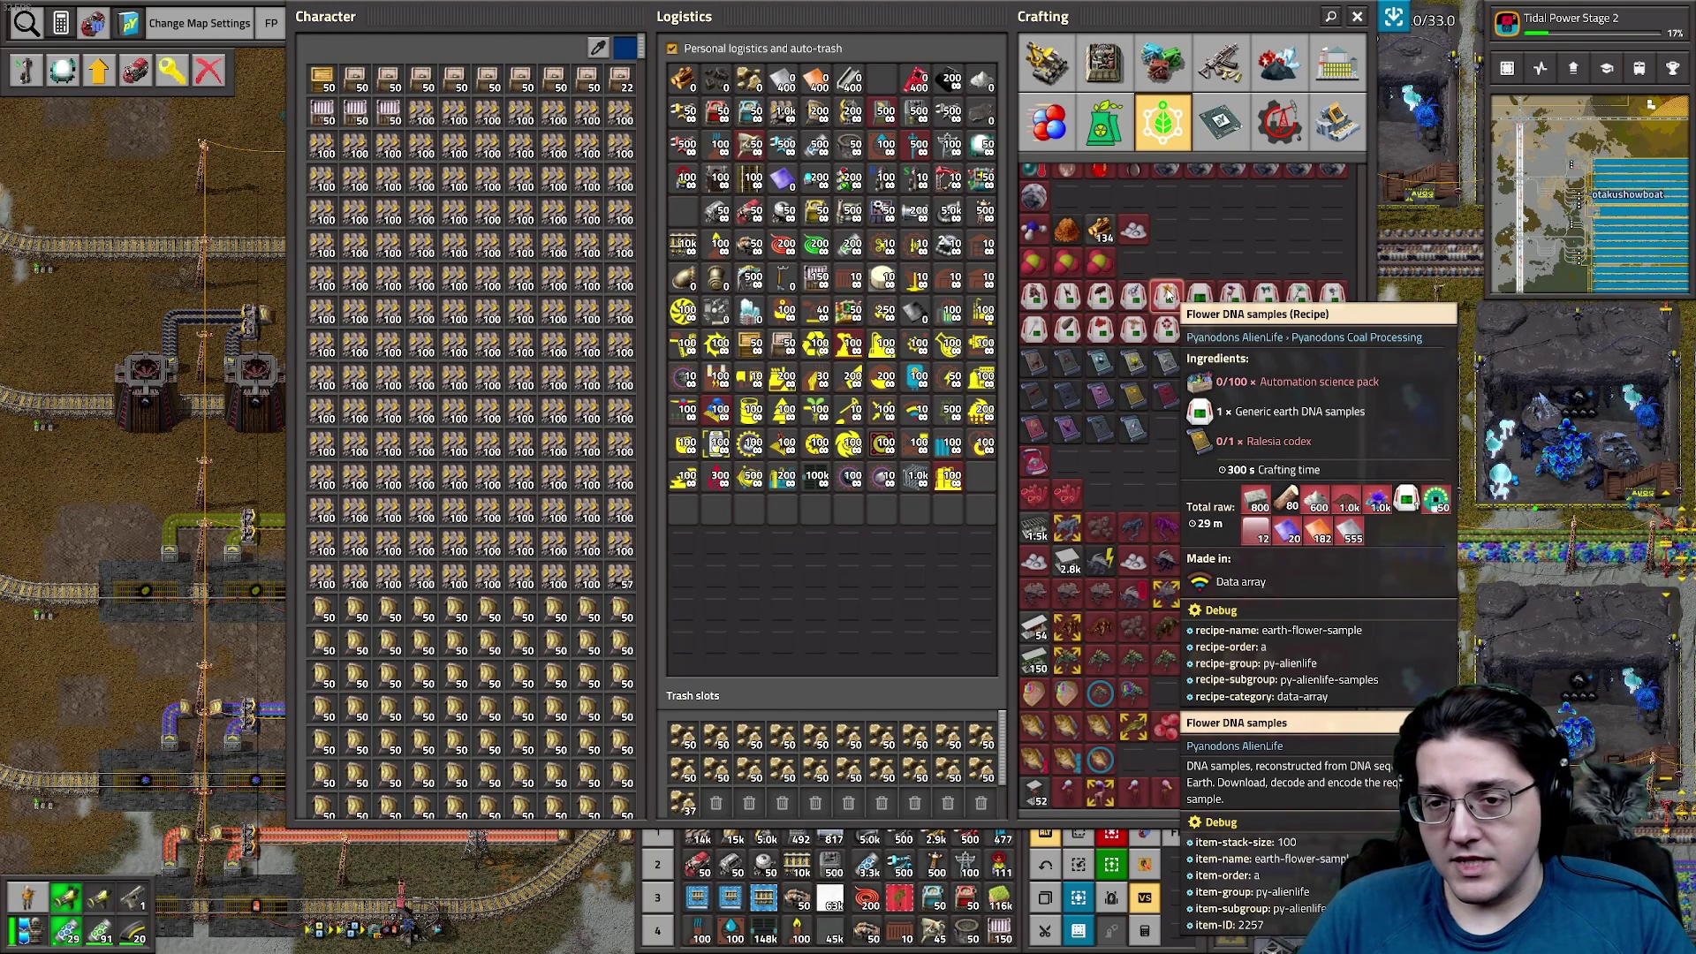
pyautogui.moveTo(1133, 295)
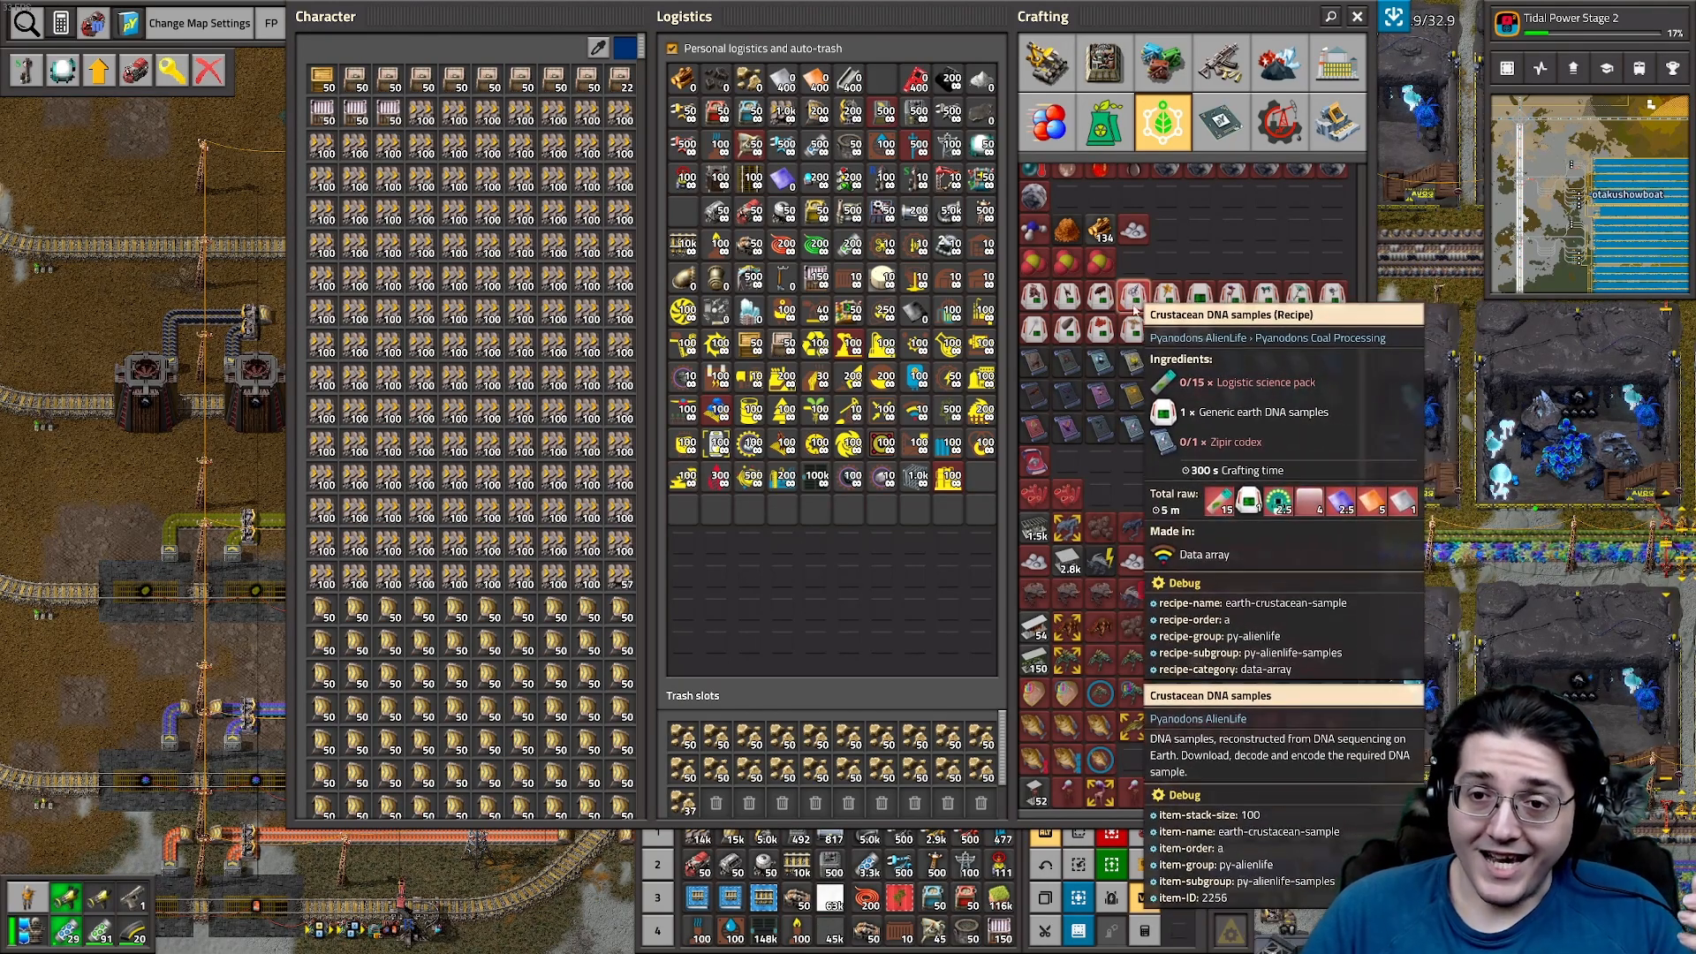
pyautogui.moveTo(1167, 329)
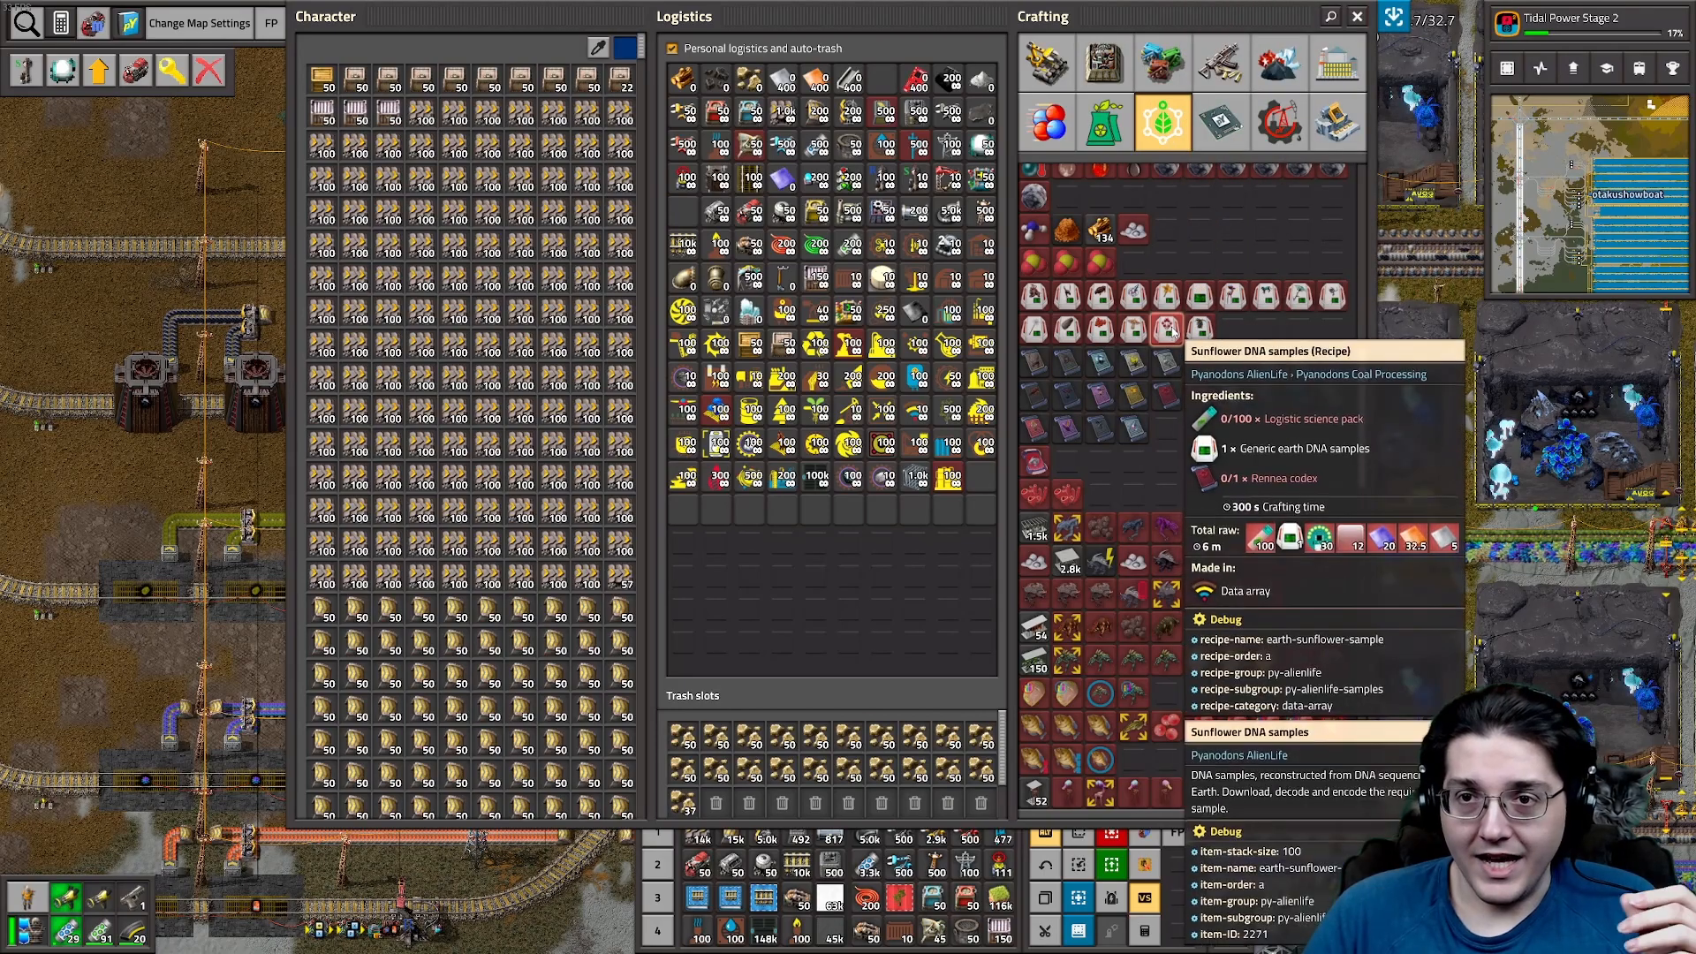
pyautogui.moveTo(1201, 299)
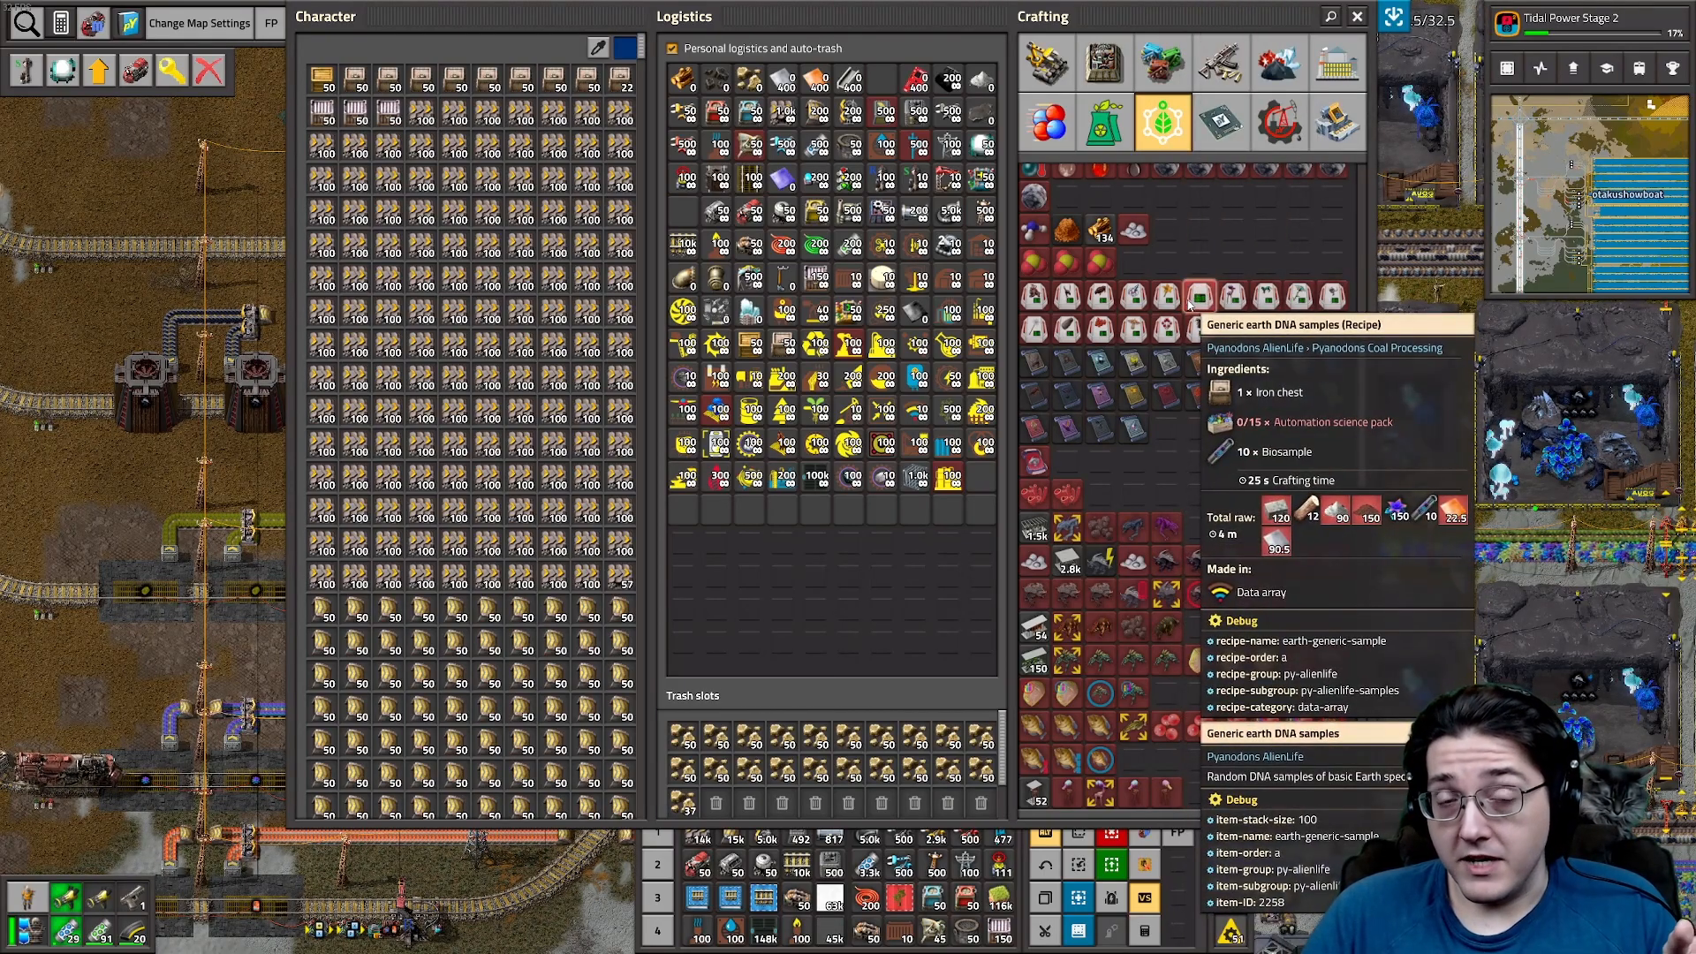
pyautogui.moveTo(1166, 297)
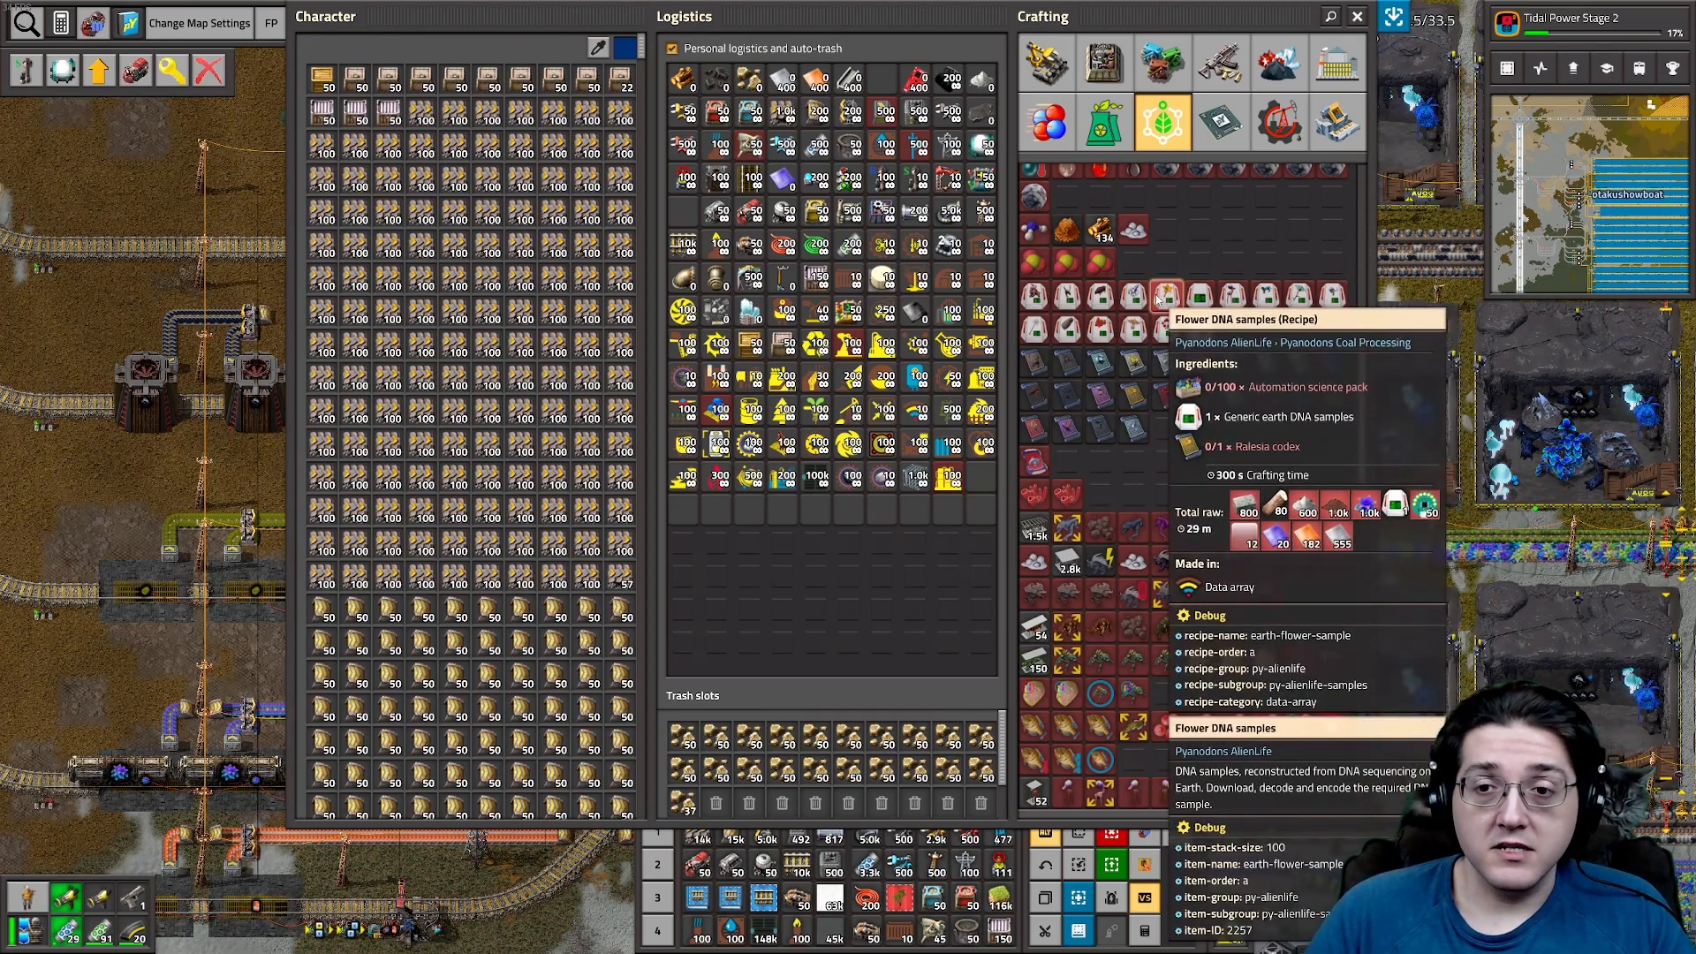
pyautogui.moveTo(1199, 295)
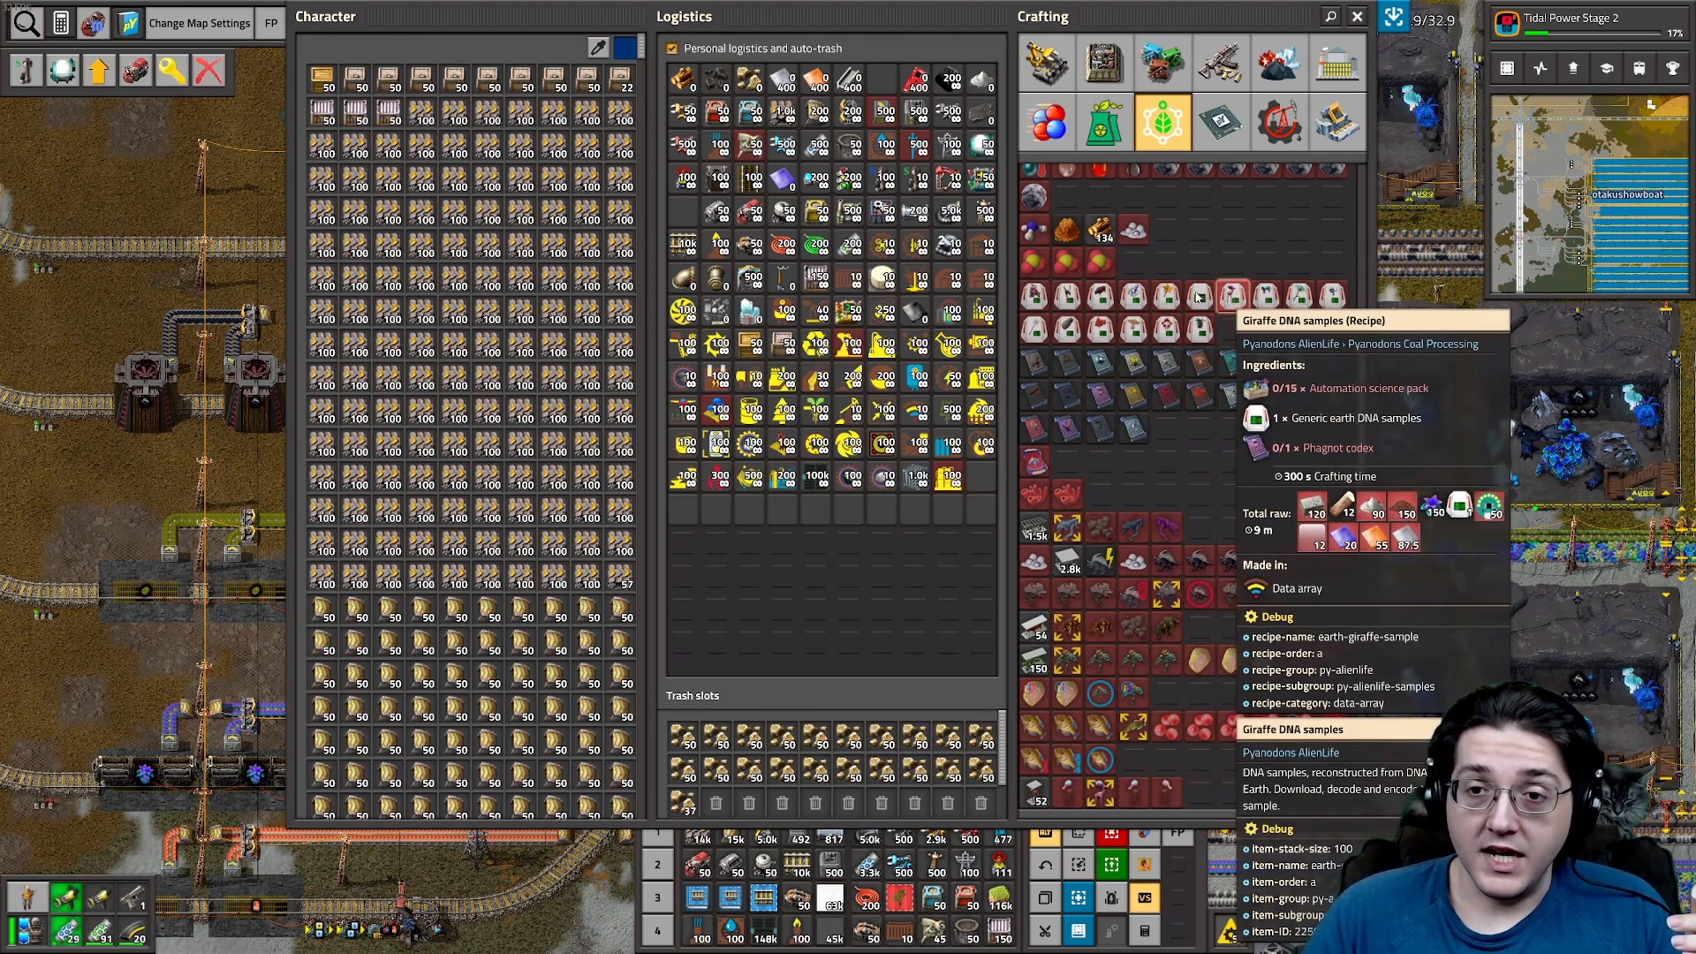
pyautogui.moveTo(1197, 299)
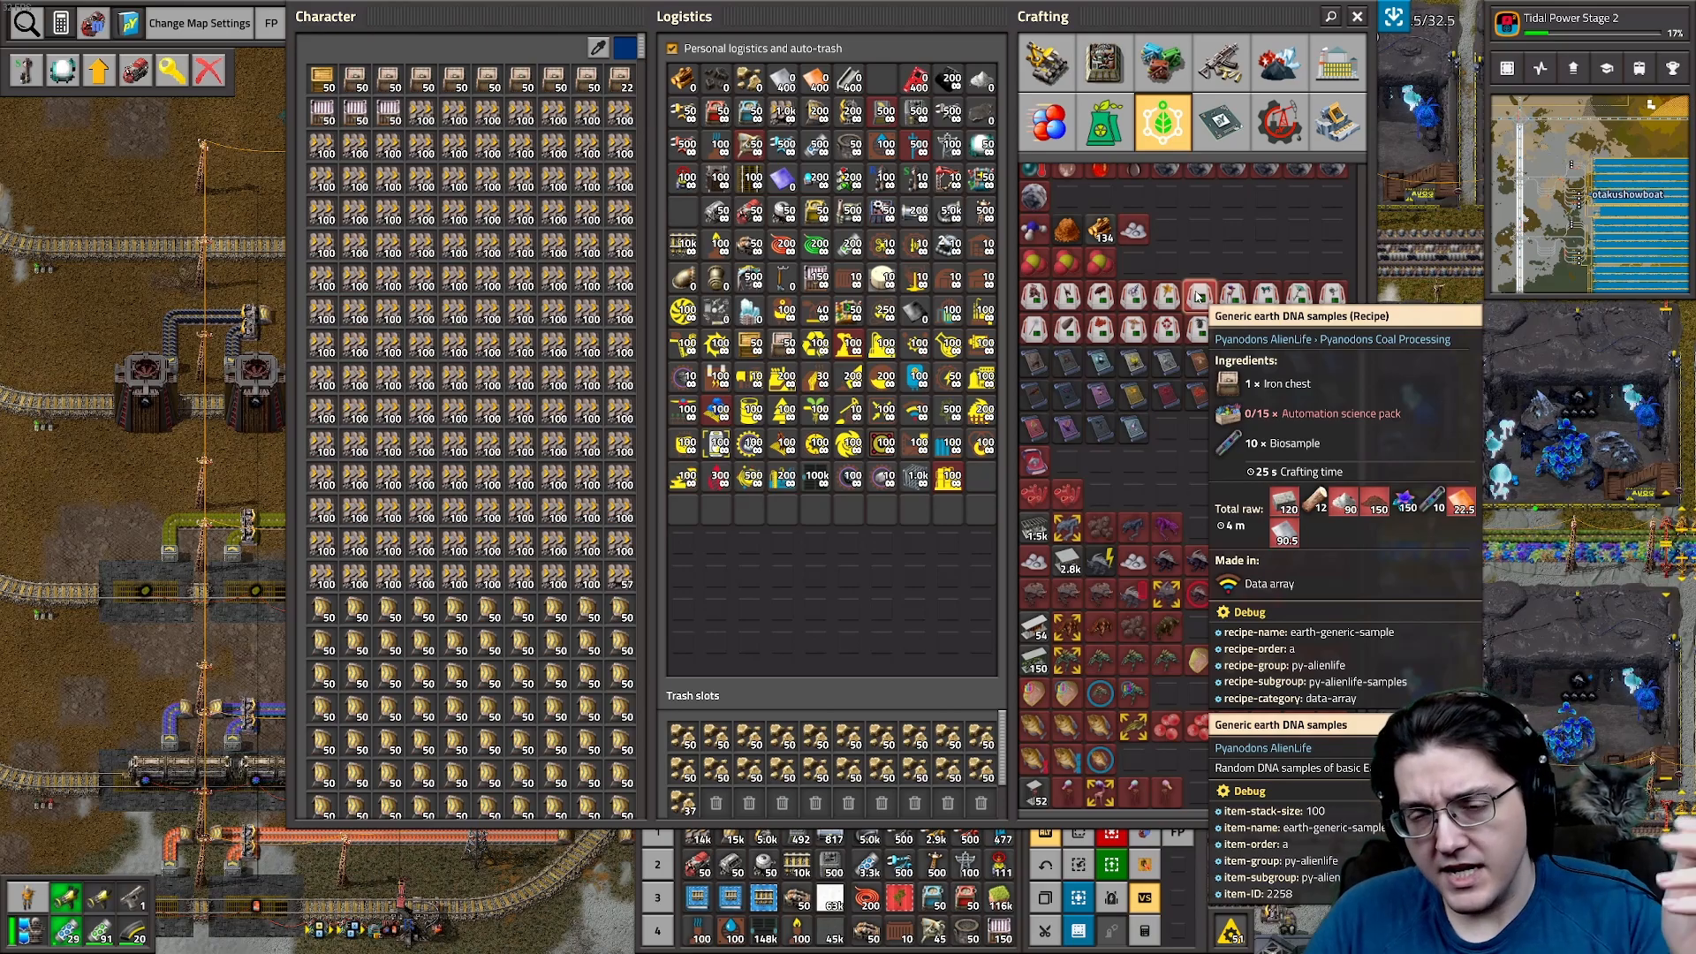
pyautogui.moveTo(1133, 299)
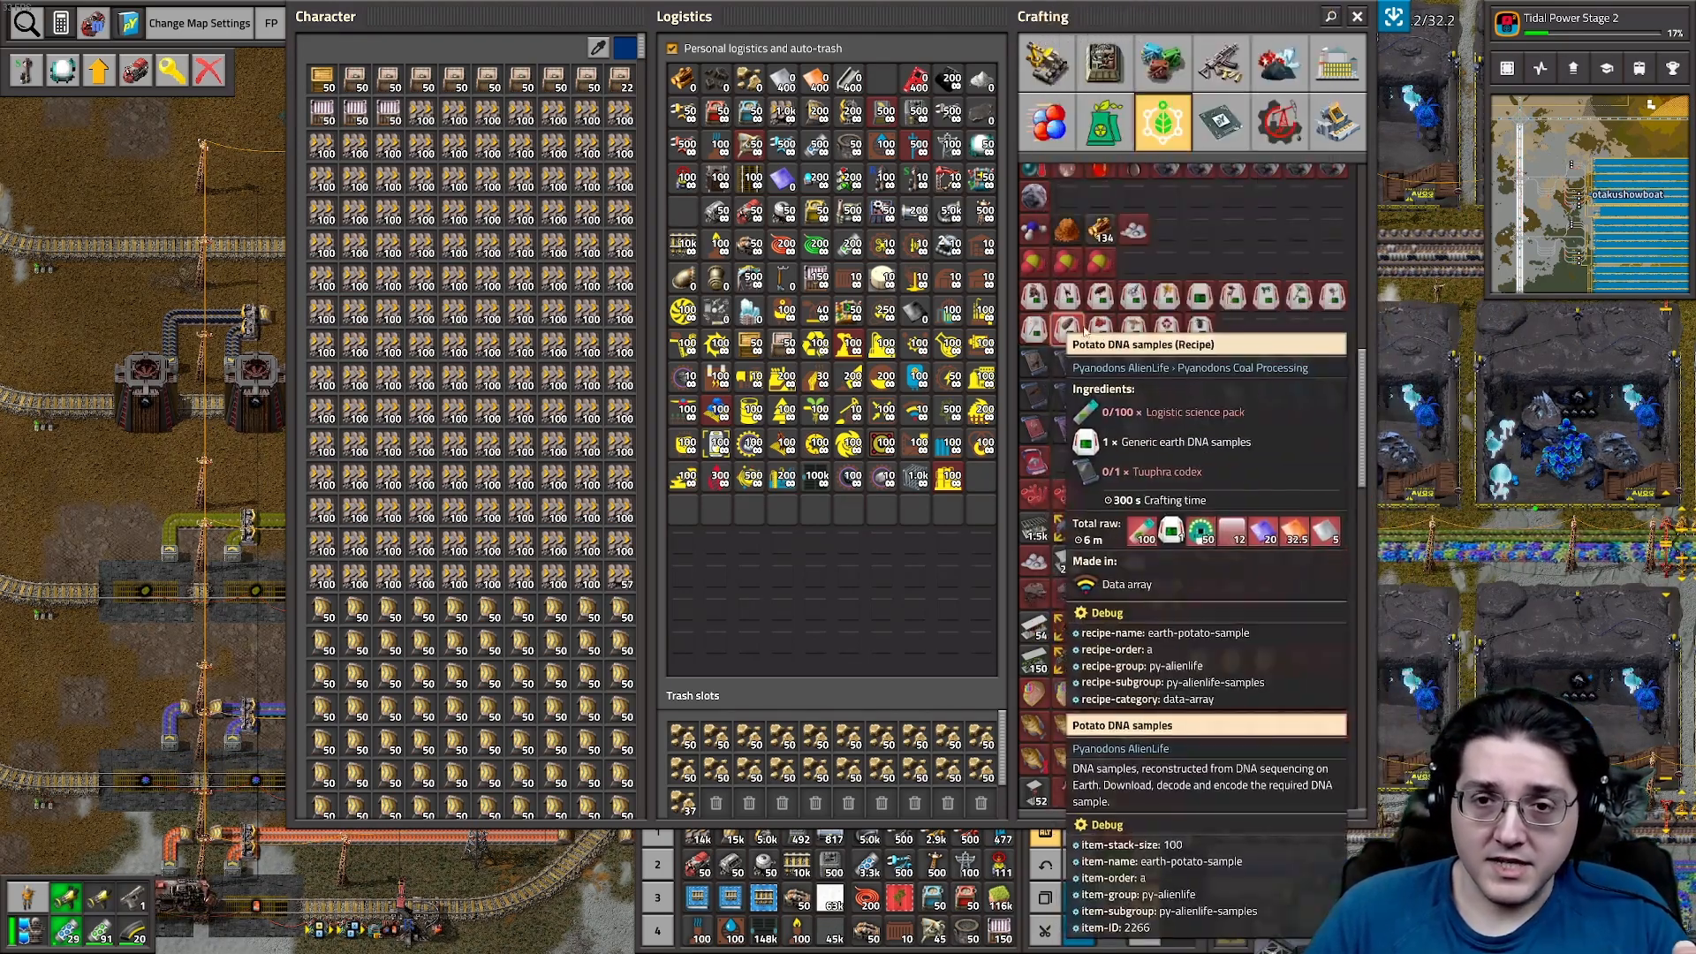
pyautogui.moveTo(1199, 506)
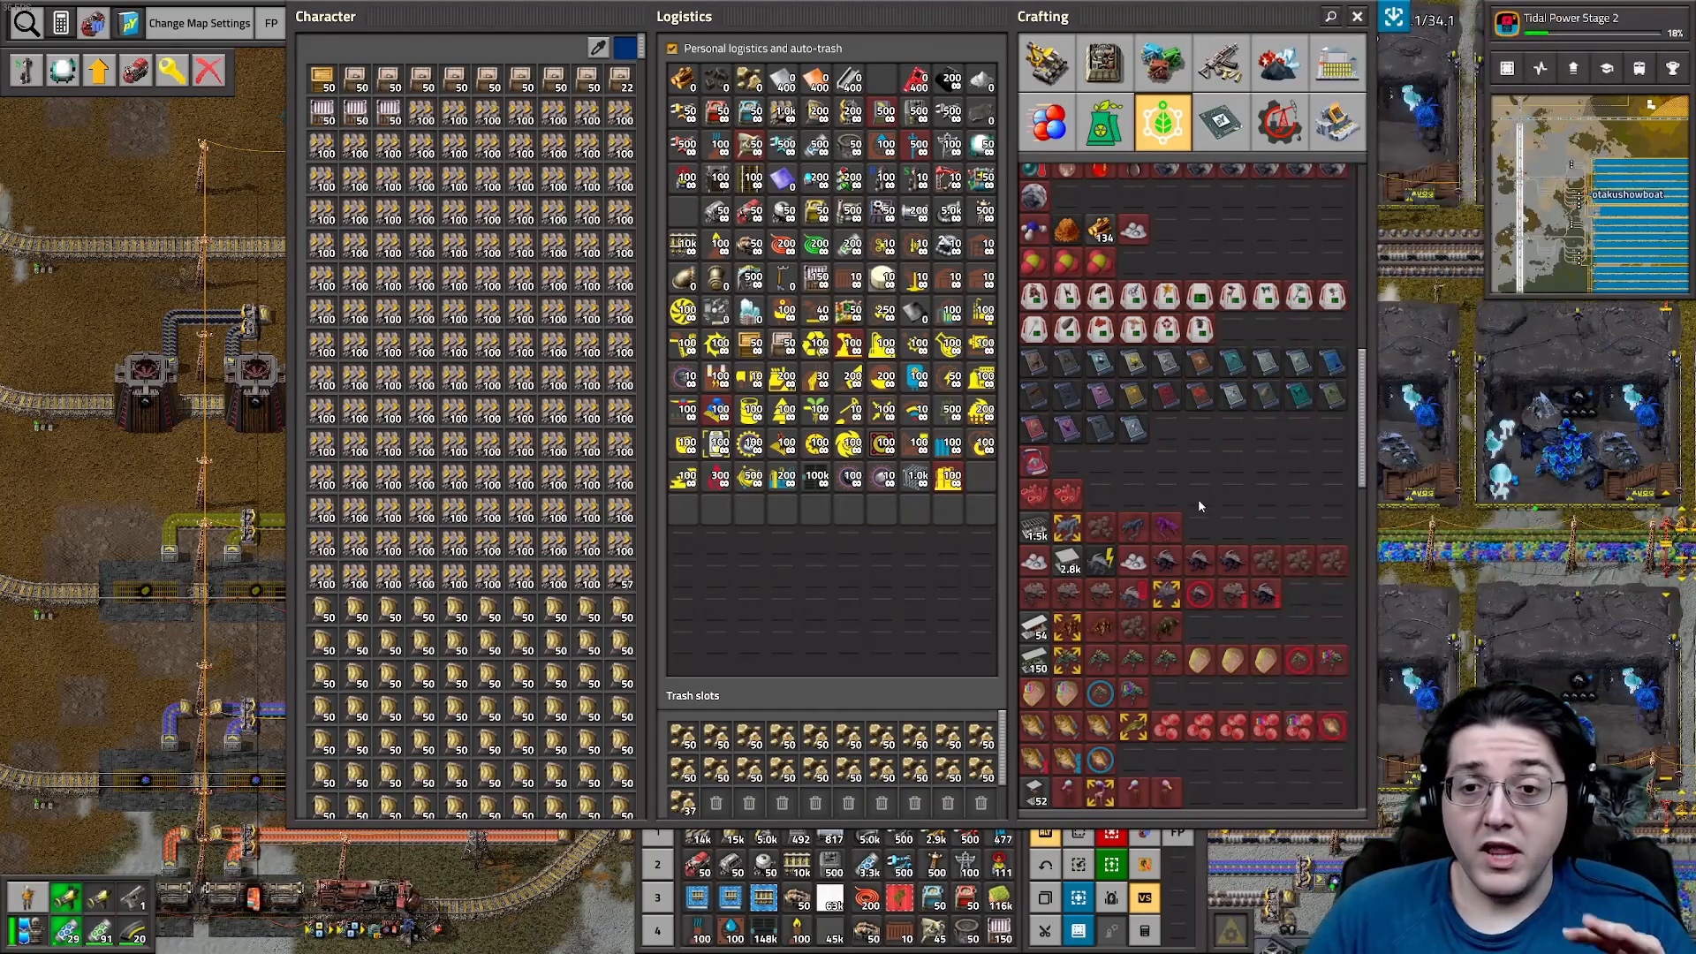
pyautogui.moveTo(1166, 559)
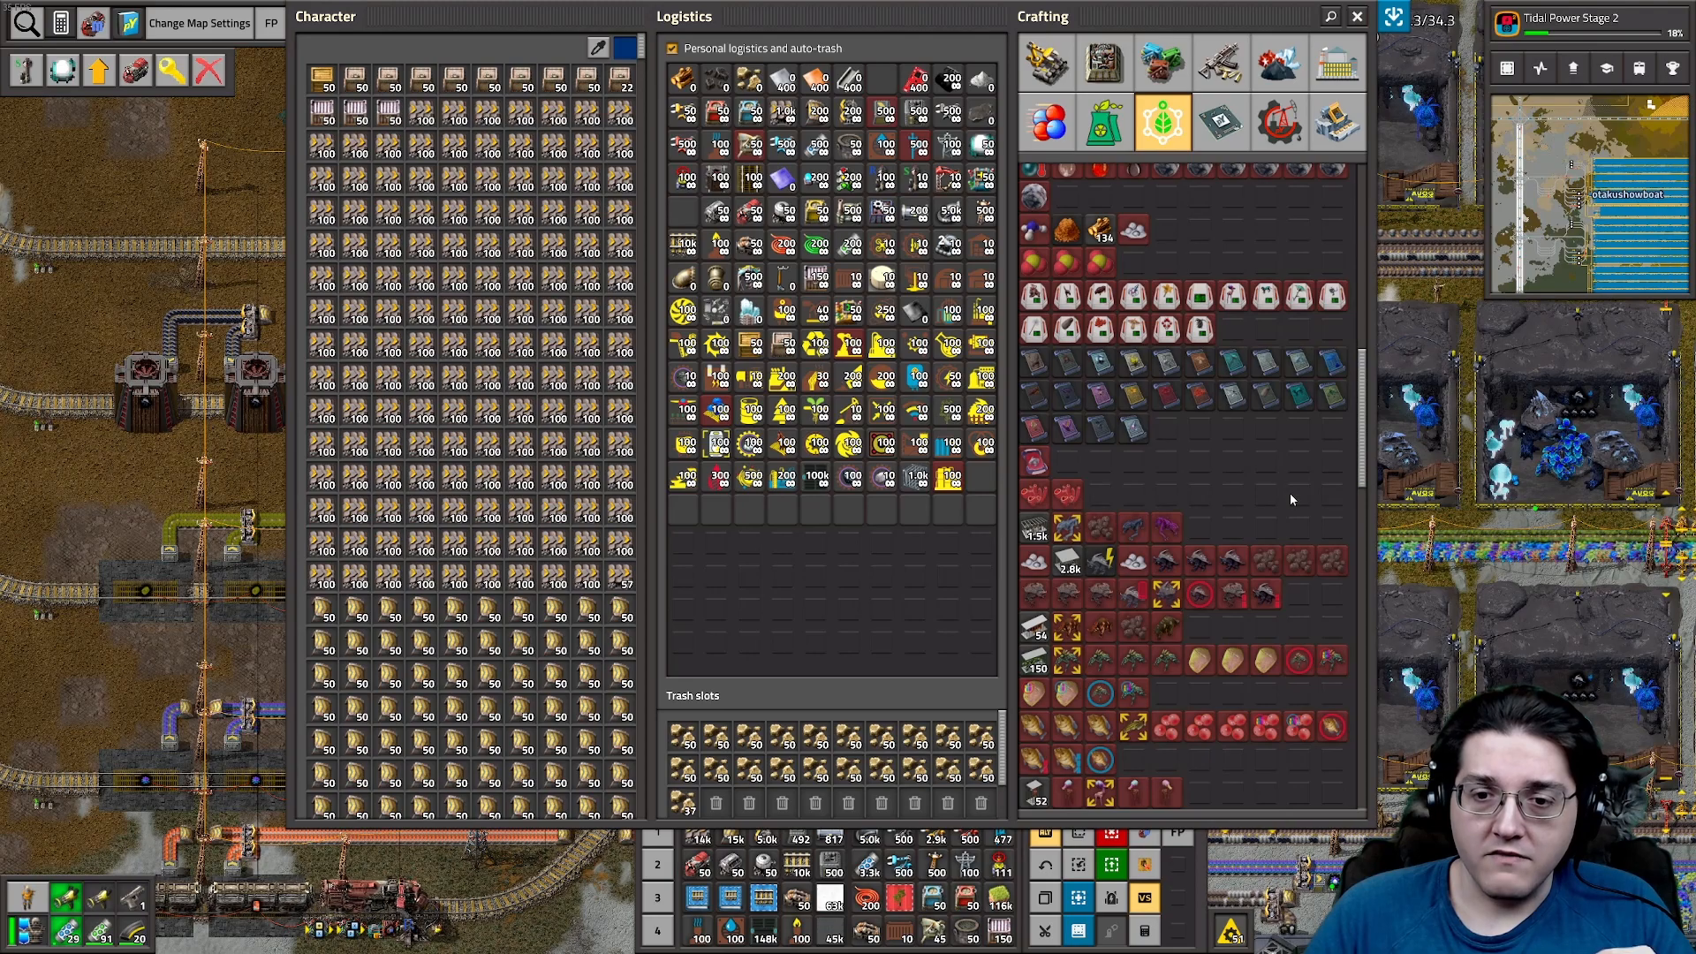
pyautogui.moveTo(1280, 493)
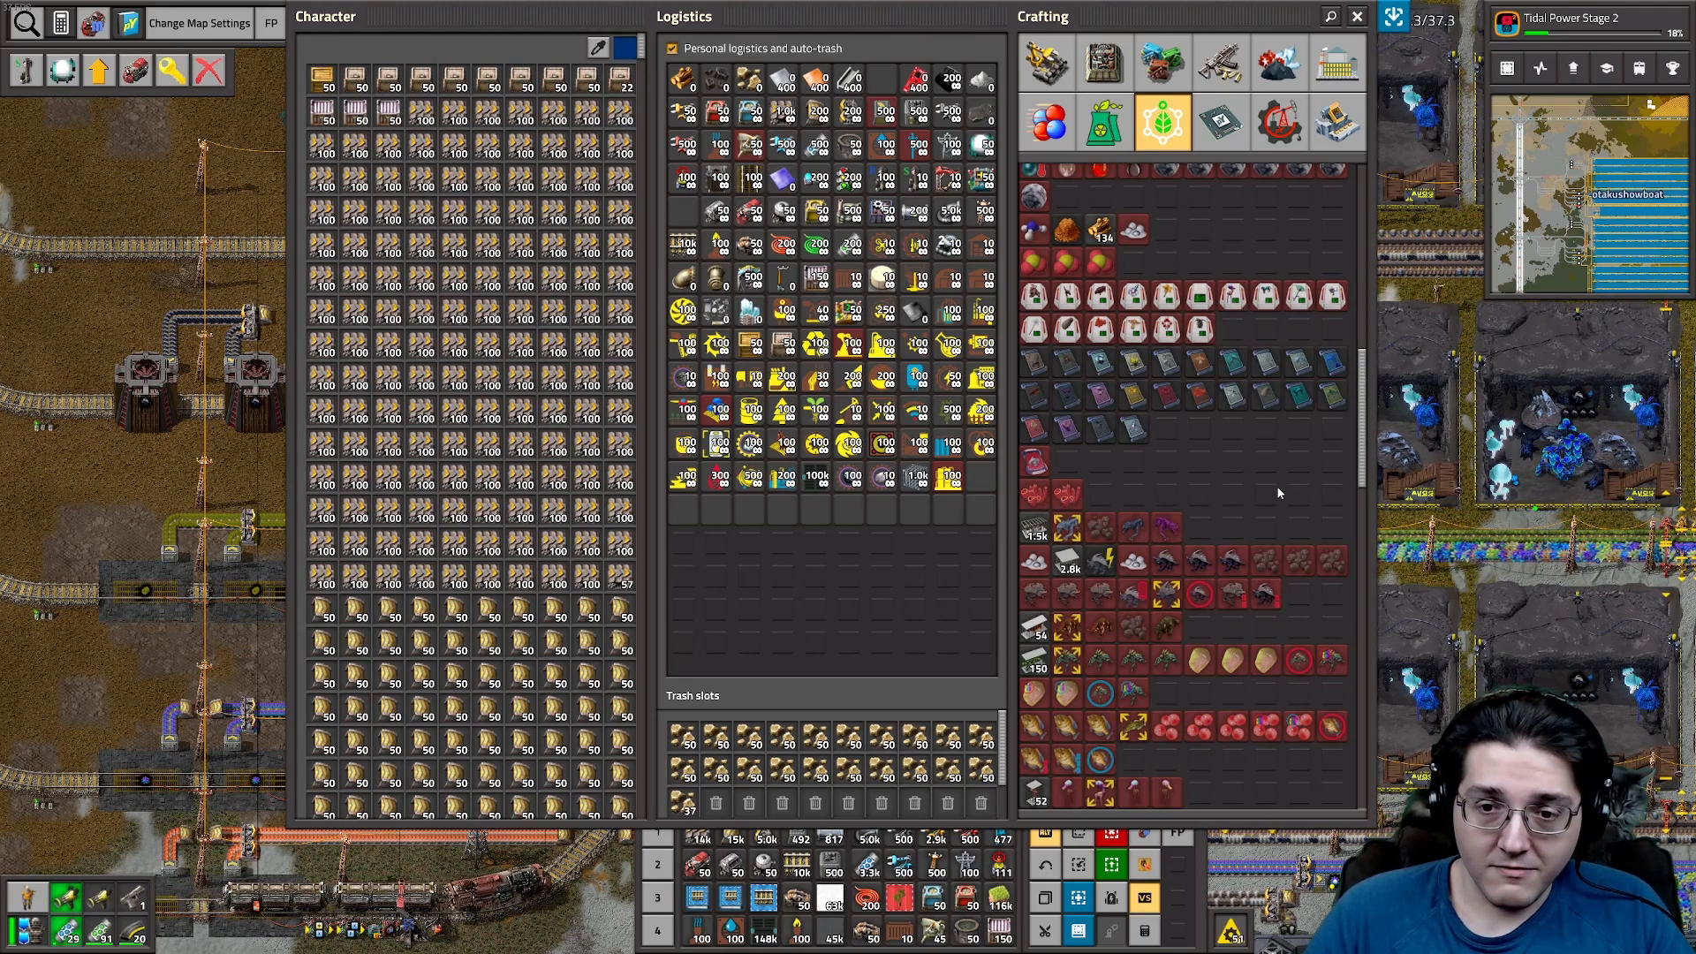
pyautogui.moveTo(1244, 498)
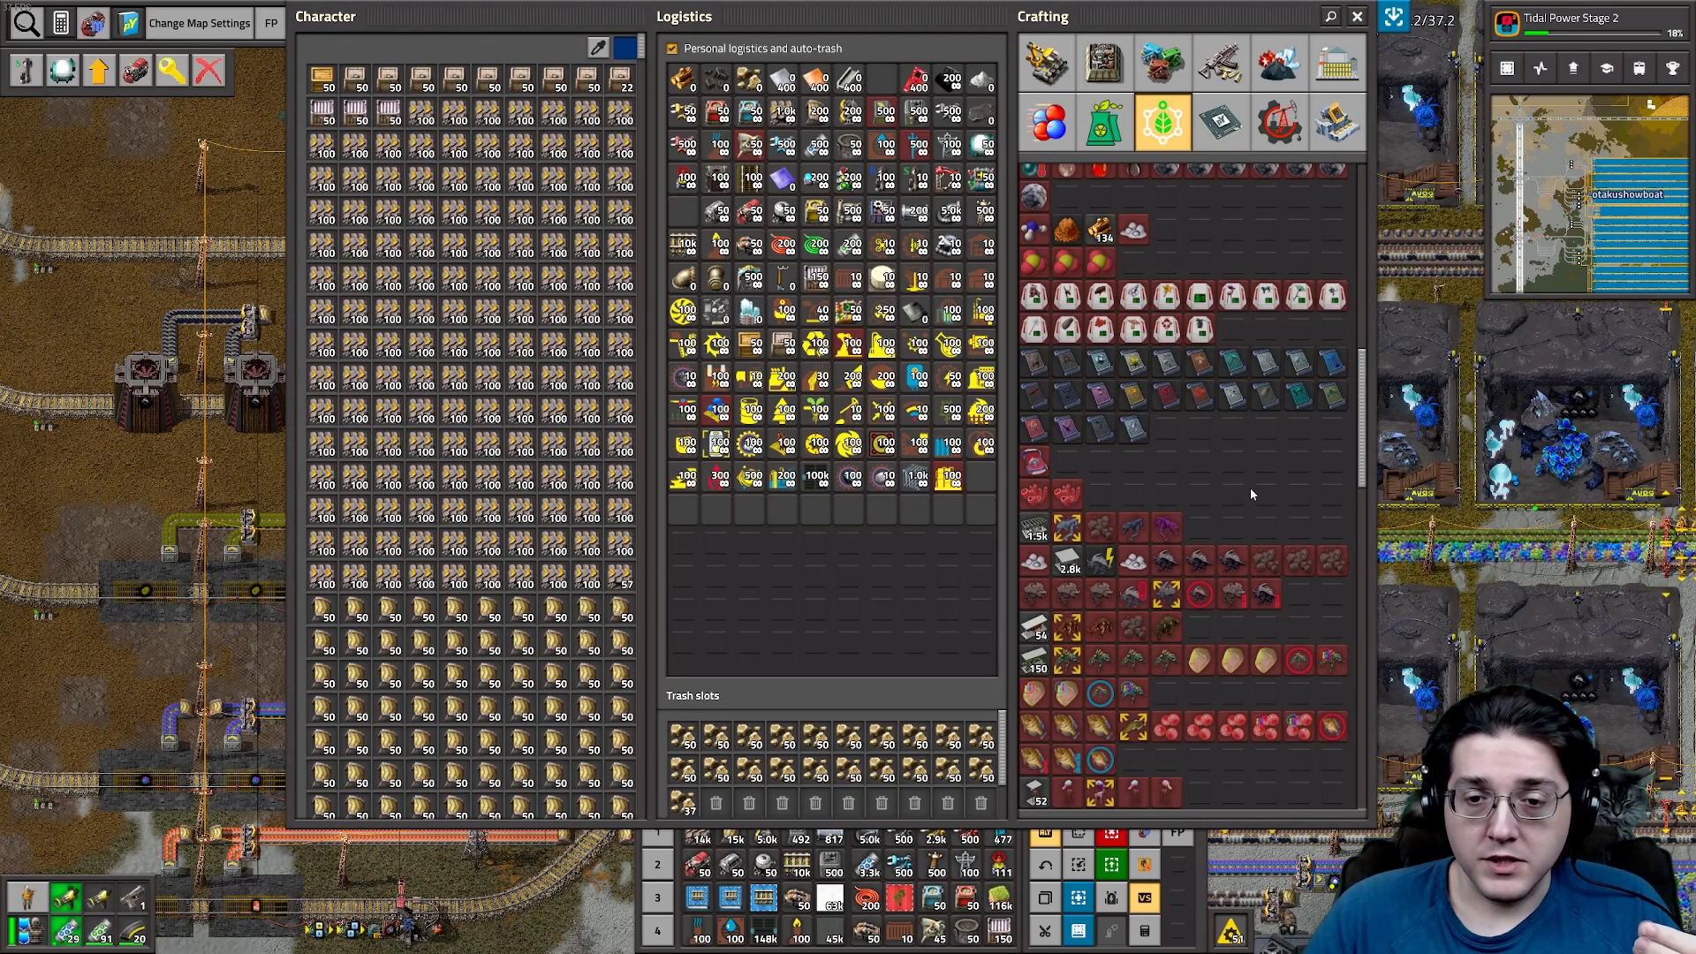
pyautogui.moveTo(1242, 492)
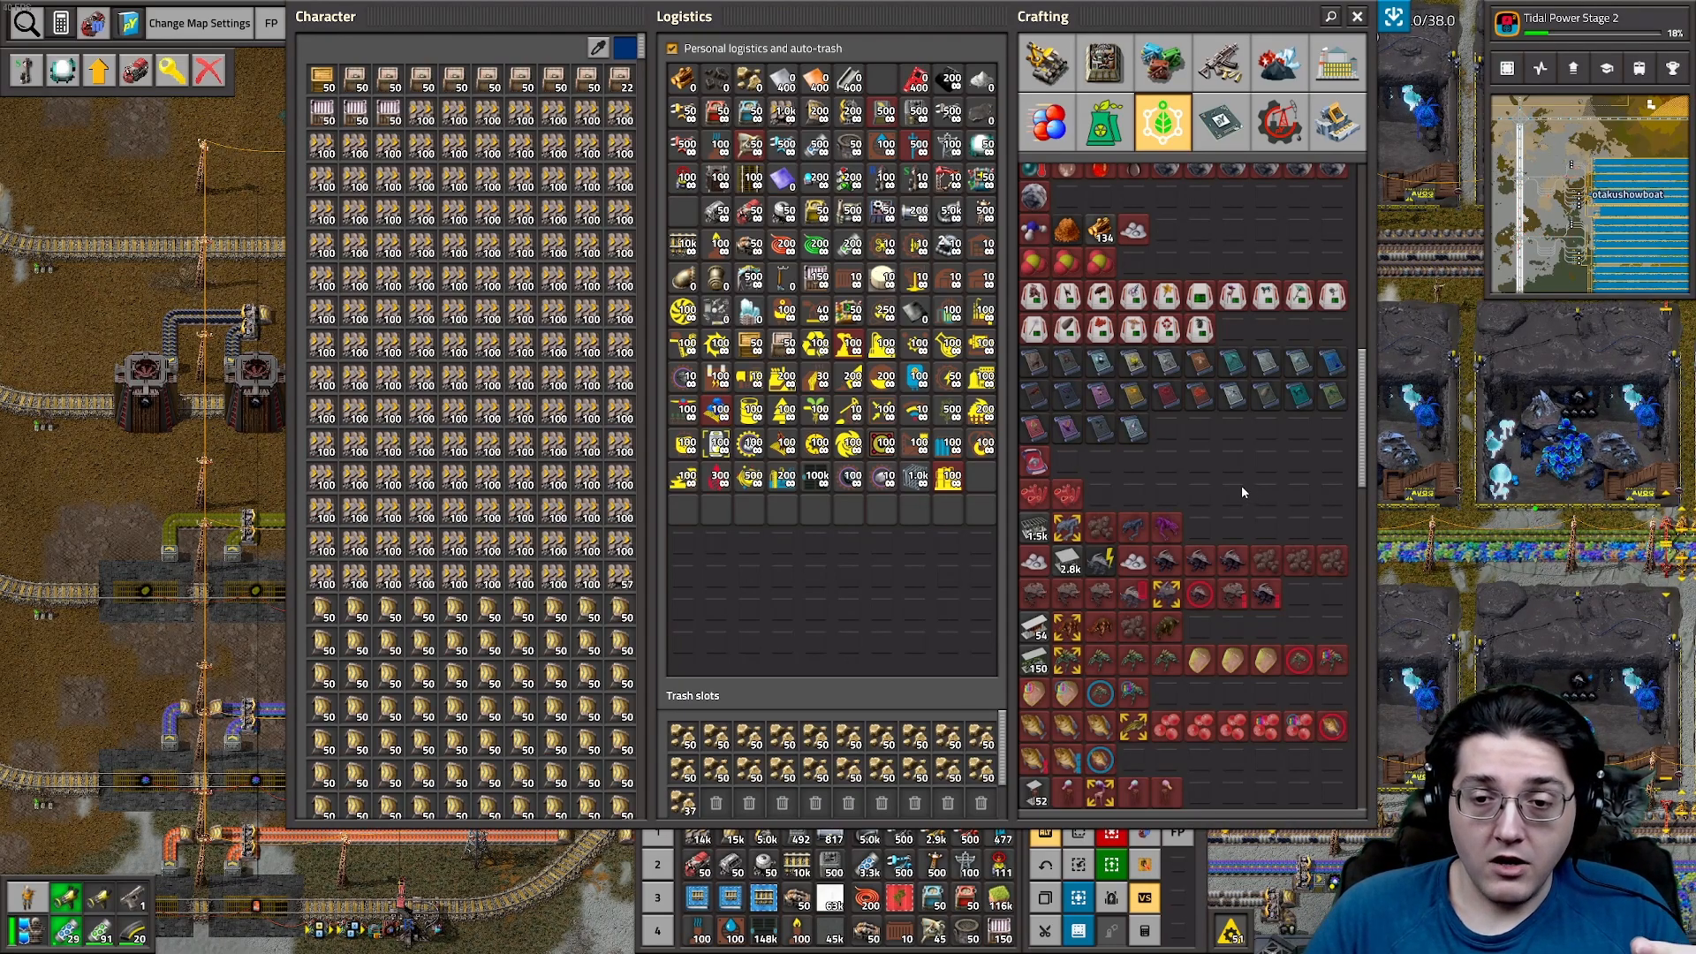
pyautogui.moveTo(1358, 16)
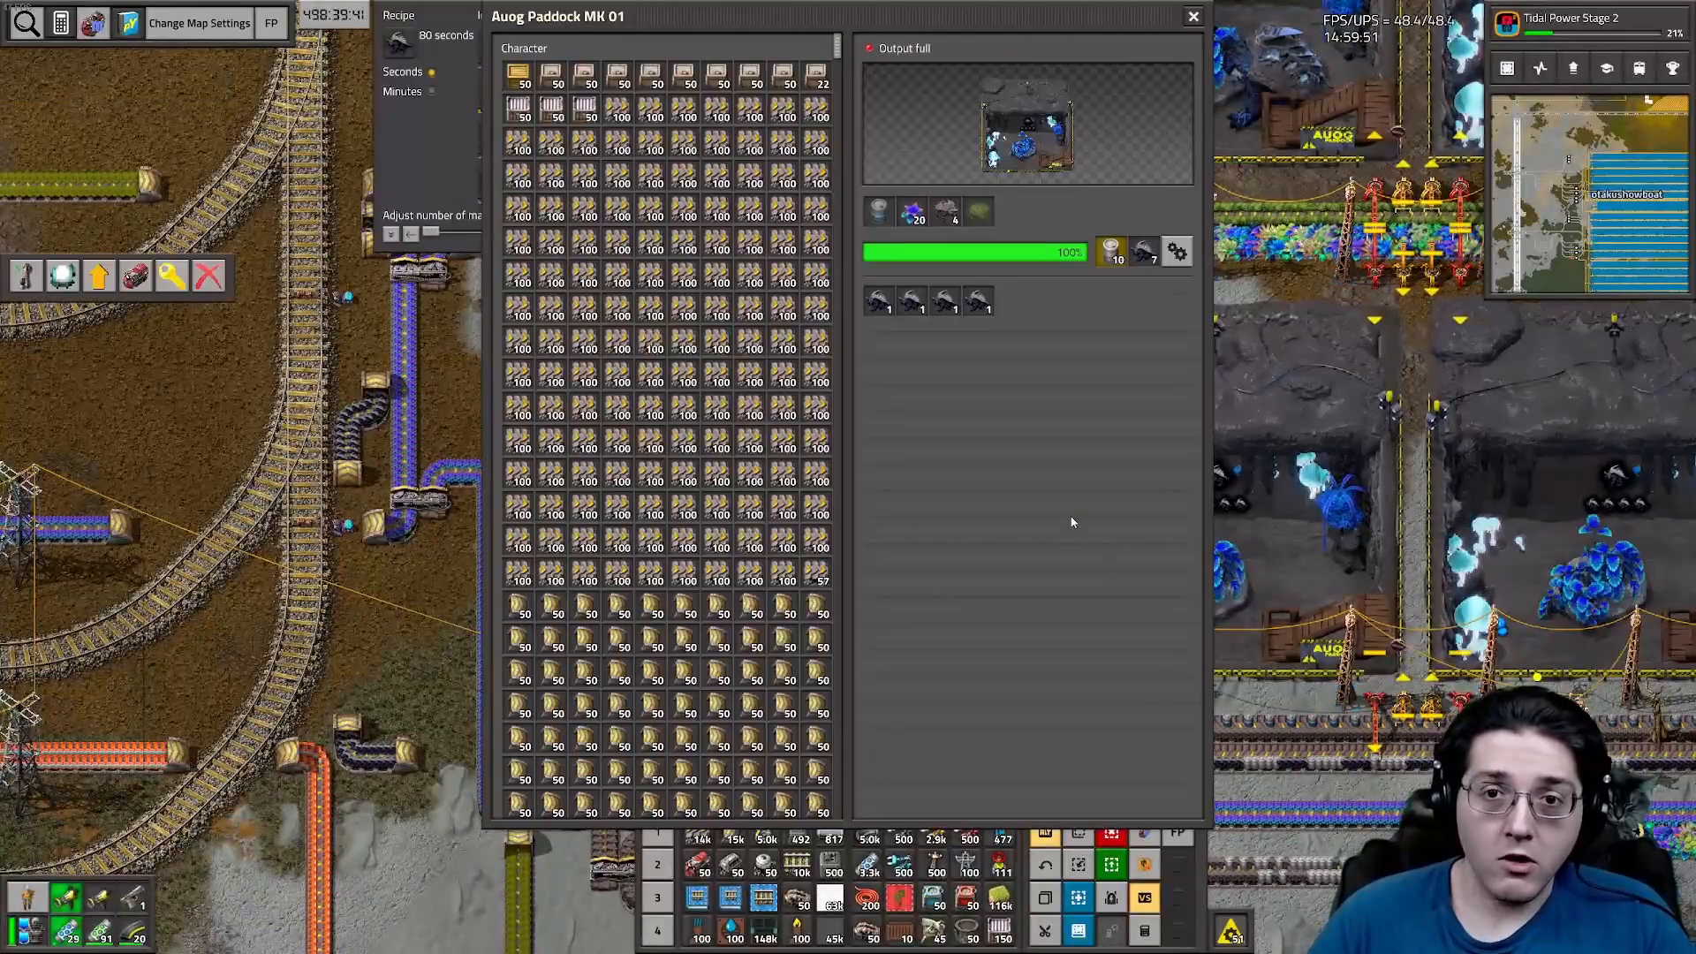
pyautogui.moveTo(944, 211)
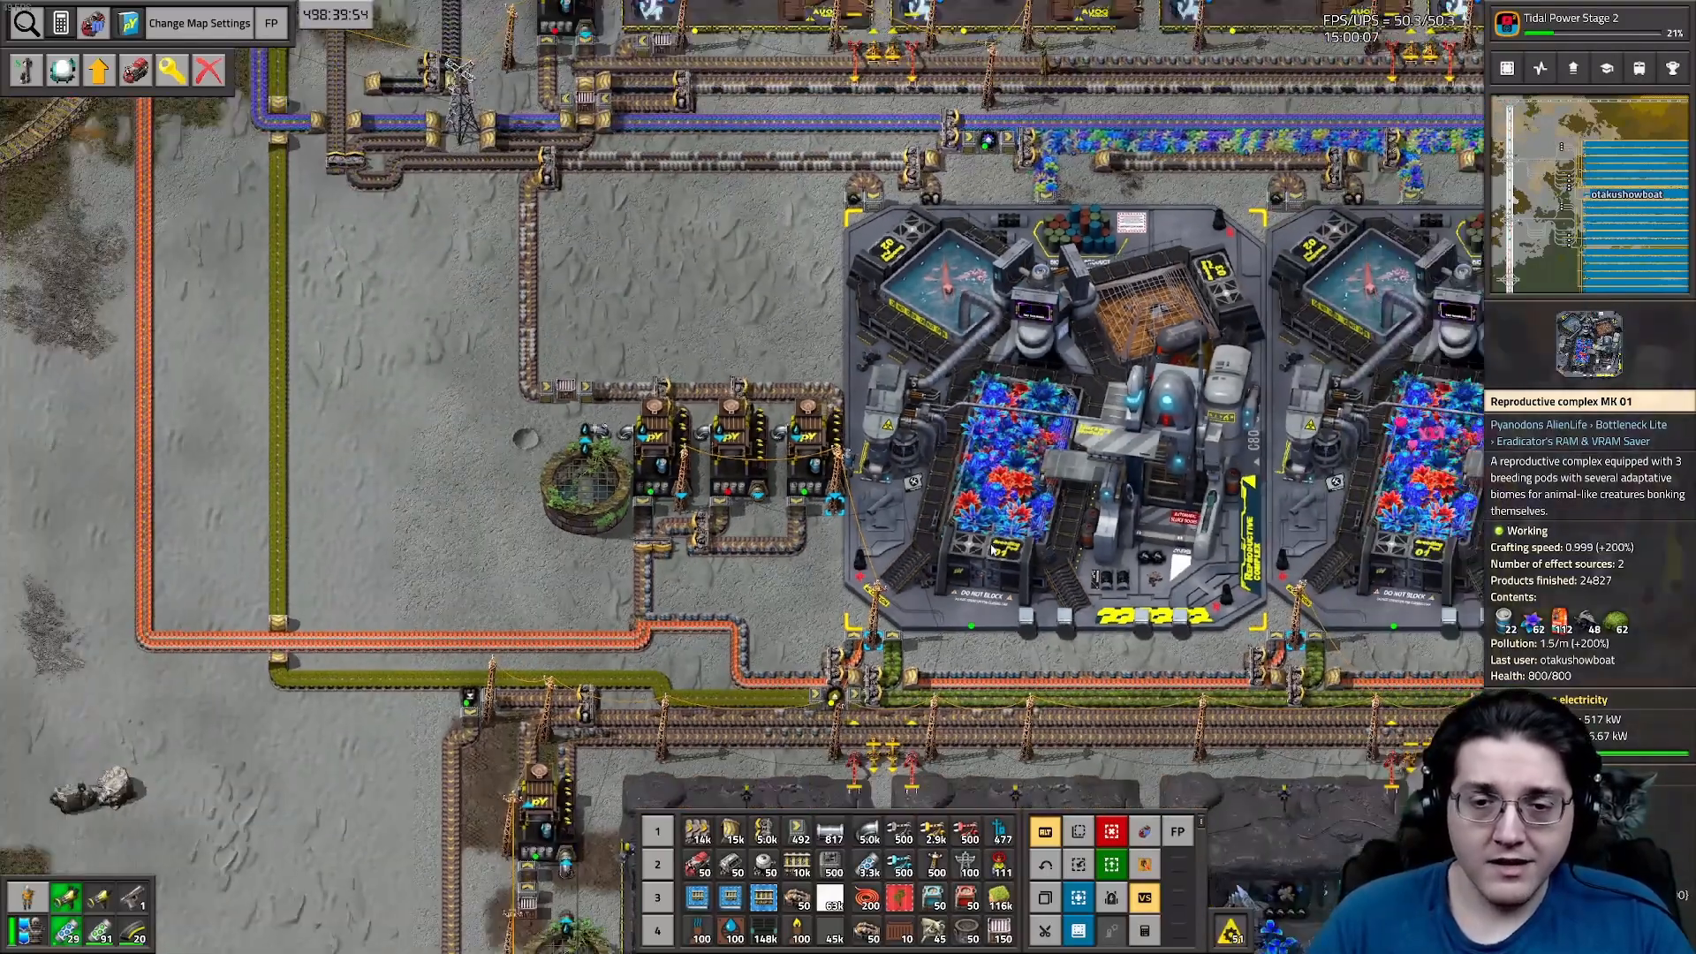
# Open the Reproductive complex MK 01 running the Auog pup MK 01 recipe
pyautogui.click(1027, 433)
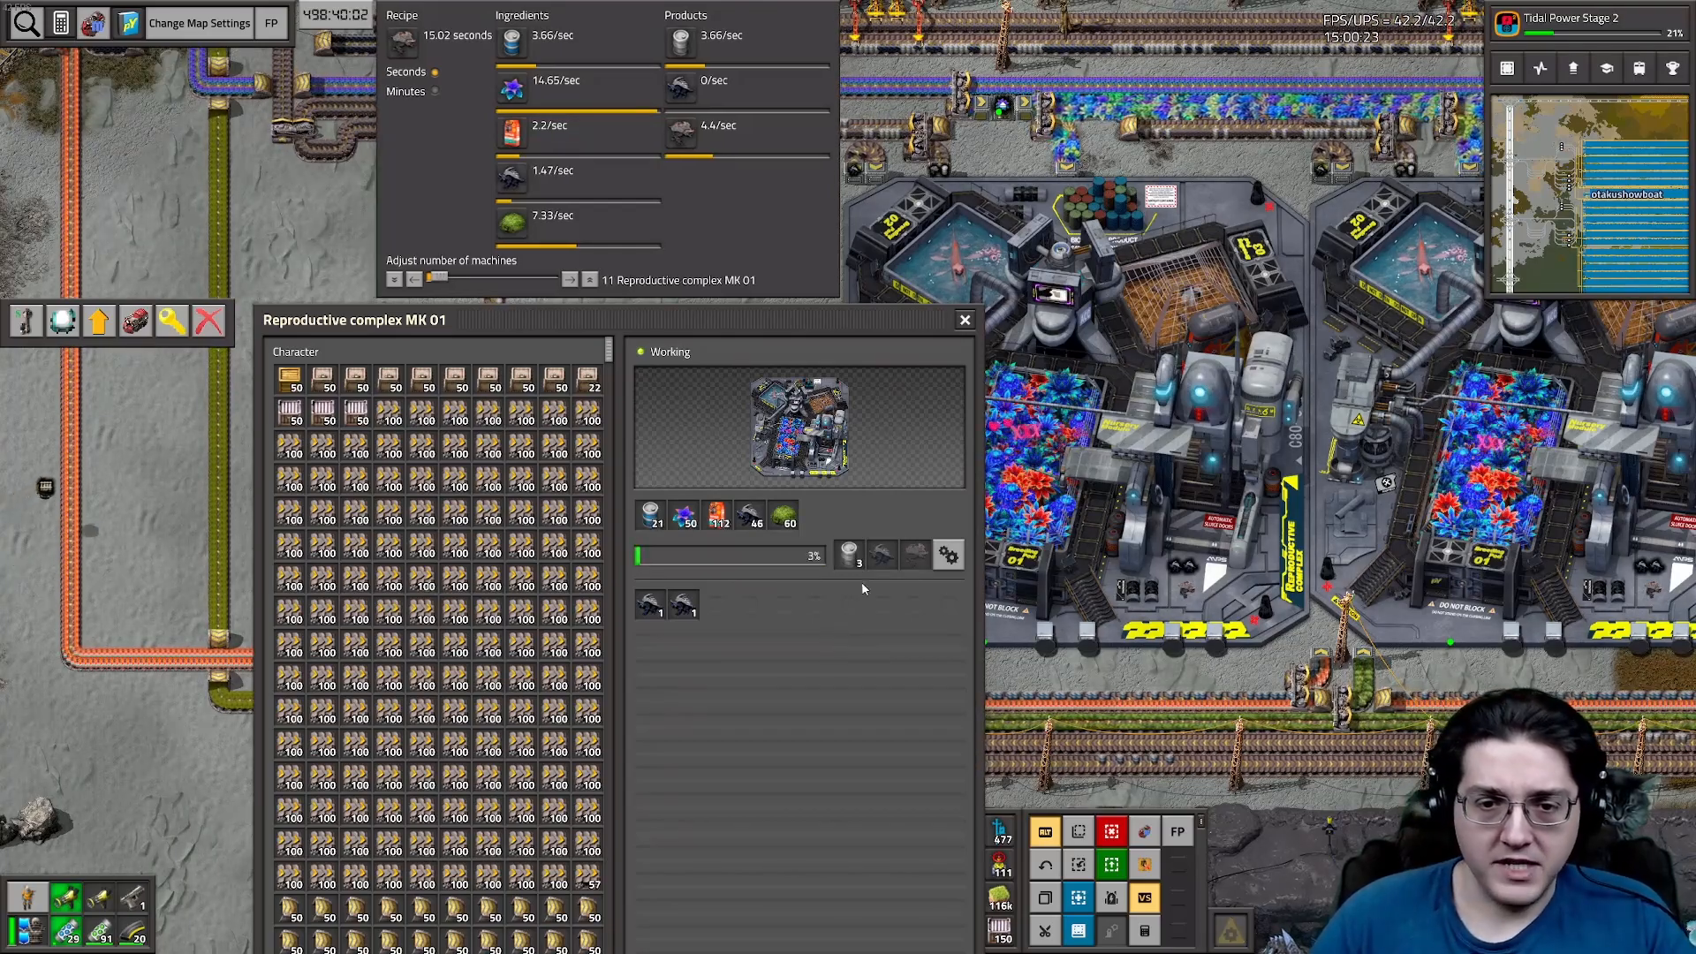
pyautogui.moveTo(749, 515)
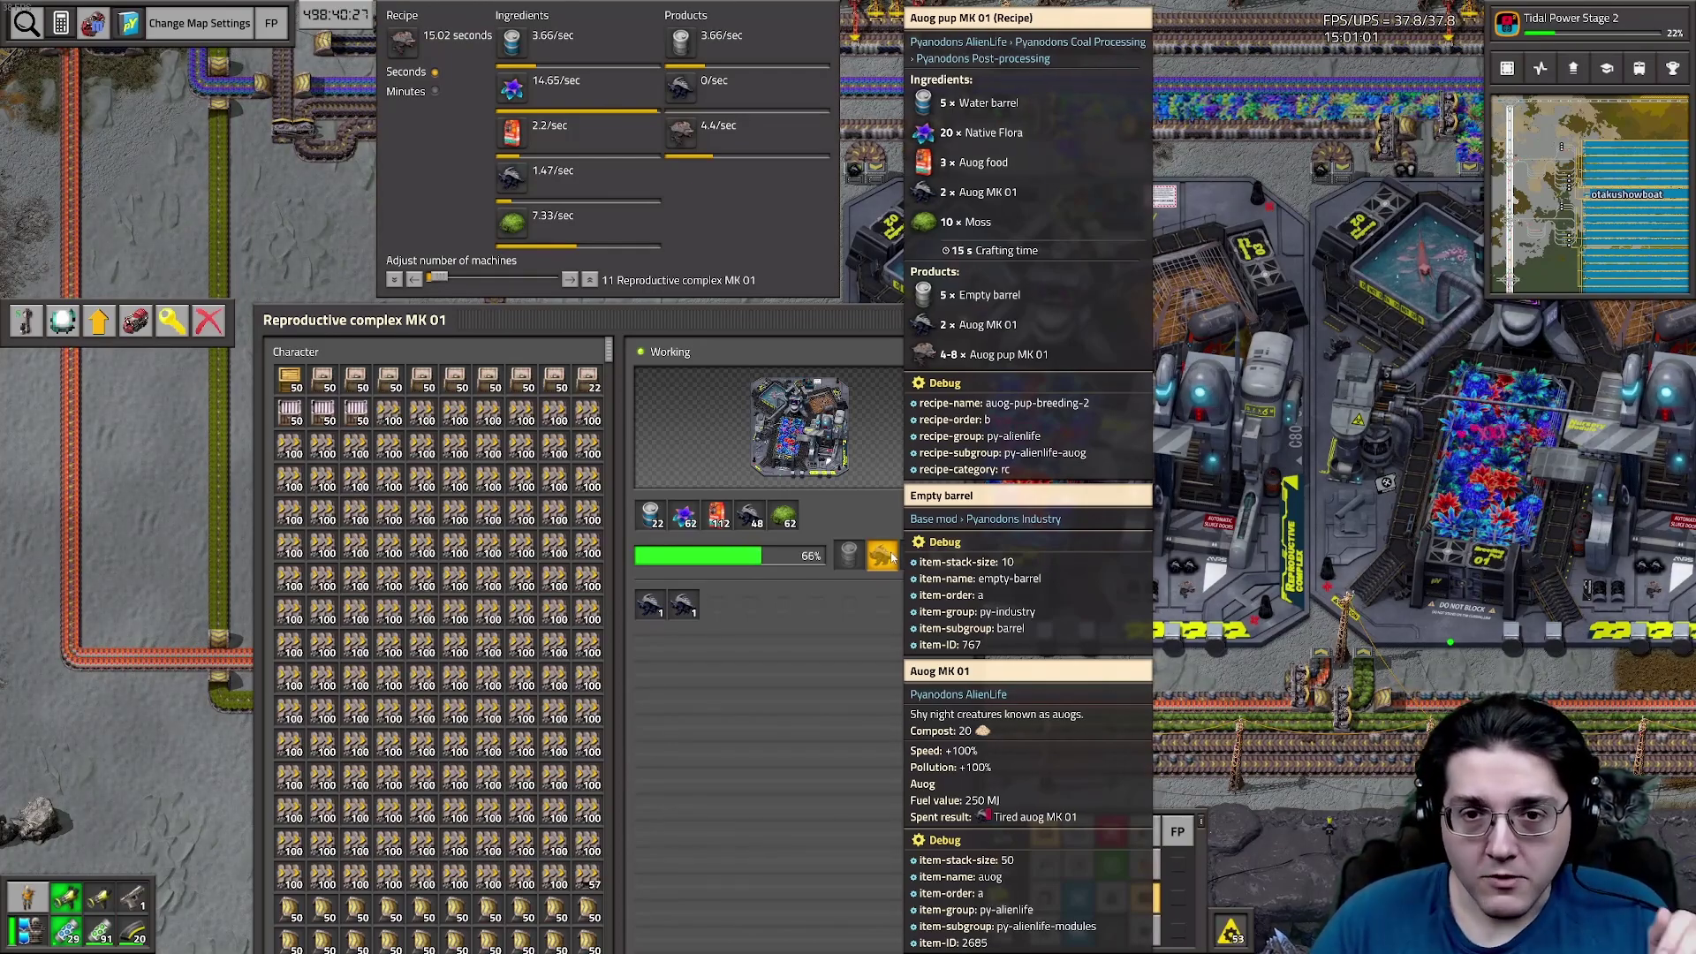
# Close the Reproductive complex MK 01 window to view the row of complexes
pyautogui.press('Escape')
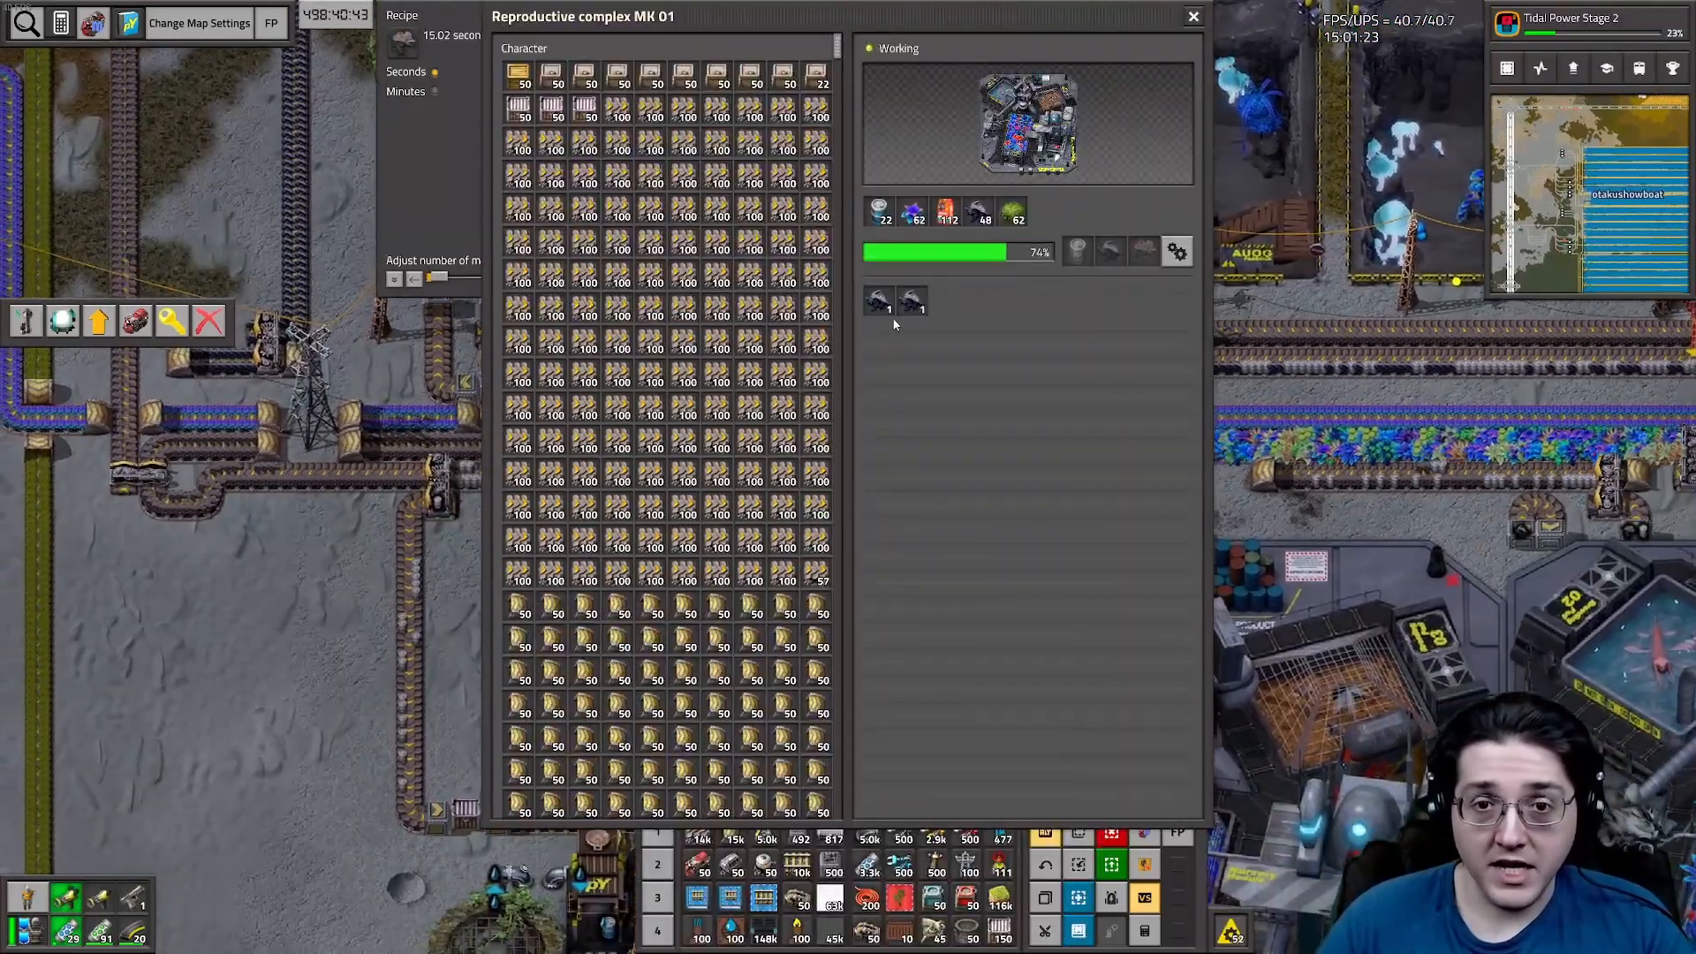
pyautogui.moveTo(911, 300)
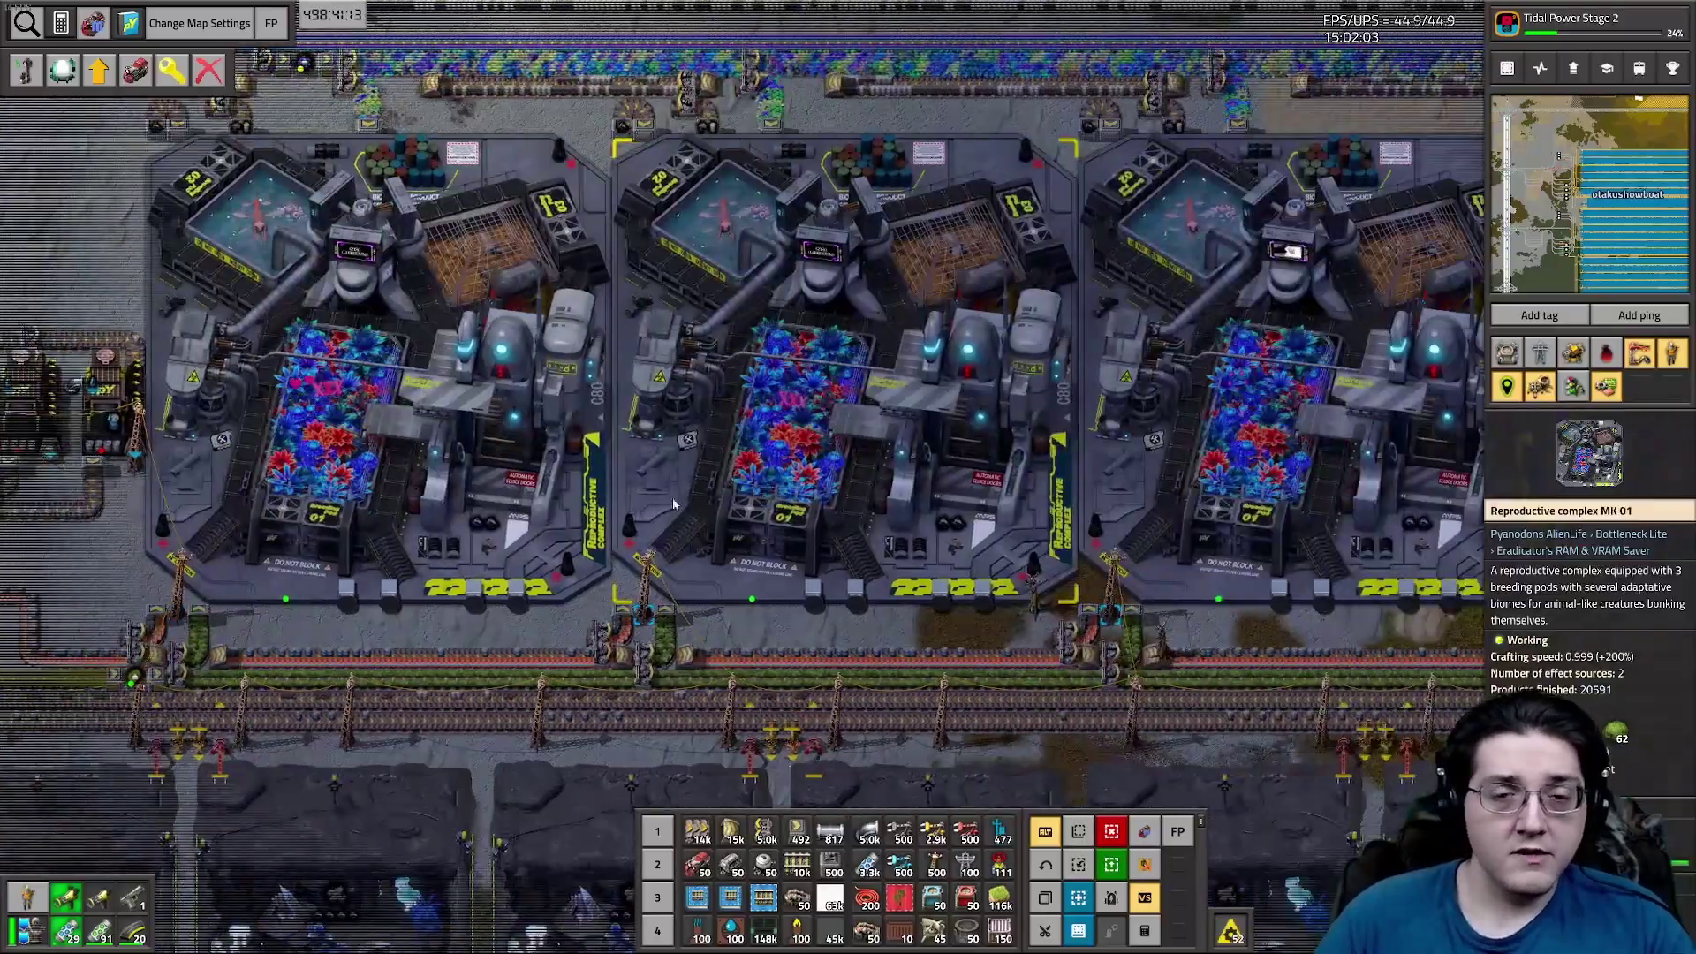
# Pan past the Ulric corrals to the working Vrauk paddock MK 01 rows
pyautogui.scroll(-3)
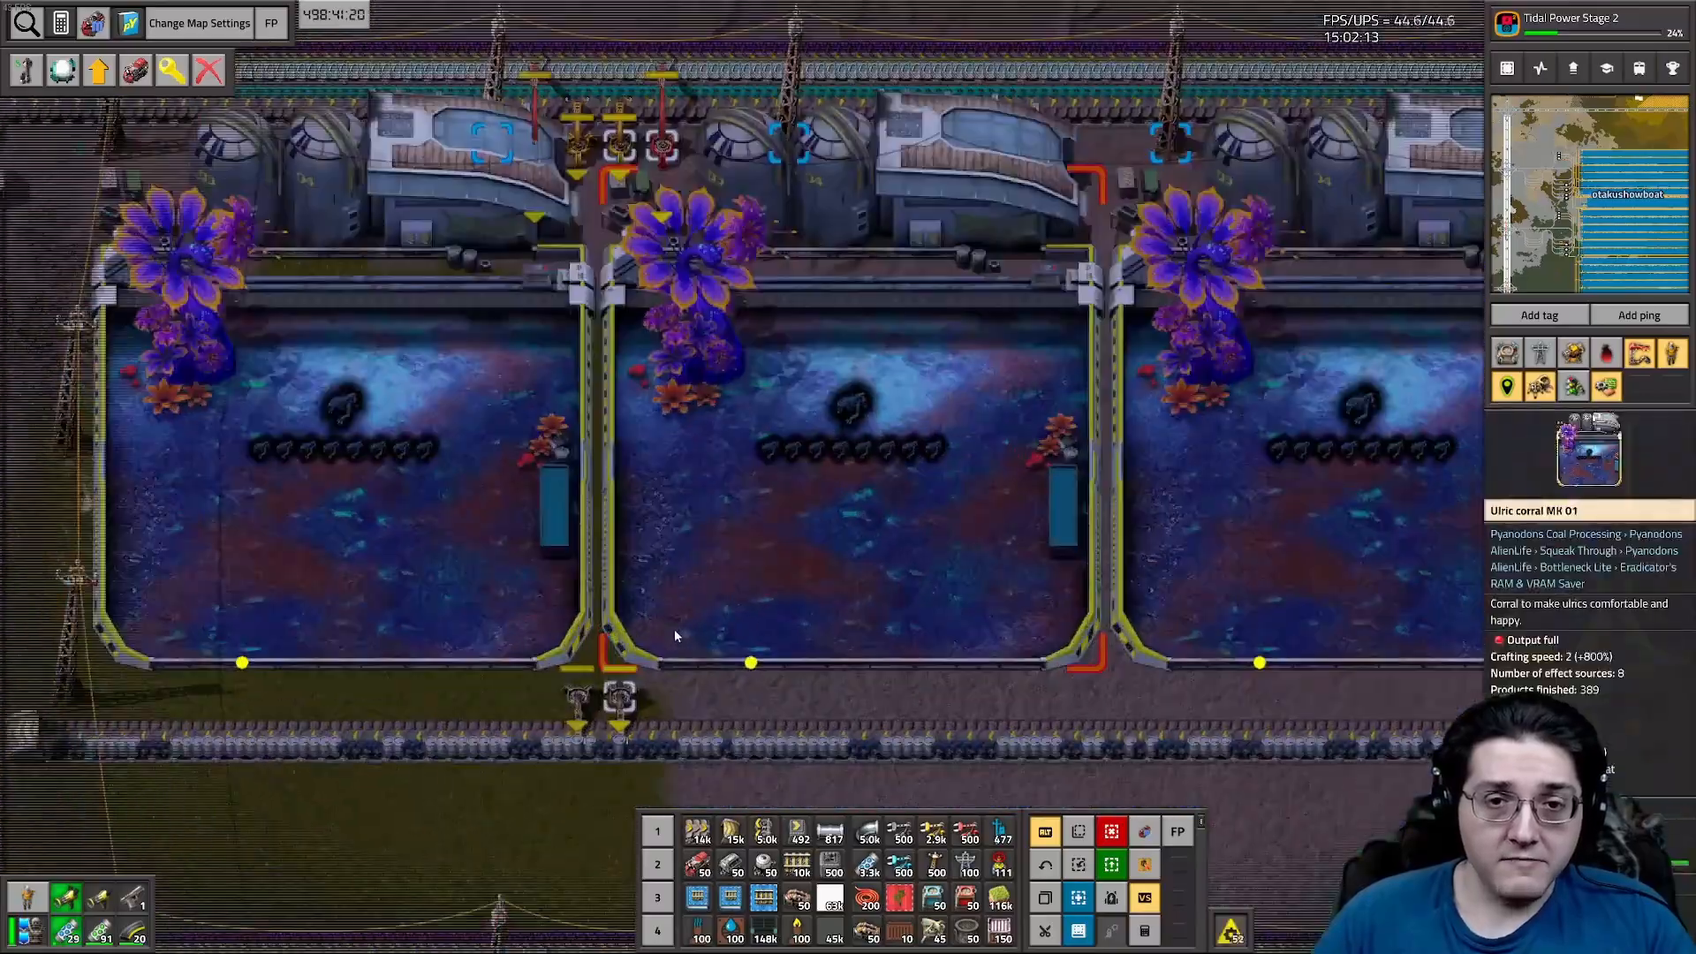
pyautogui.scroll(-3)
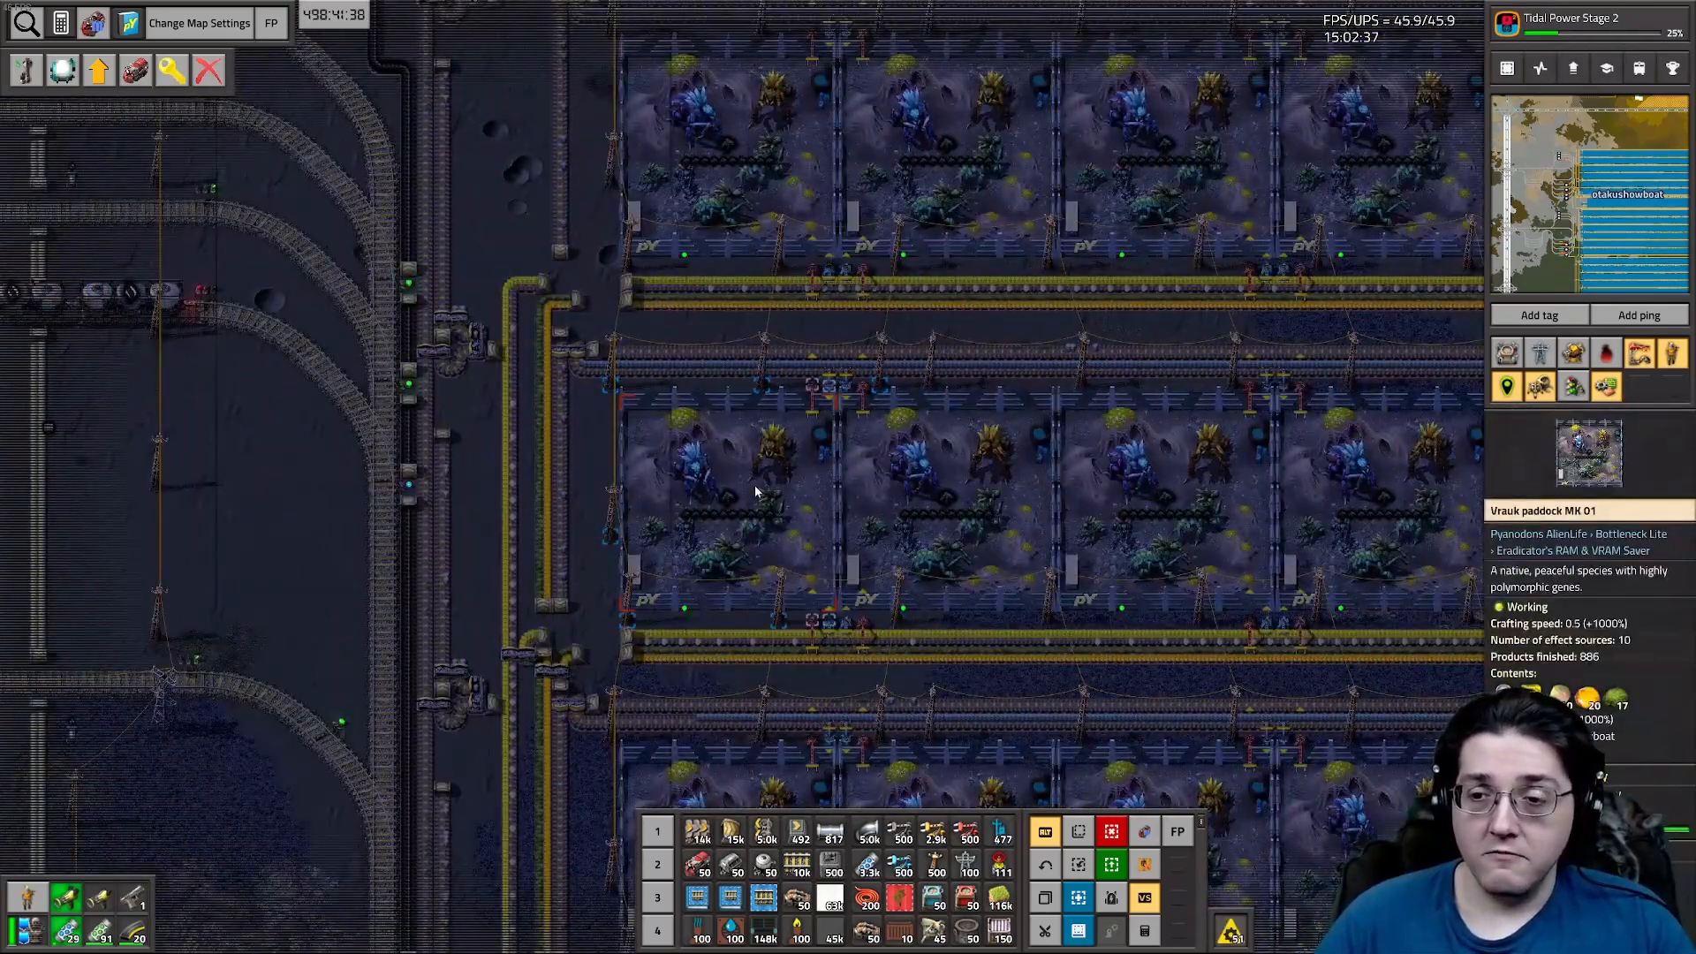
# Zoom out to the map overview of the belt-fed creature-farming rows
pyautogui.scroll(3)
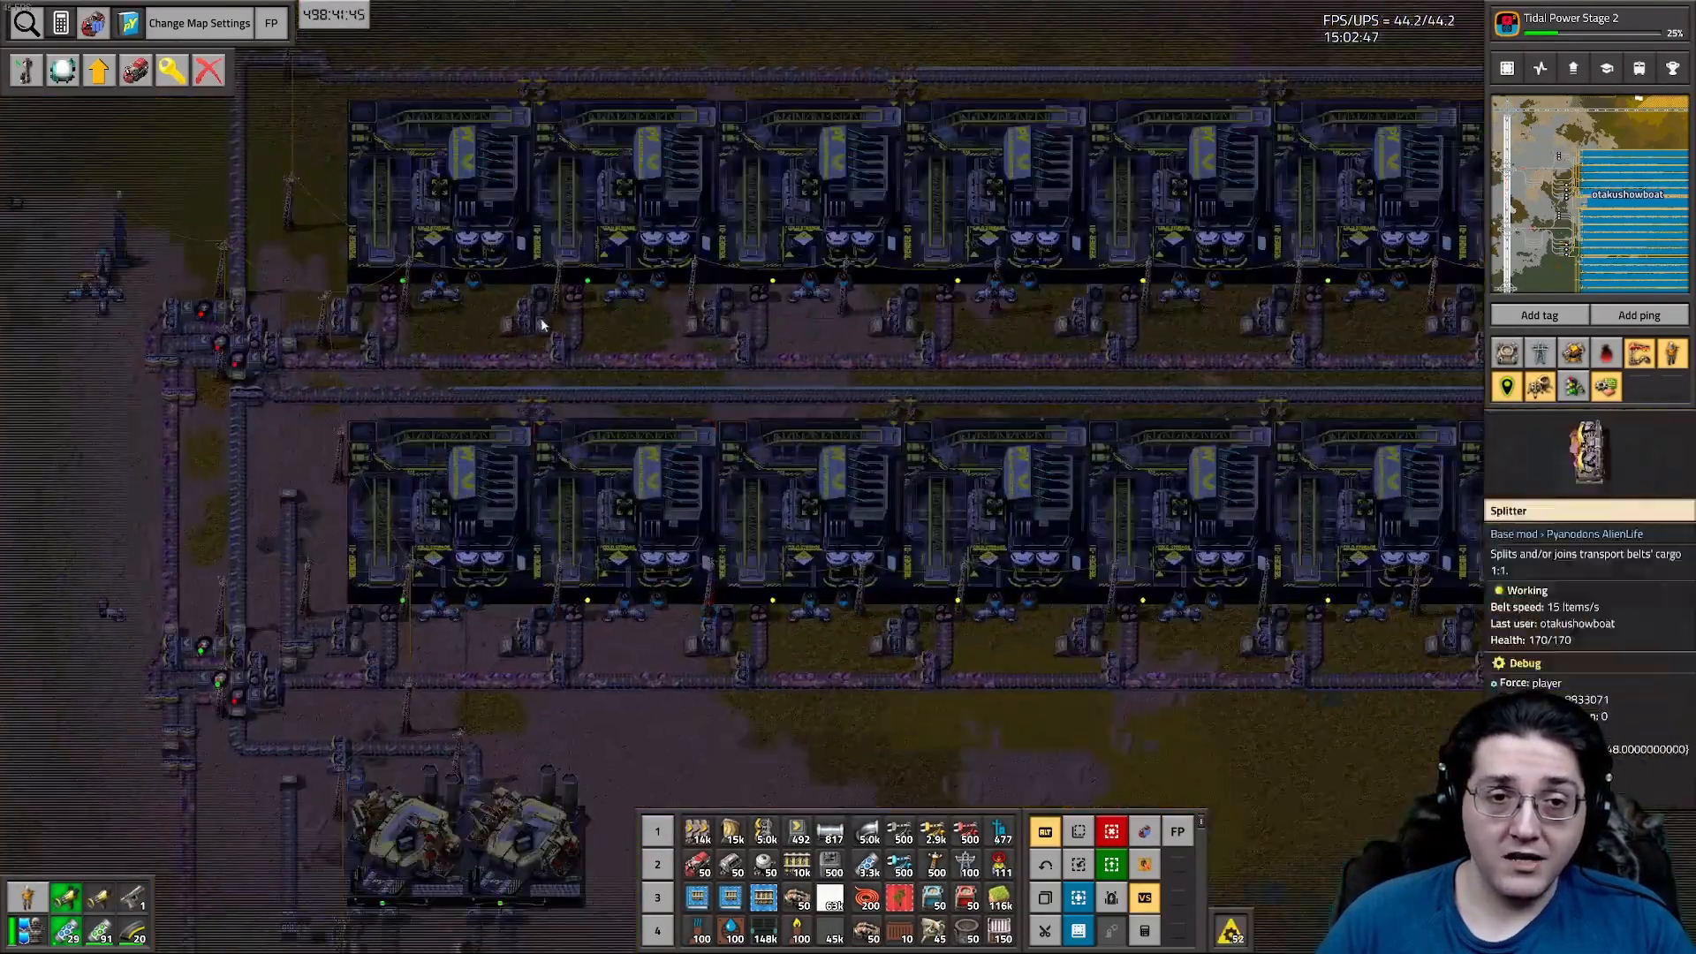
pyautogui.scroll(-3)
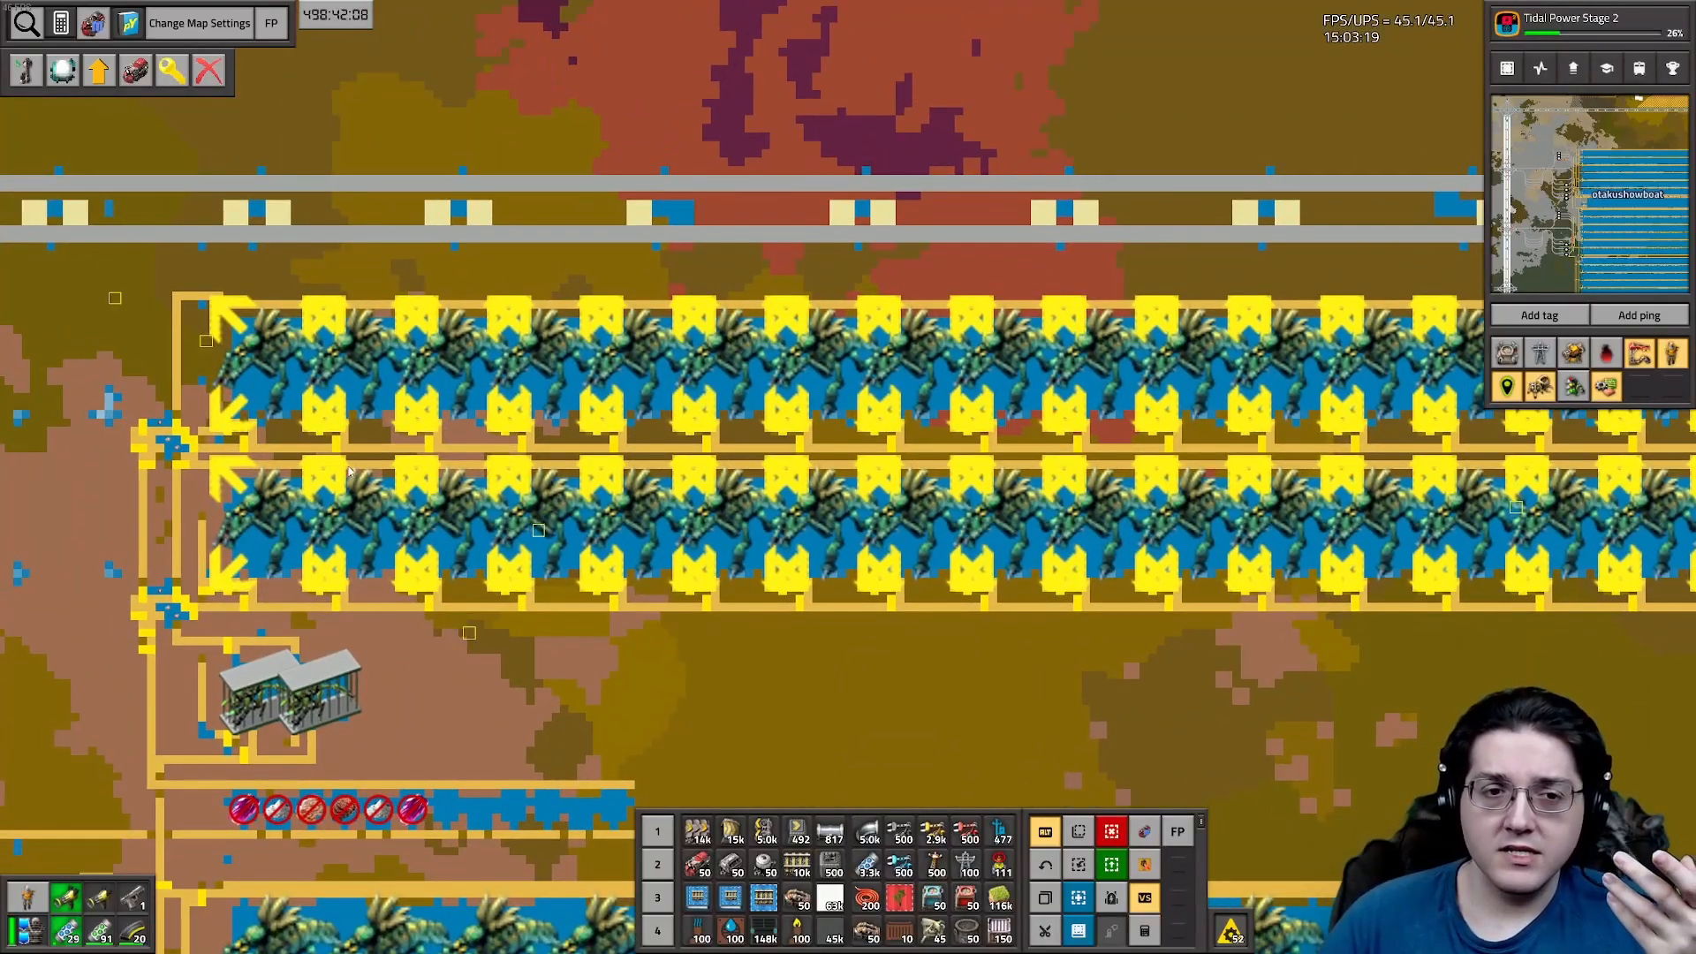
# Leave map view and zoom back in on the large processing buildings
pyautogui.click(757, 444)
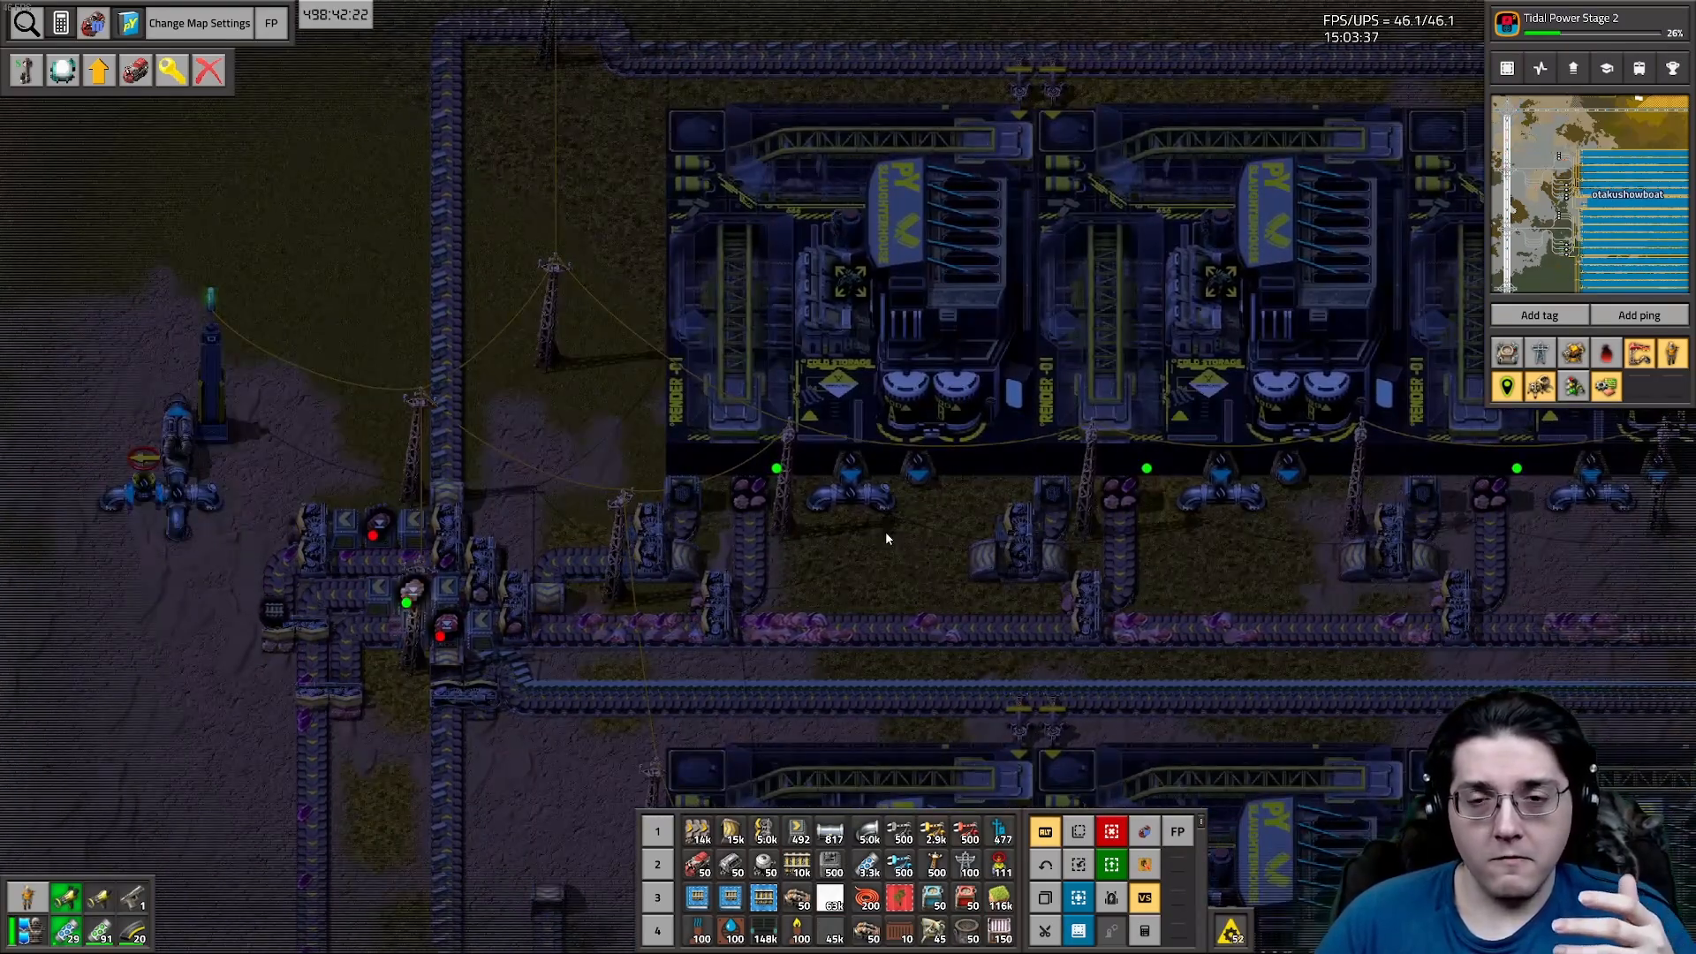
pyautogui.scroll(-3)
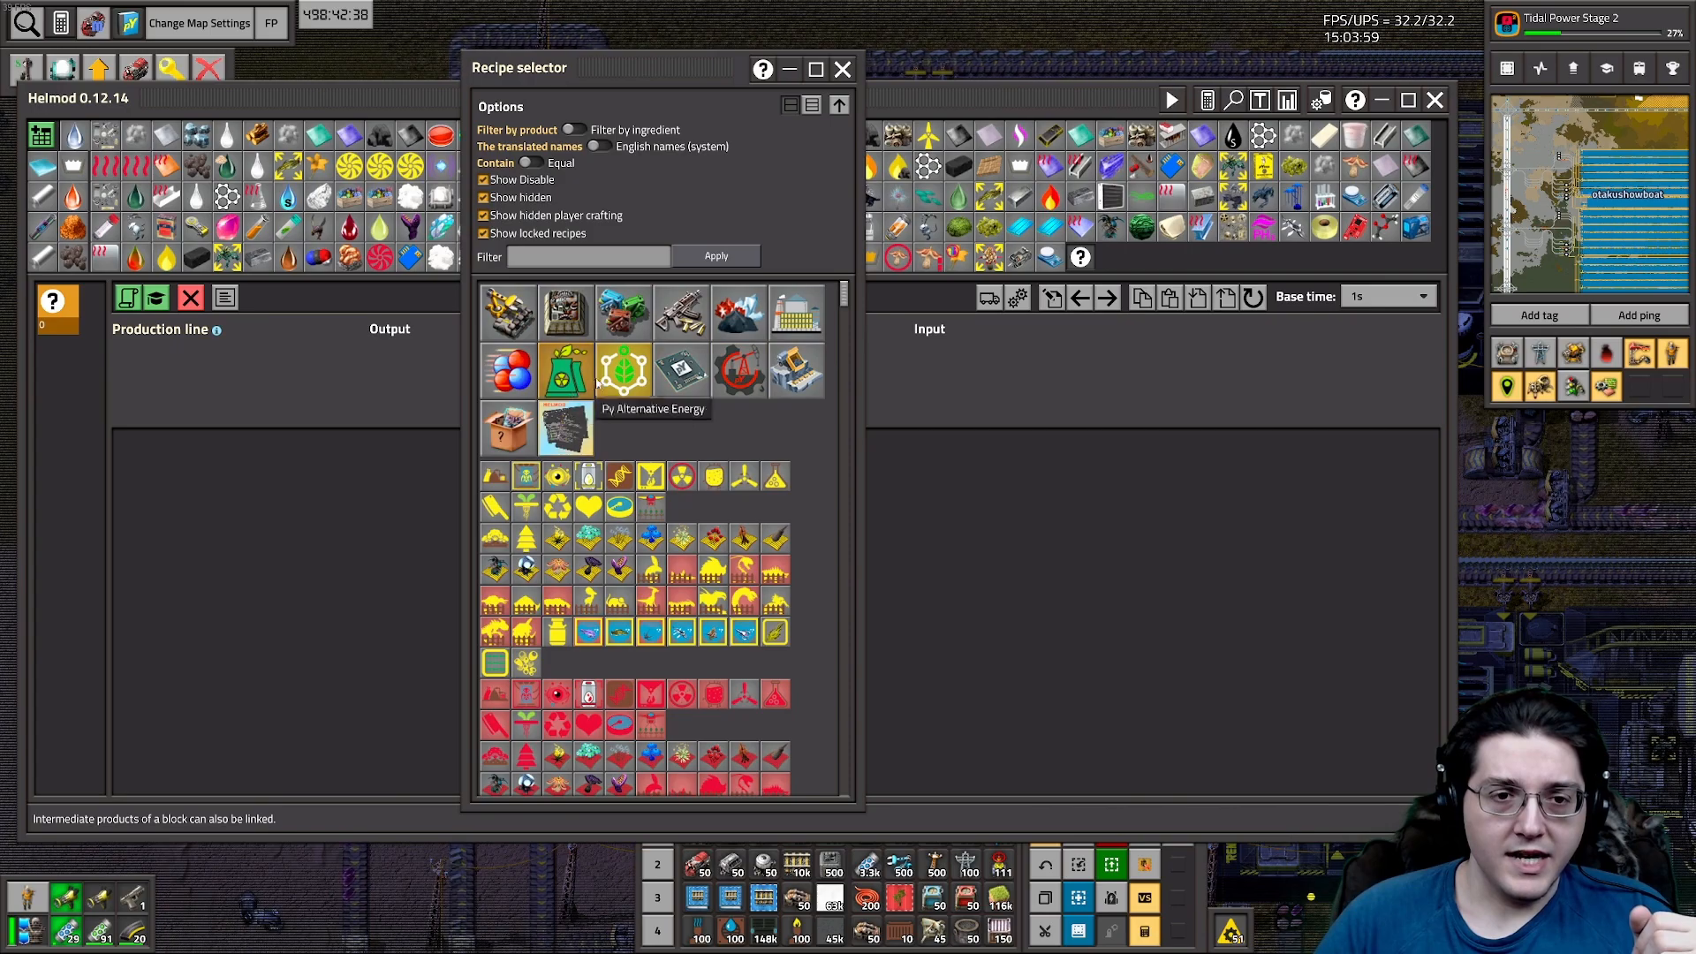
pyautogui.moveTo(674, 434)
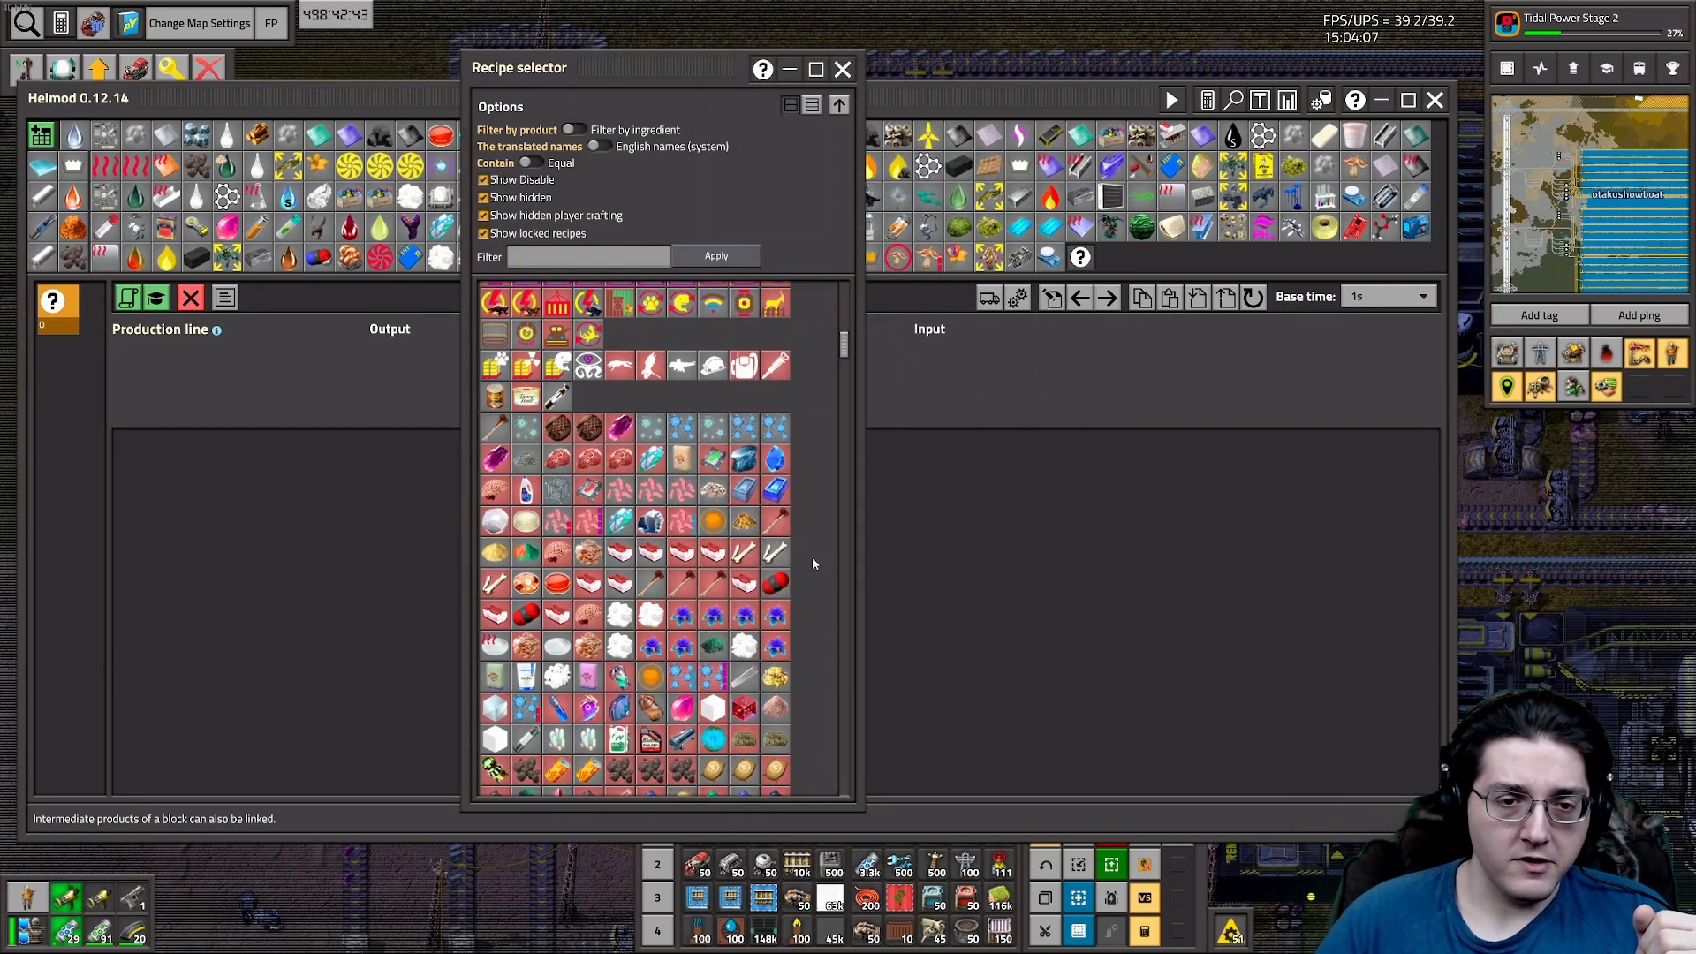
pyautogui.scroll(-3)
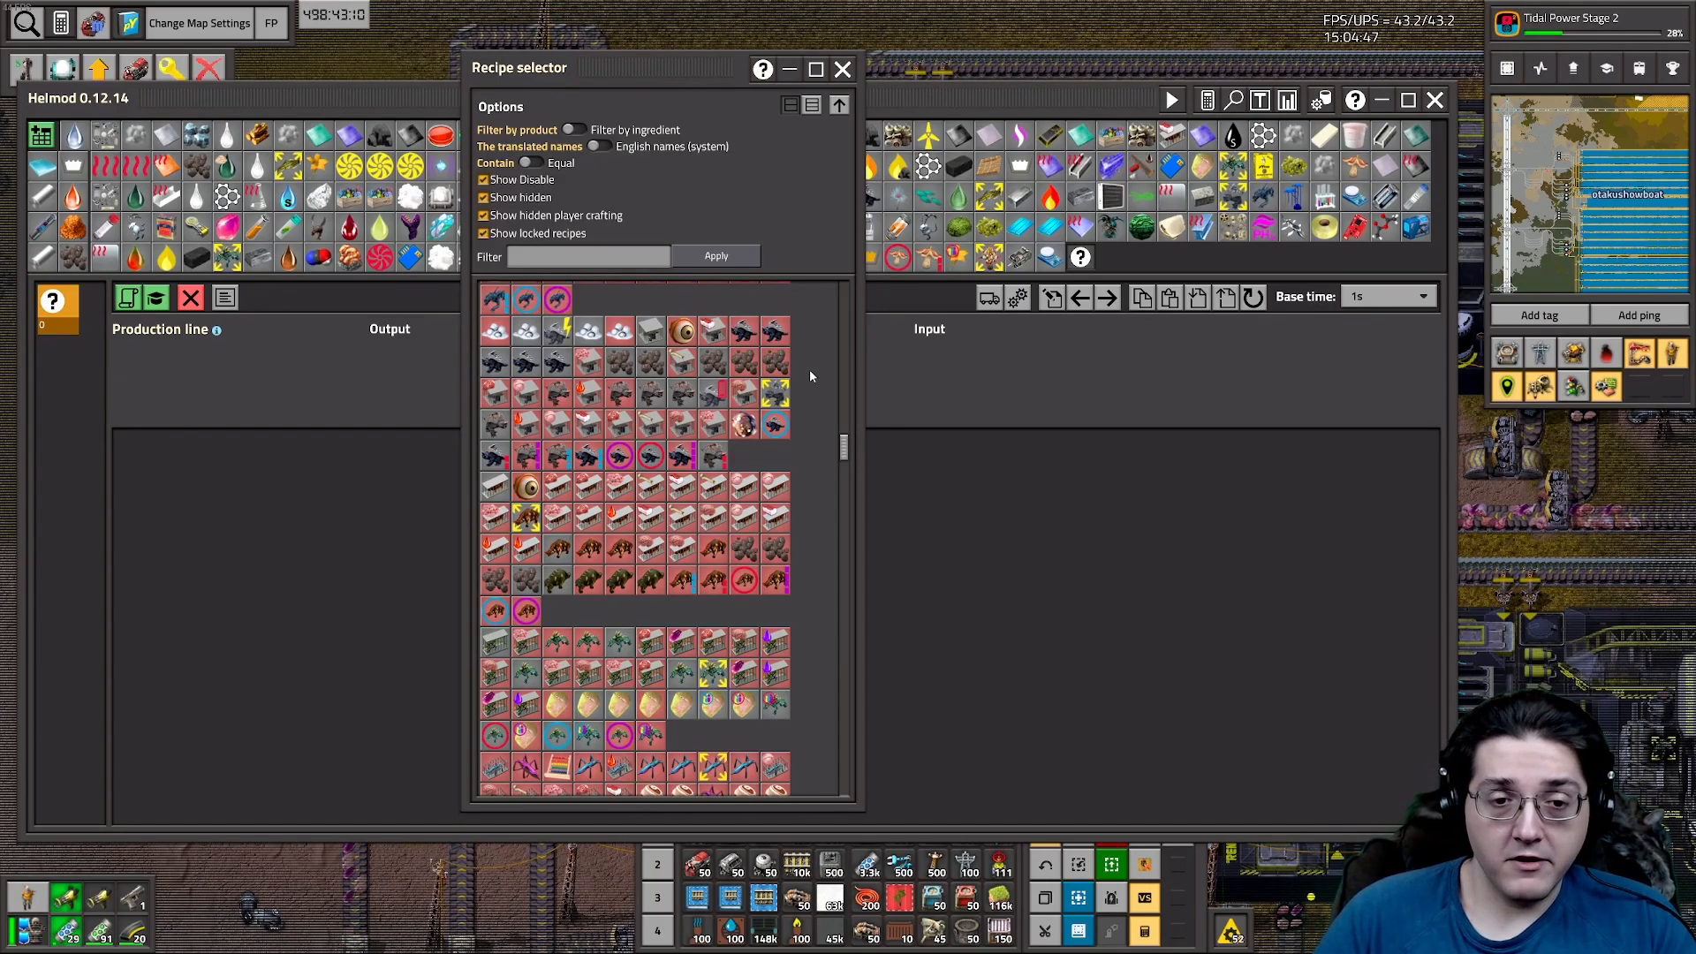
# Filter Helmod's Recipe selector to 'blood' to list the blood-extraction recipes
pyautogui.click(588, 256)
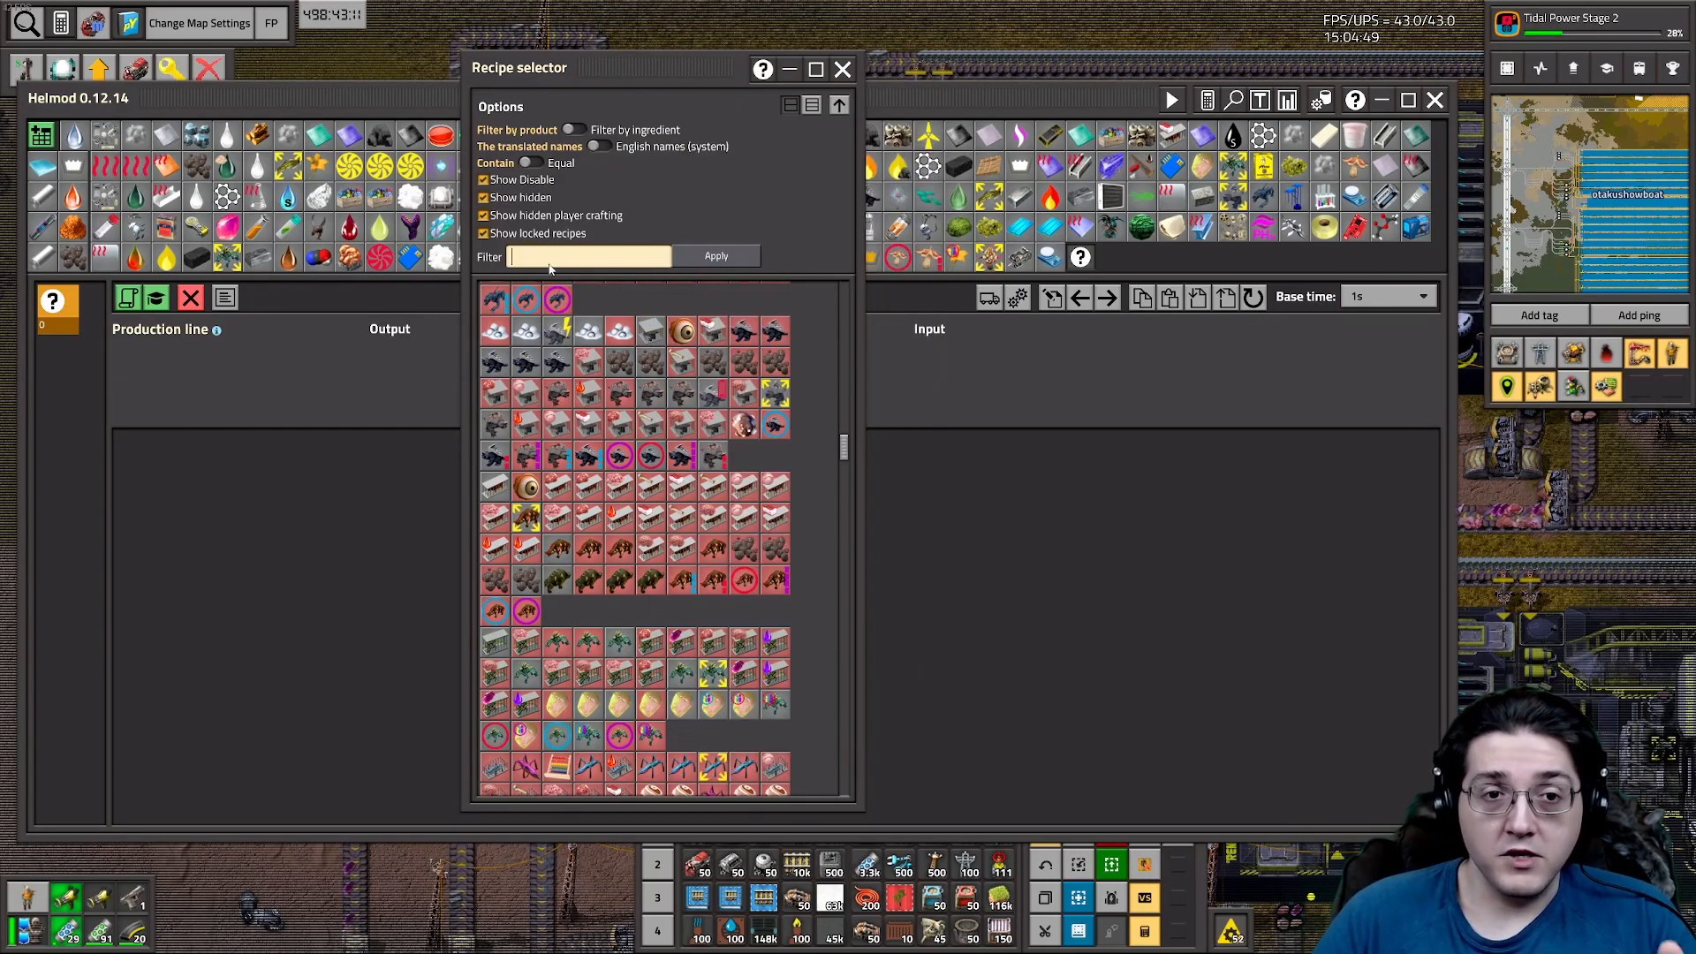
pyautogui.write('b')
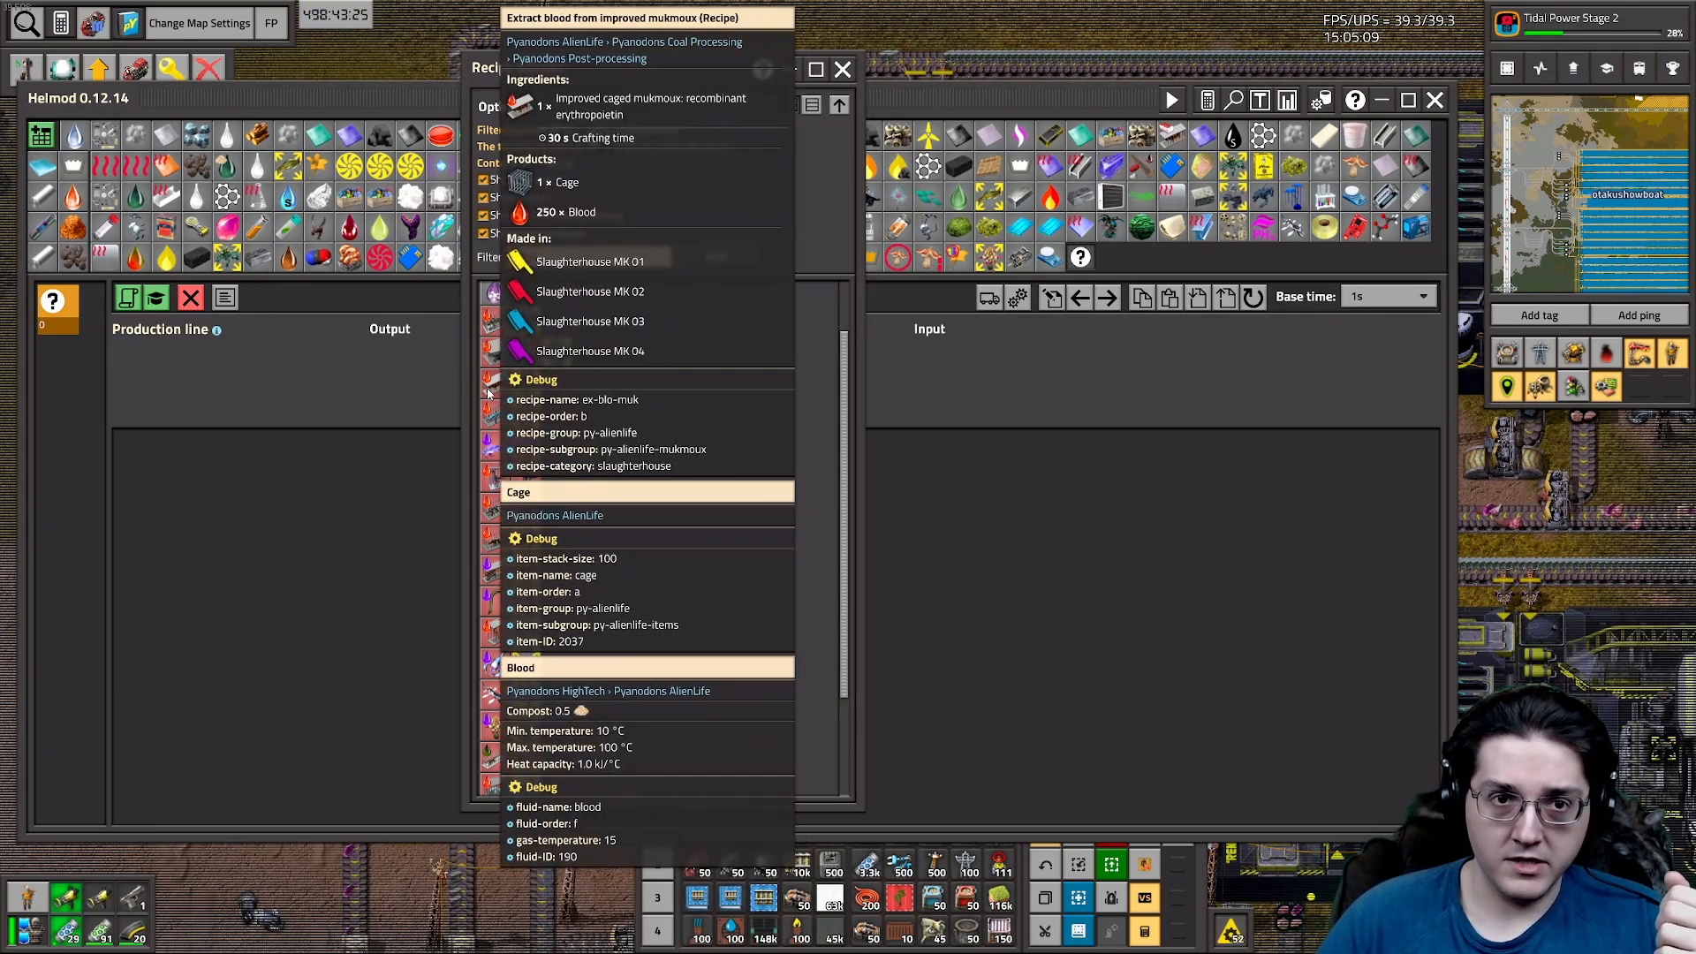
pyautogui.click(715, 256)
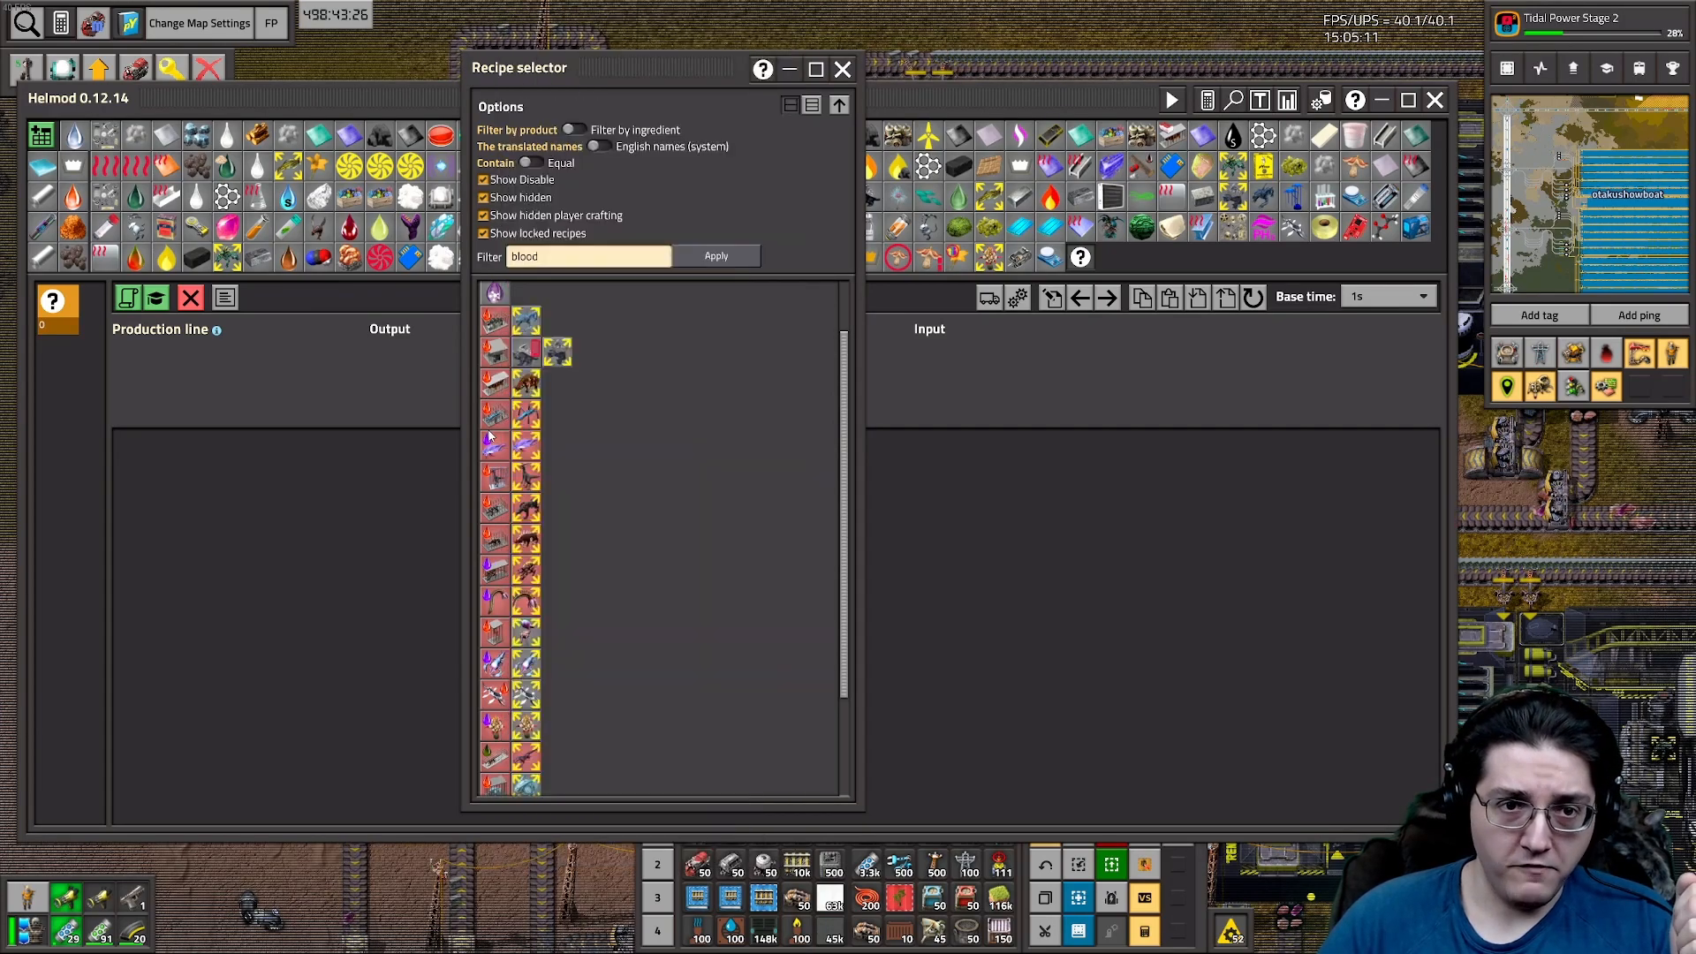
pyautogui.moveTo(495, 443)
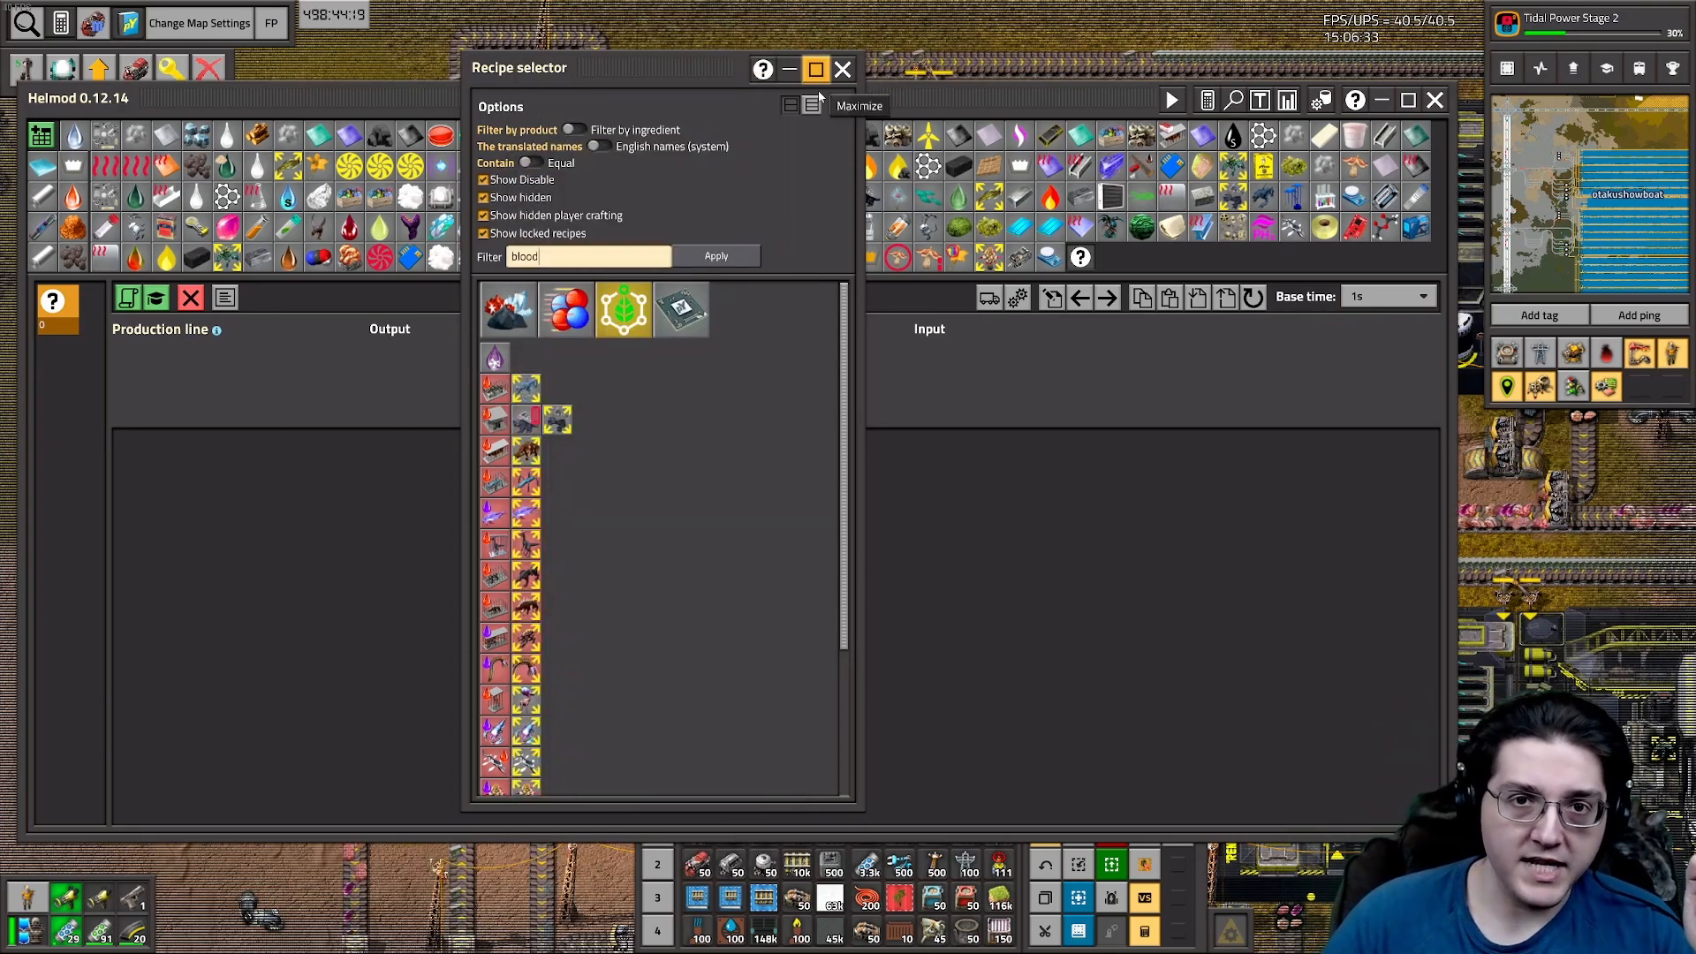
# Close Helmod's Recipe selector without picking a recipe, showing the processing buildings
pyautogui.click(843, 68)
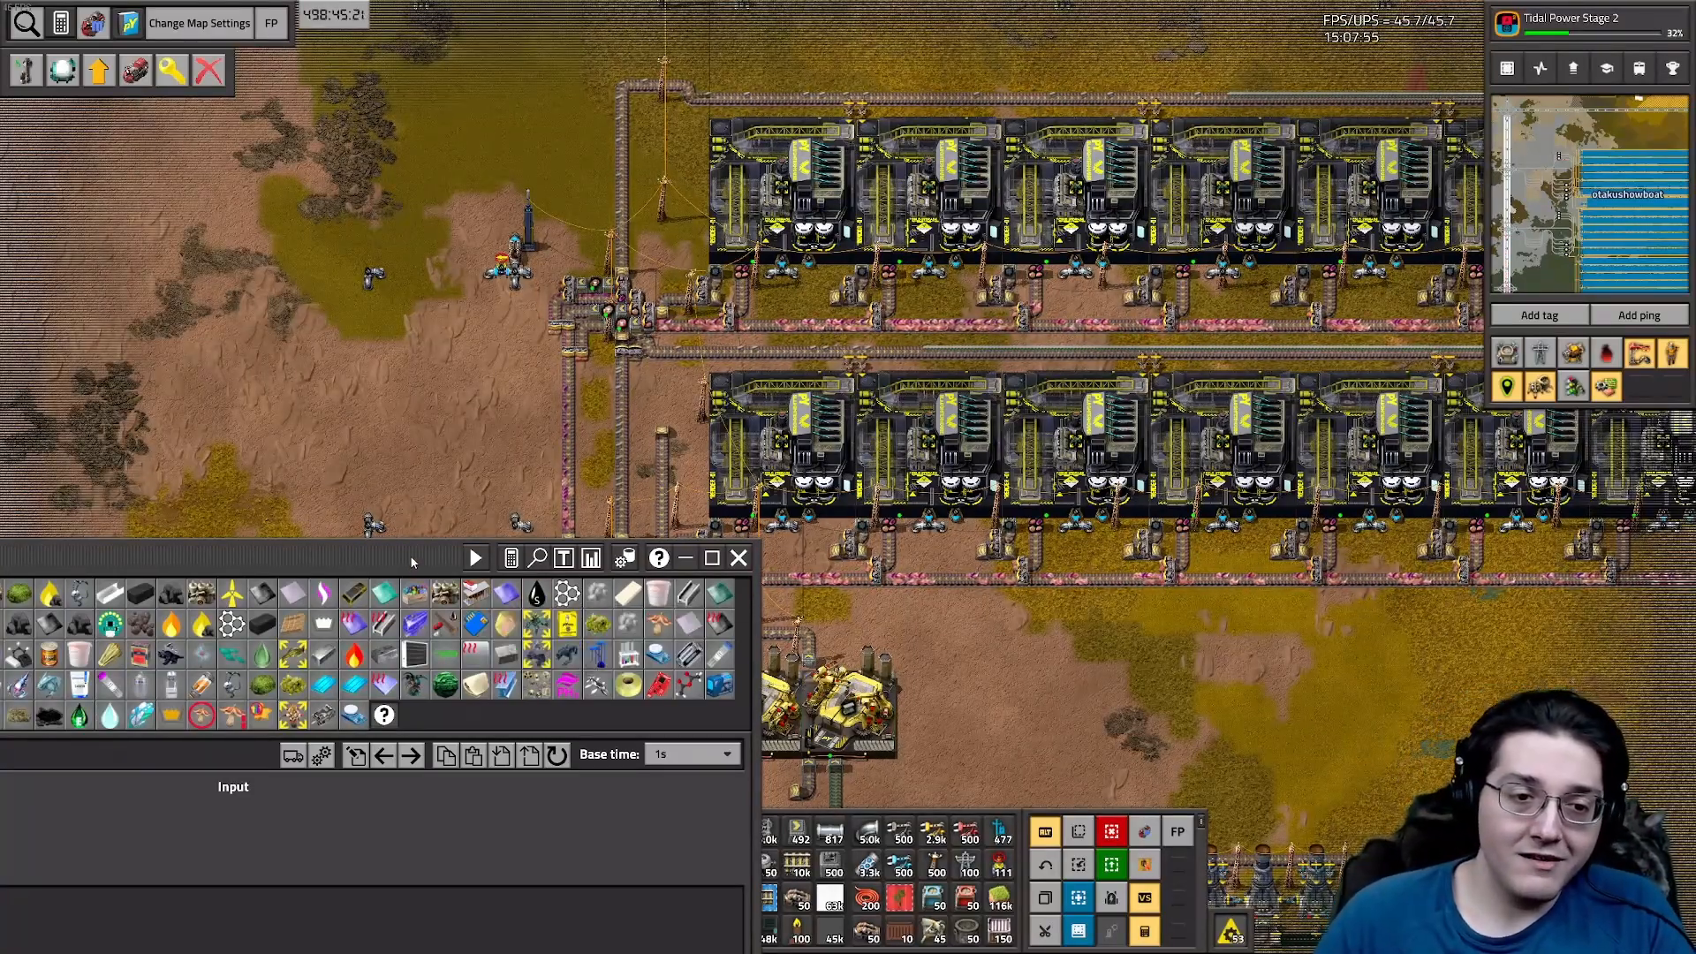
# Close Helmod to view the grid of Vrauk paddock MK 01 buildings
pyautogui.click(713, 557)
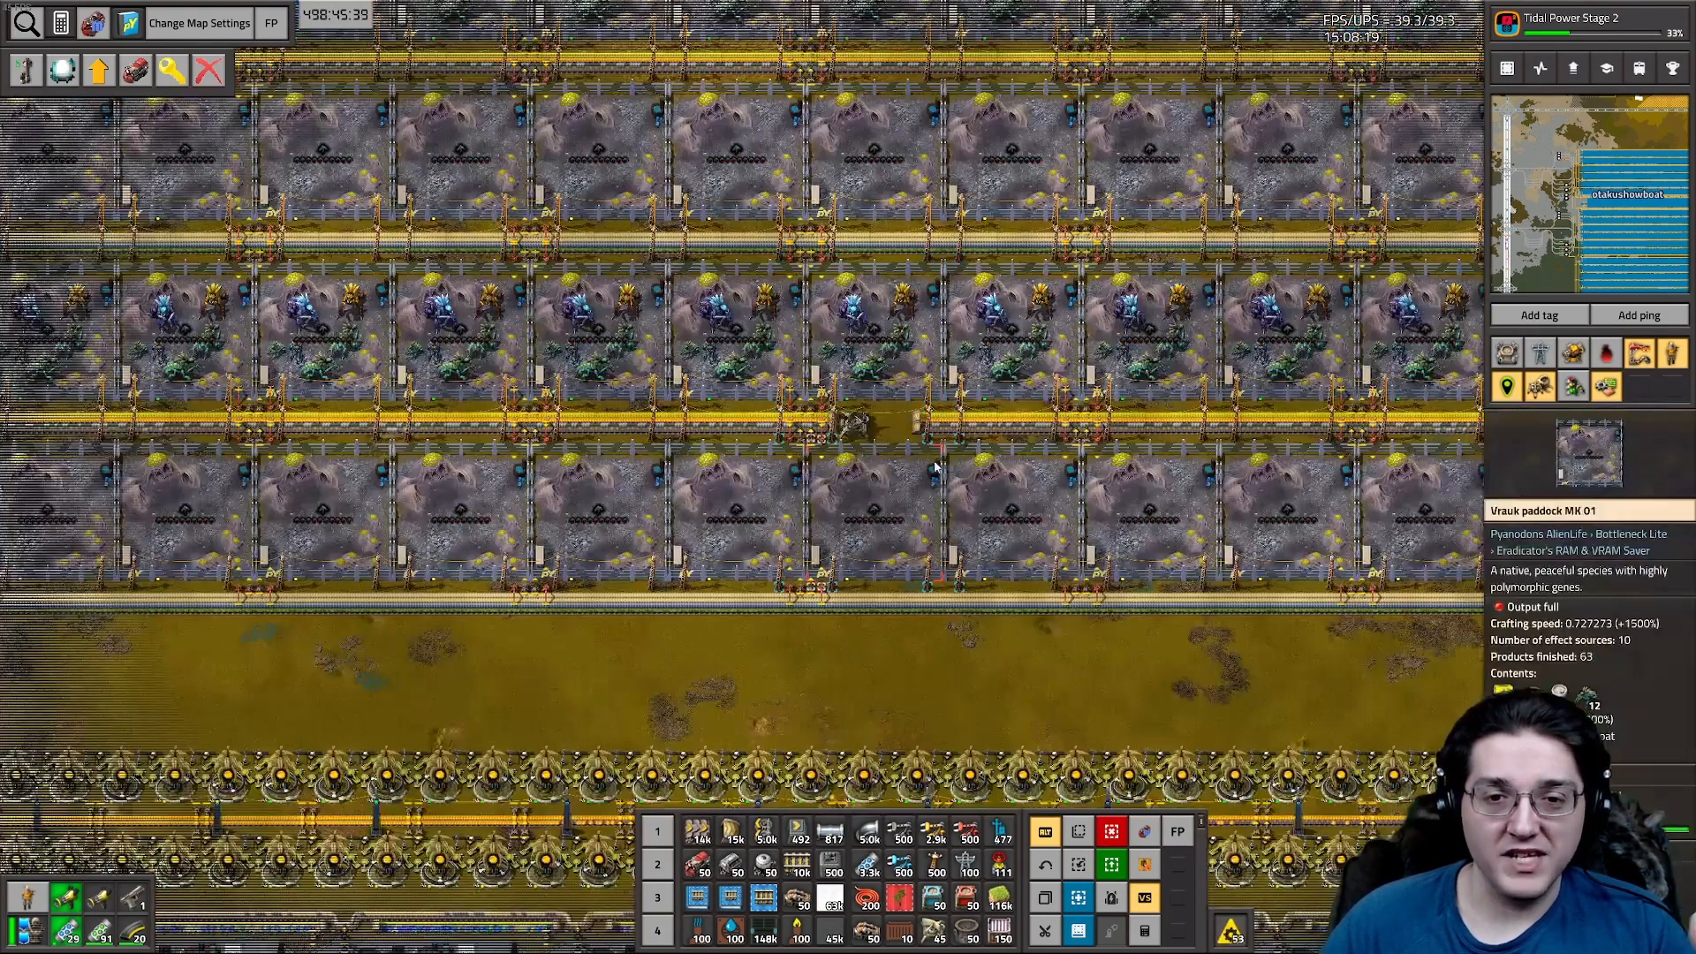
# Zoom out and pan across the base to the Reproductive complex MK 01 block
pyautogui.scroll(-3)
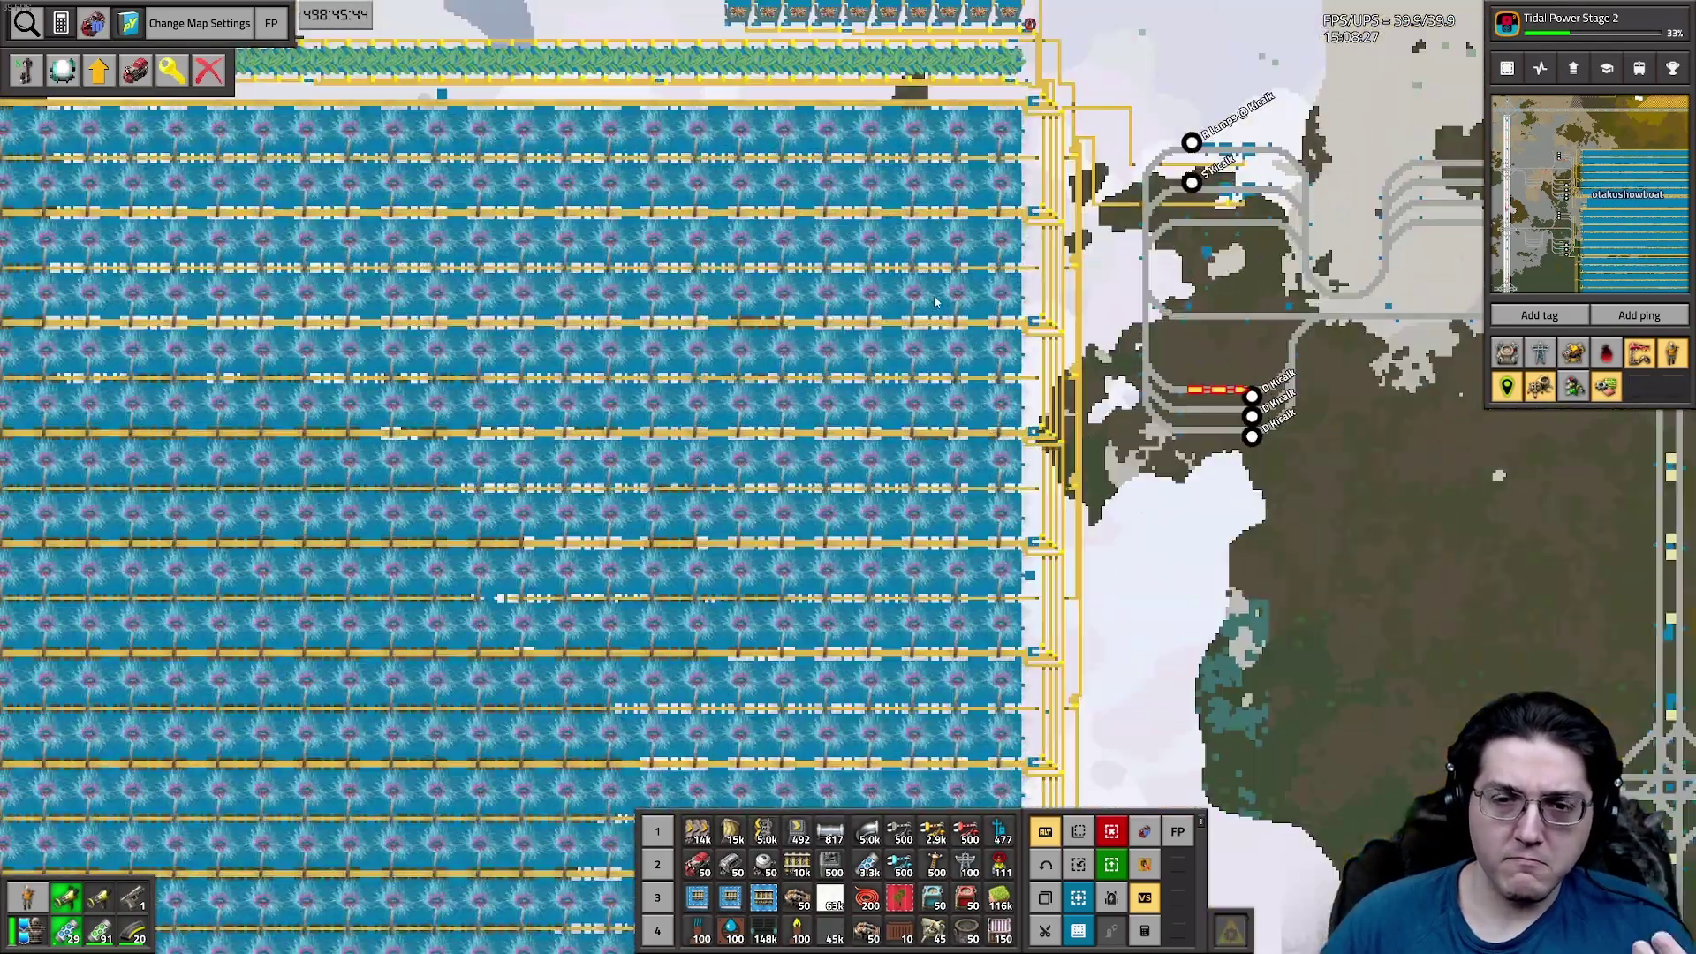
pyautogui.scroll(-3)
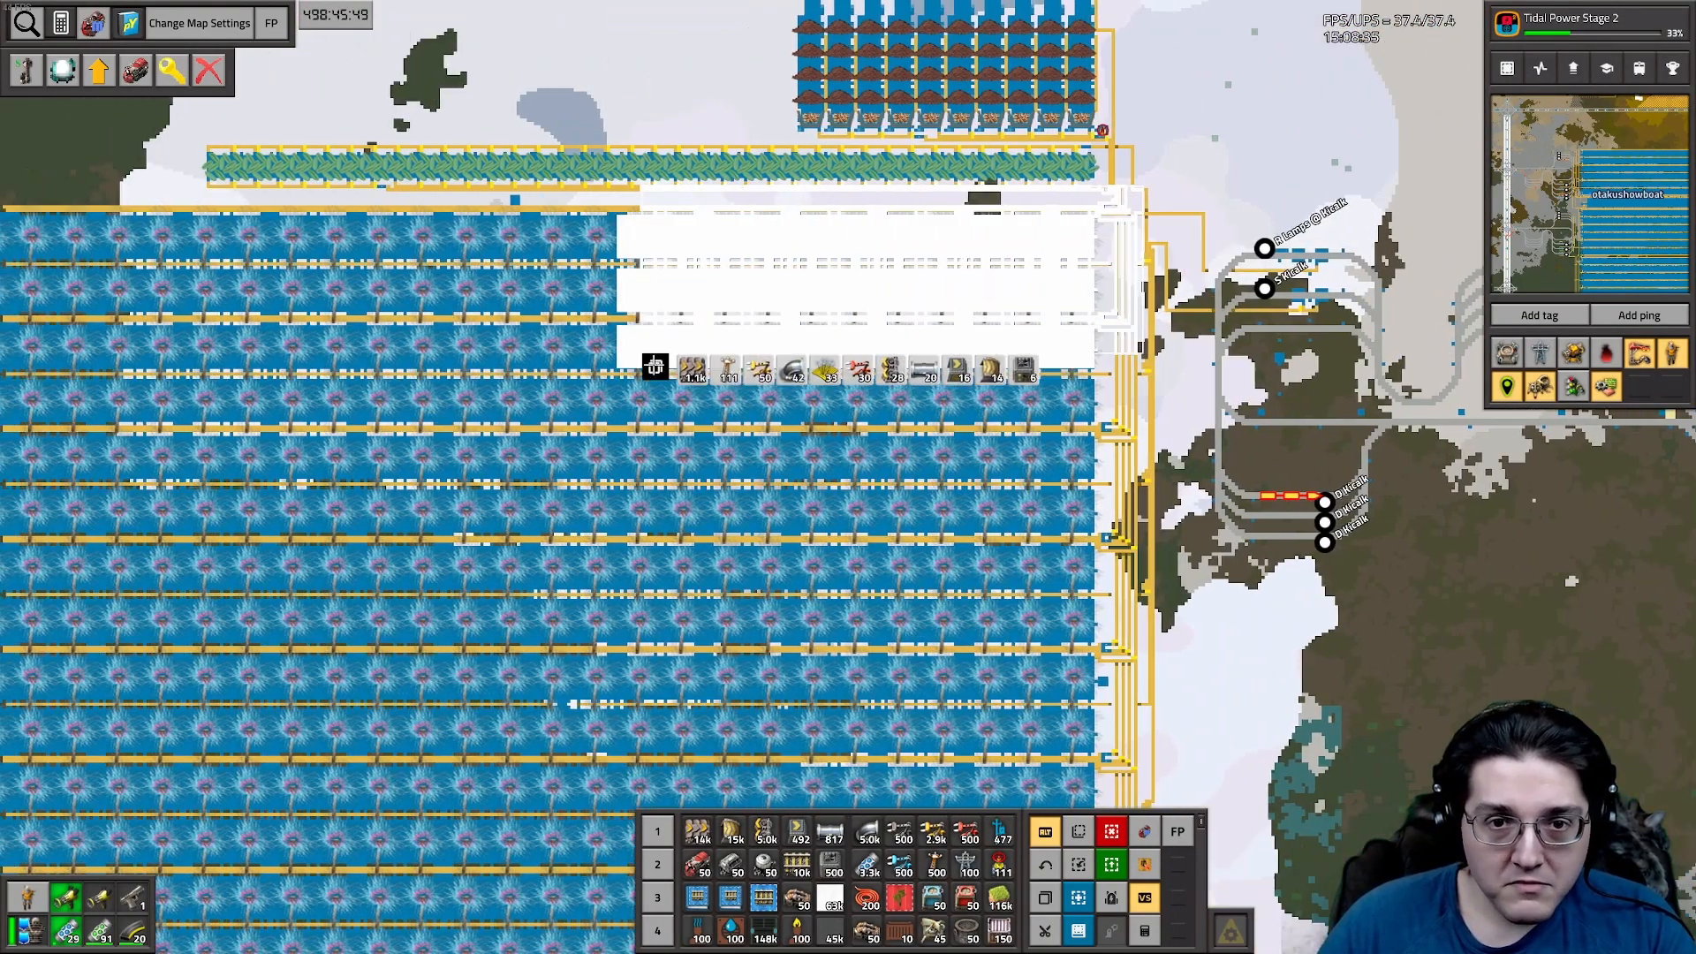
pyautogui.scroll(-3)
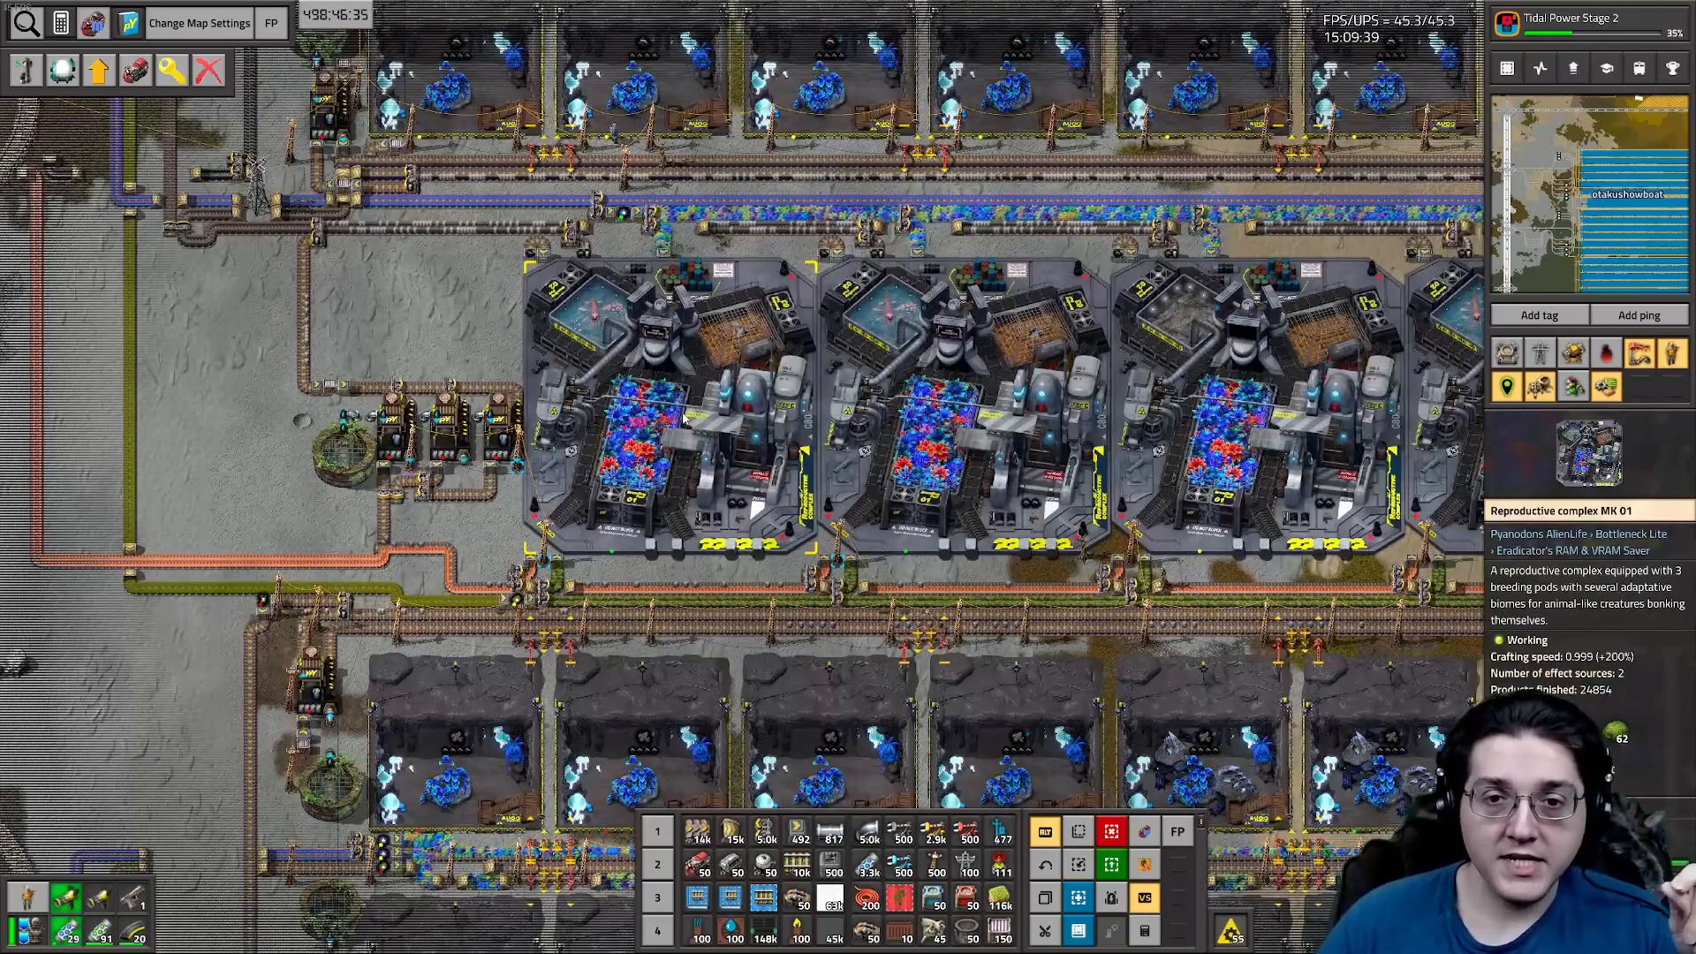
pyautogui.scroll(-3)
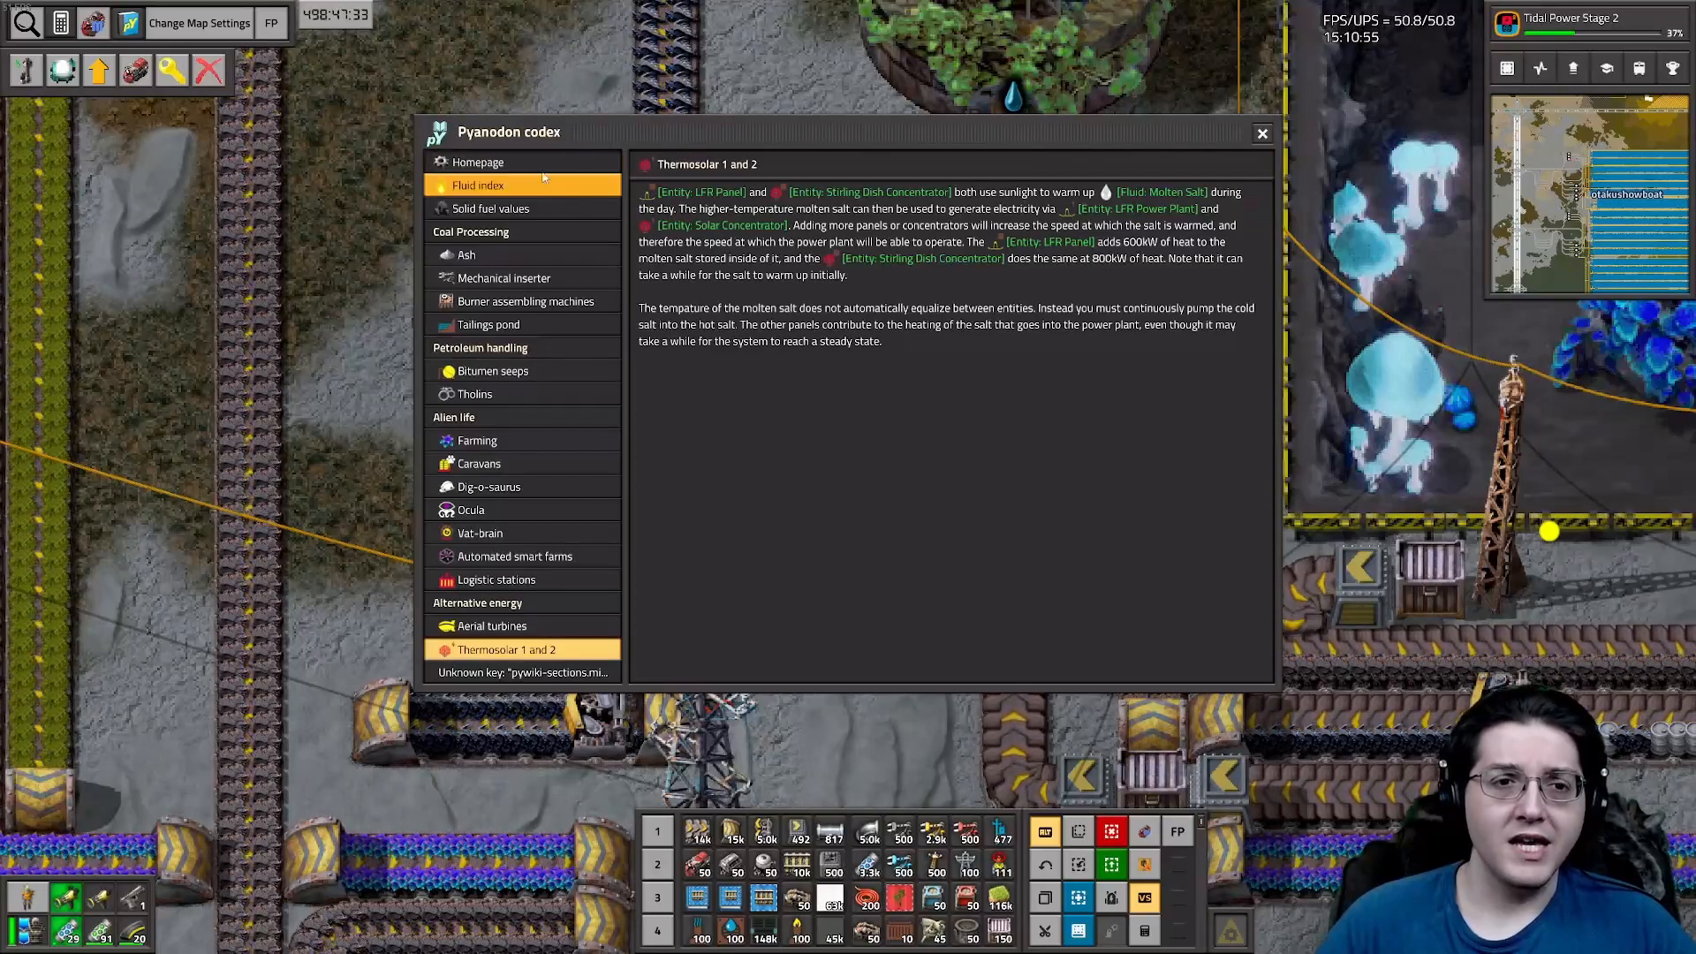
# Select Homepage in the codex to show pY logos, playtime and 56 mods
pyautogui.click(477, 161)
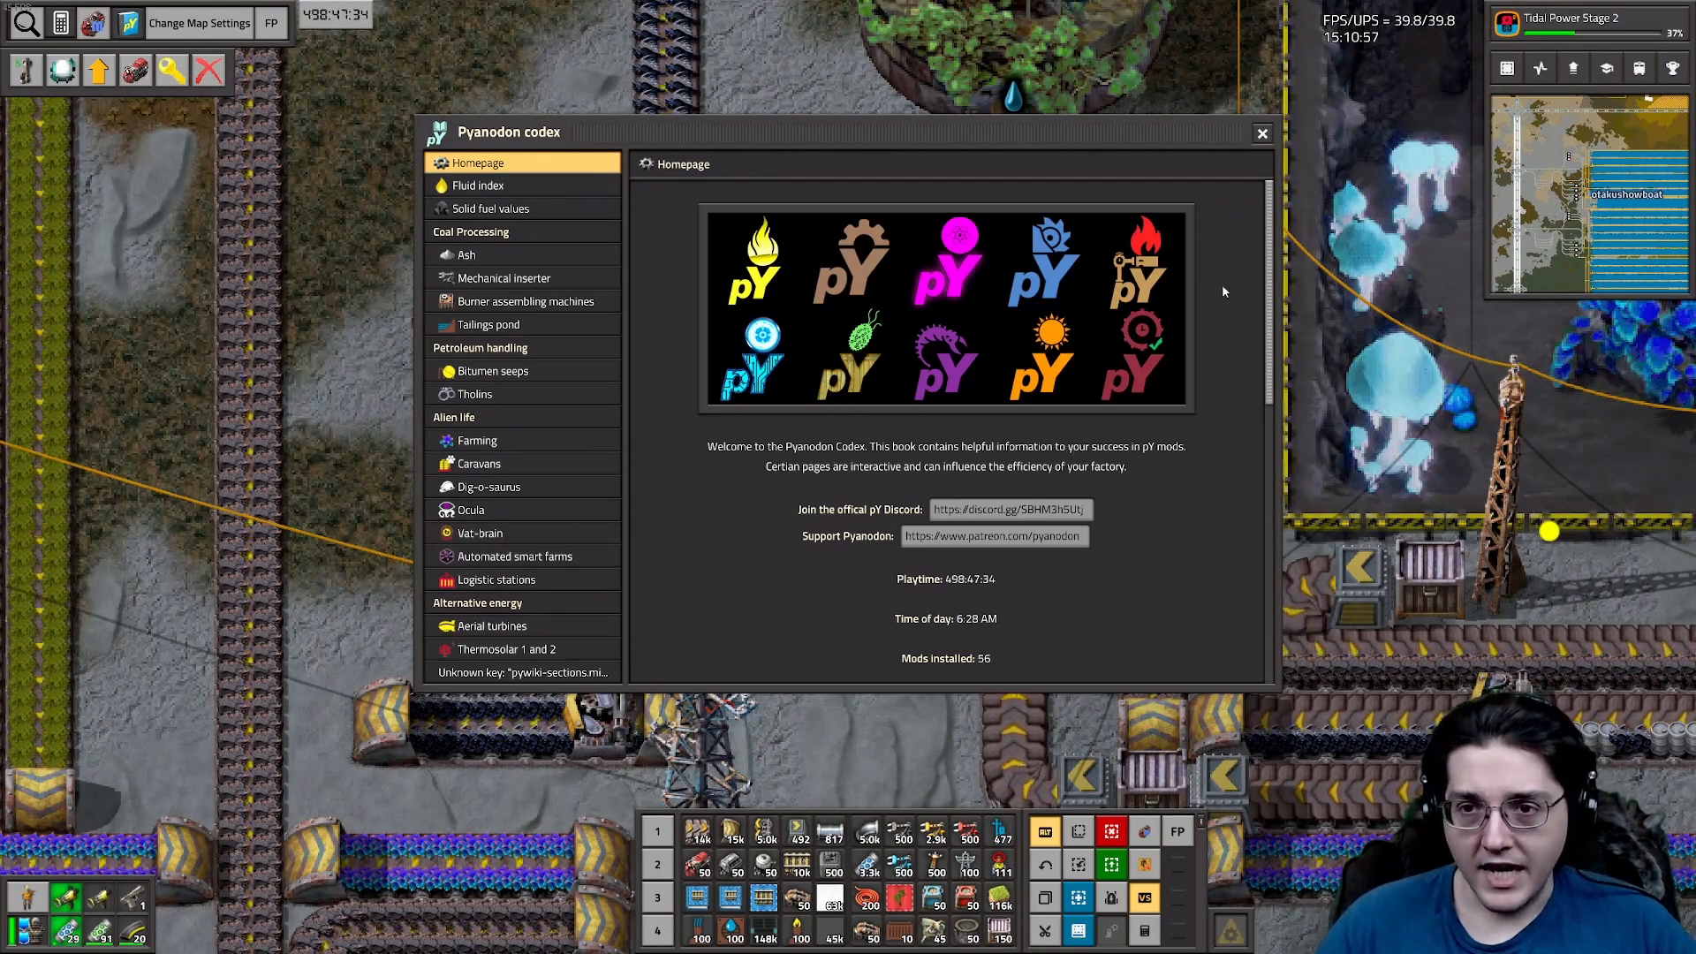